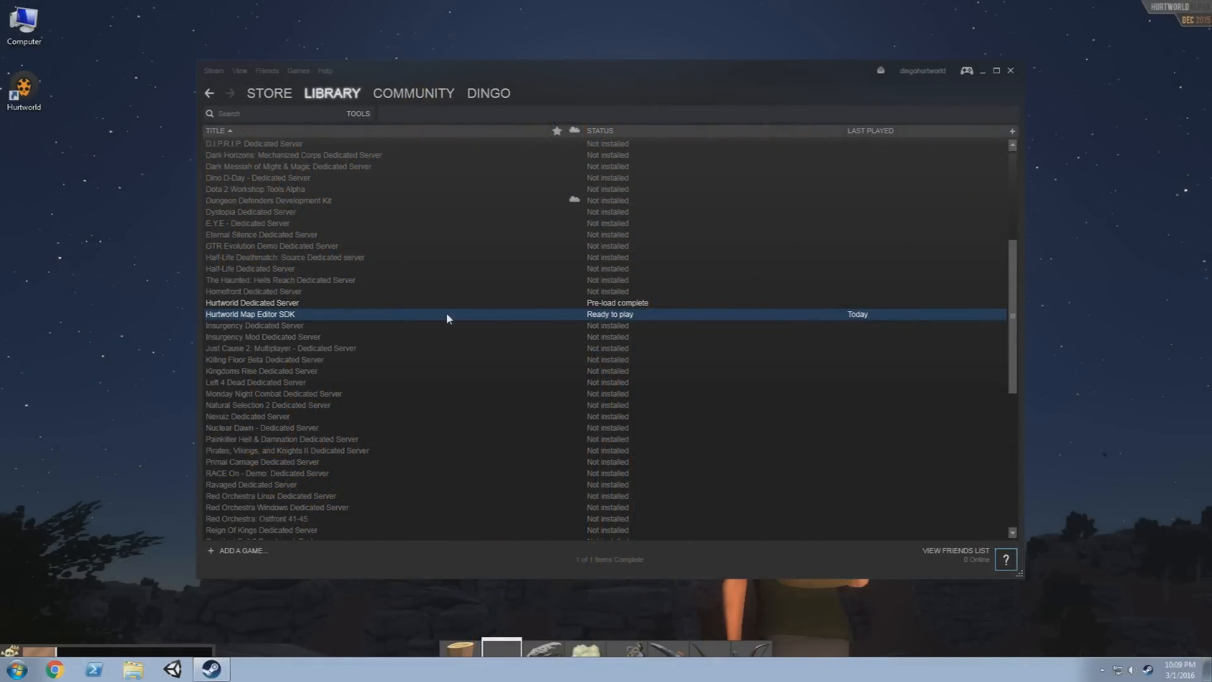
Select the Hurtworld Map Editor SDK entry in the Steam library and review its page
{"action": "left_click", "coordinate": [251, 302]}
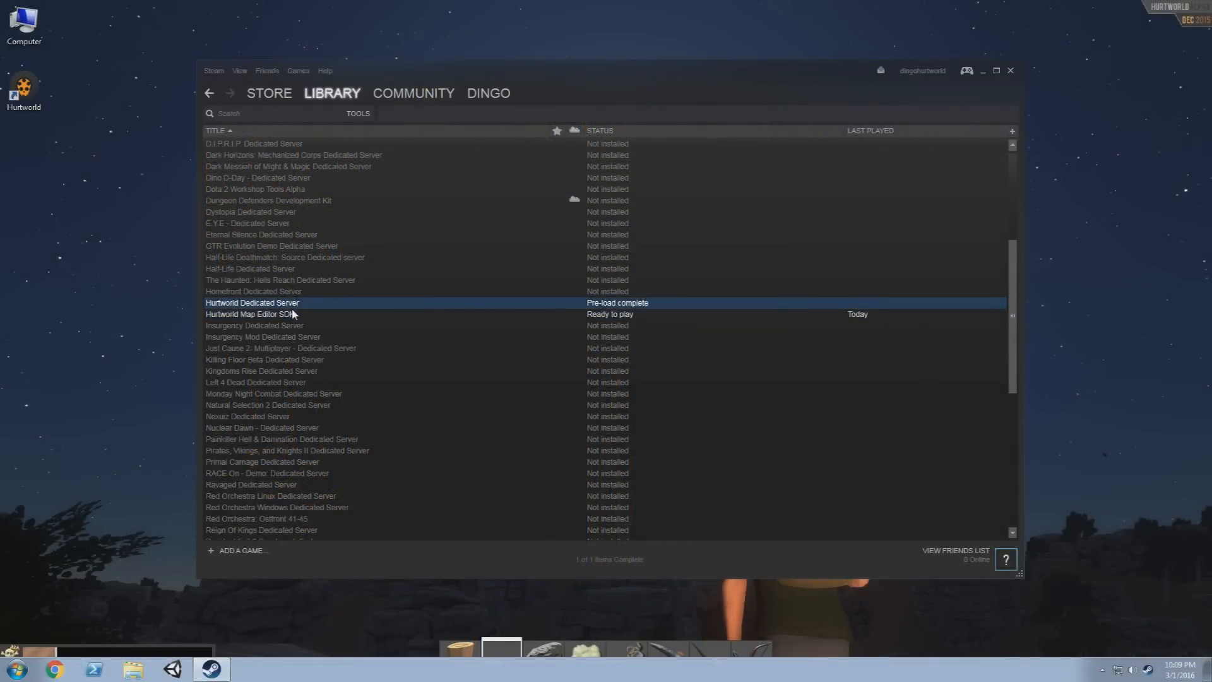
{"action": "left_click", "coordinate": [252, 314]}
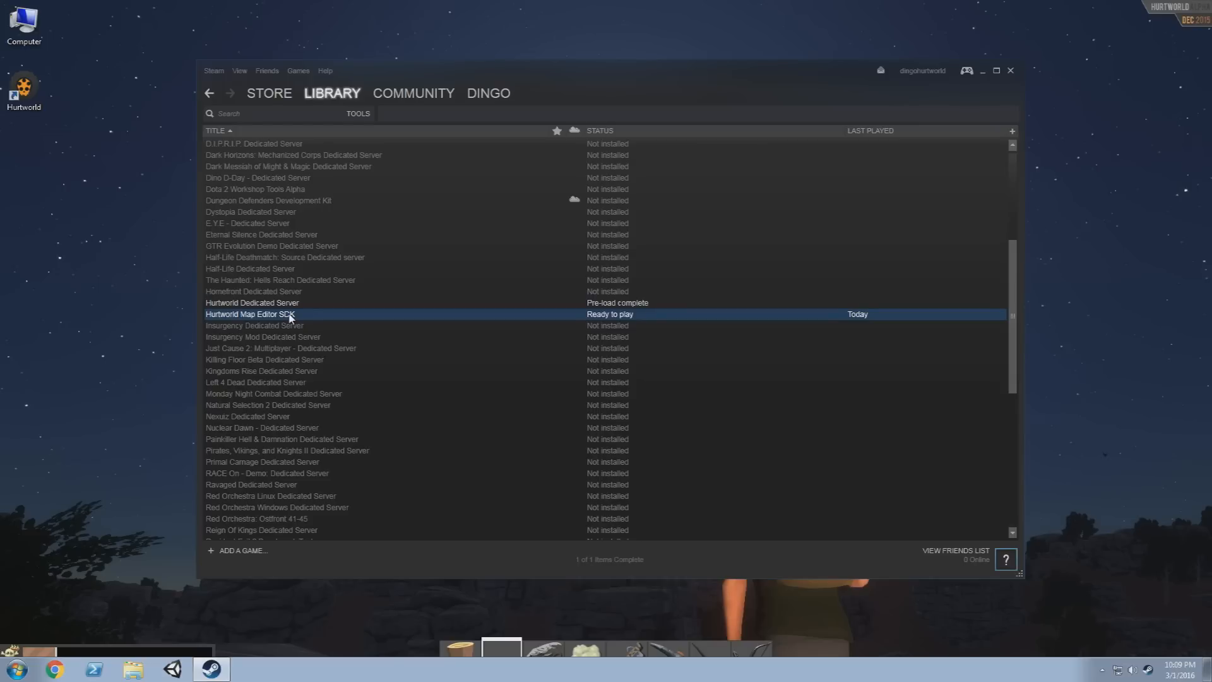
{"action": "scroll", "scroll_direction": "down", "scroll_amount": 3}
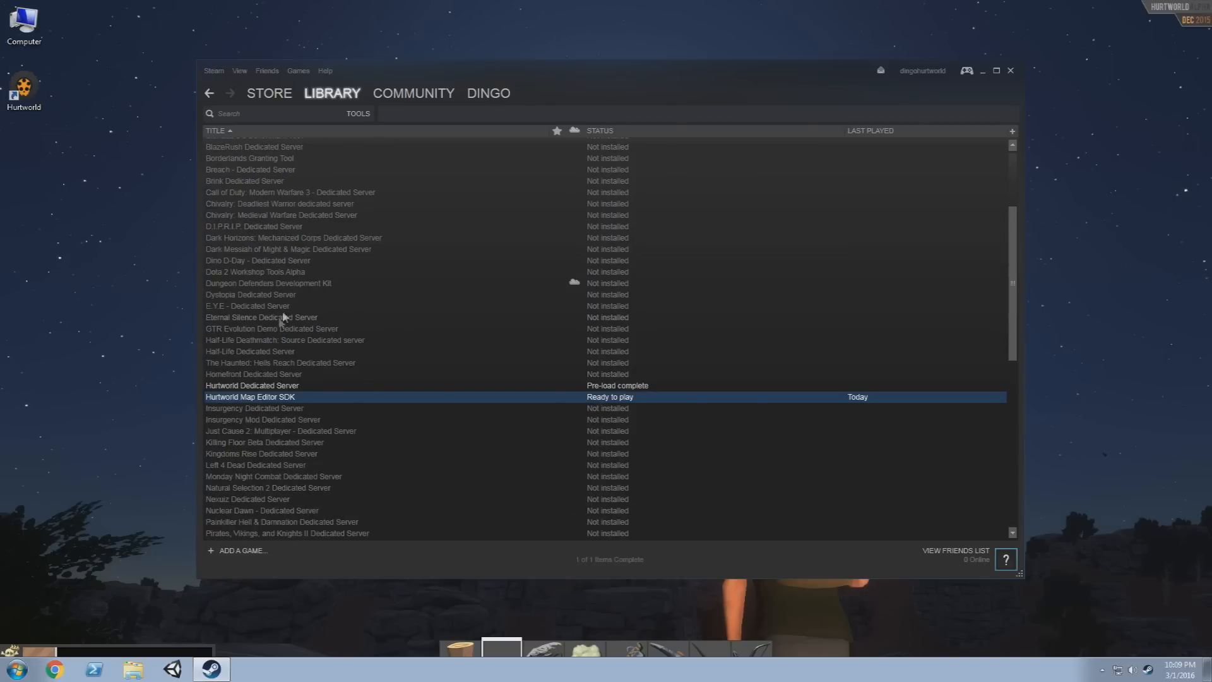
{"action": "scroll", "scroll_direction": "down", "scroll_amount": 3}
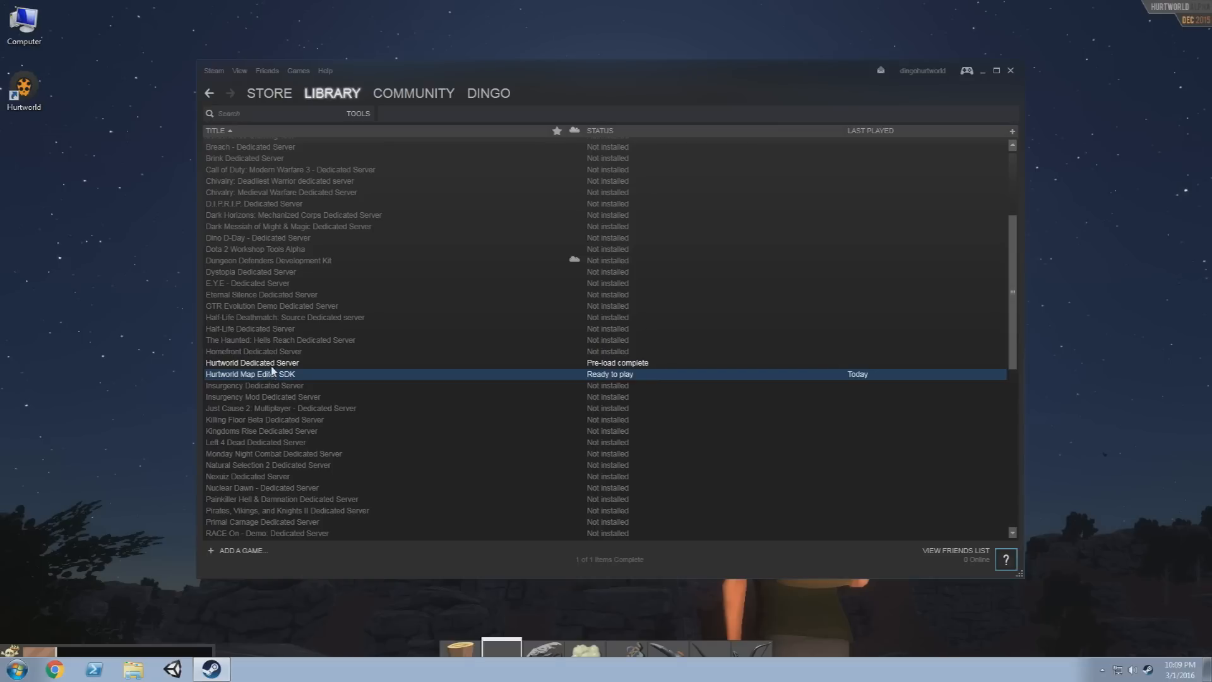
{"action": "mouse_move", "coordinate": [842, 397]}
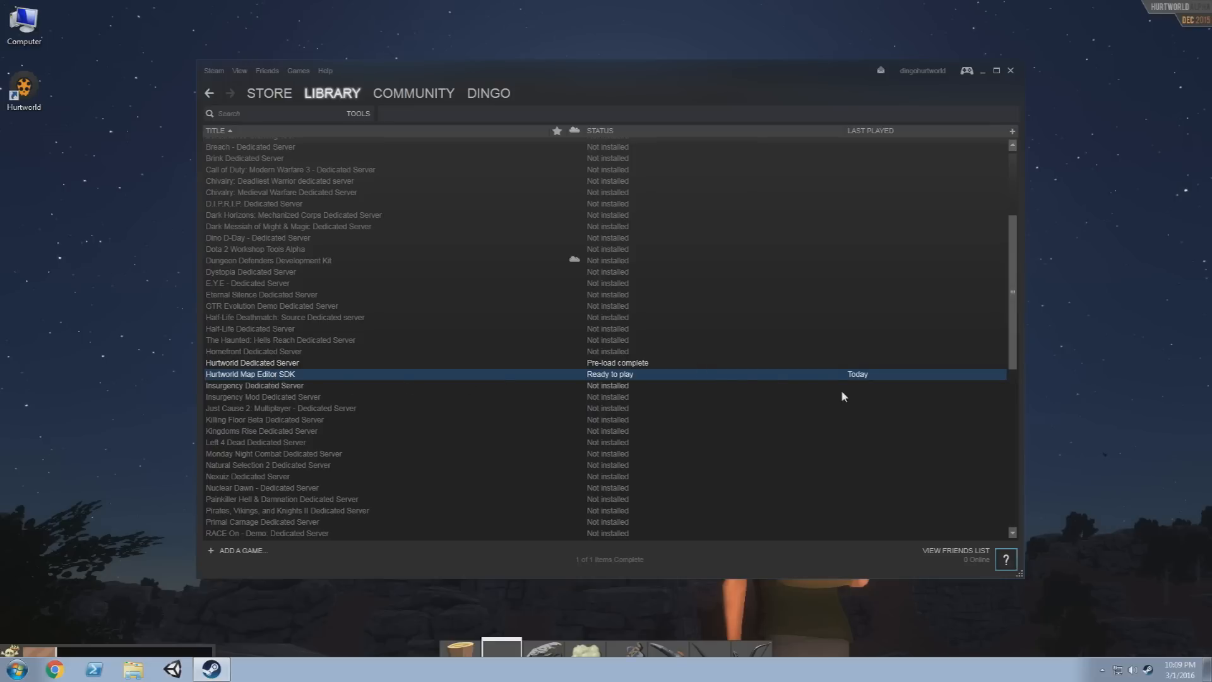
{"action": "mouse_move", "coordinate": [743, 405]}
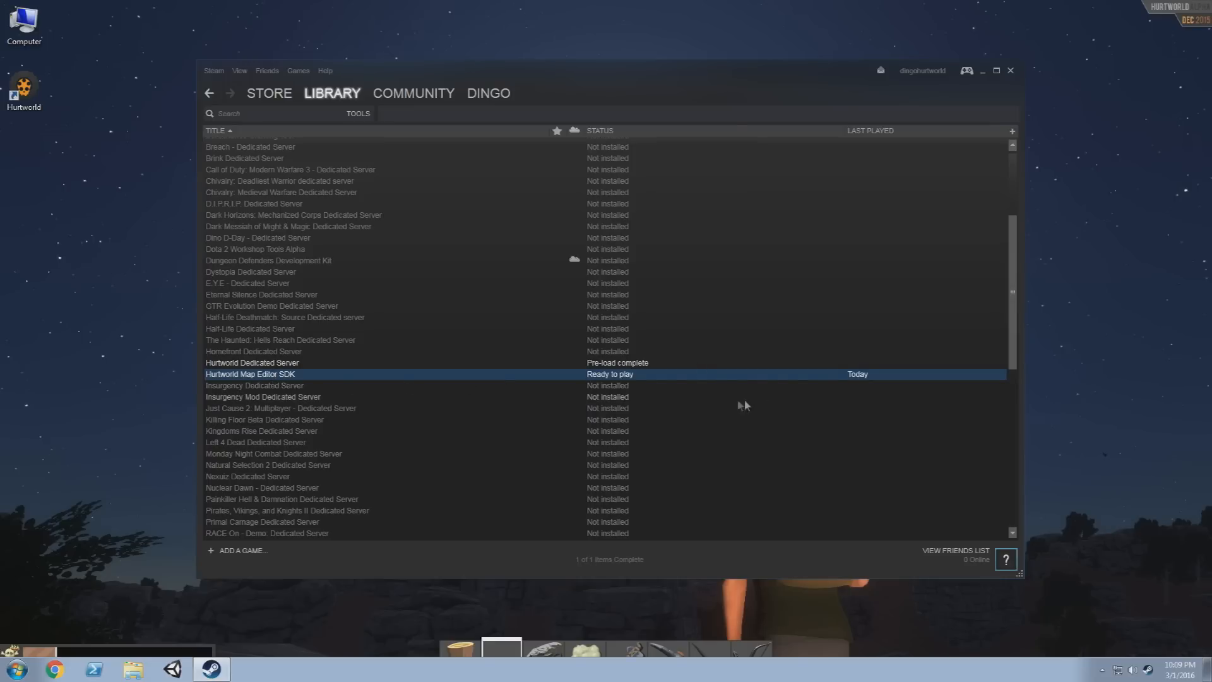
{"action": "mouse_move", "coordinate": [271, 379]}
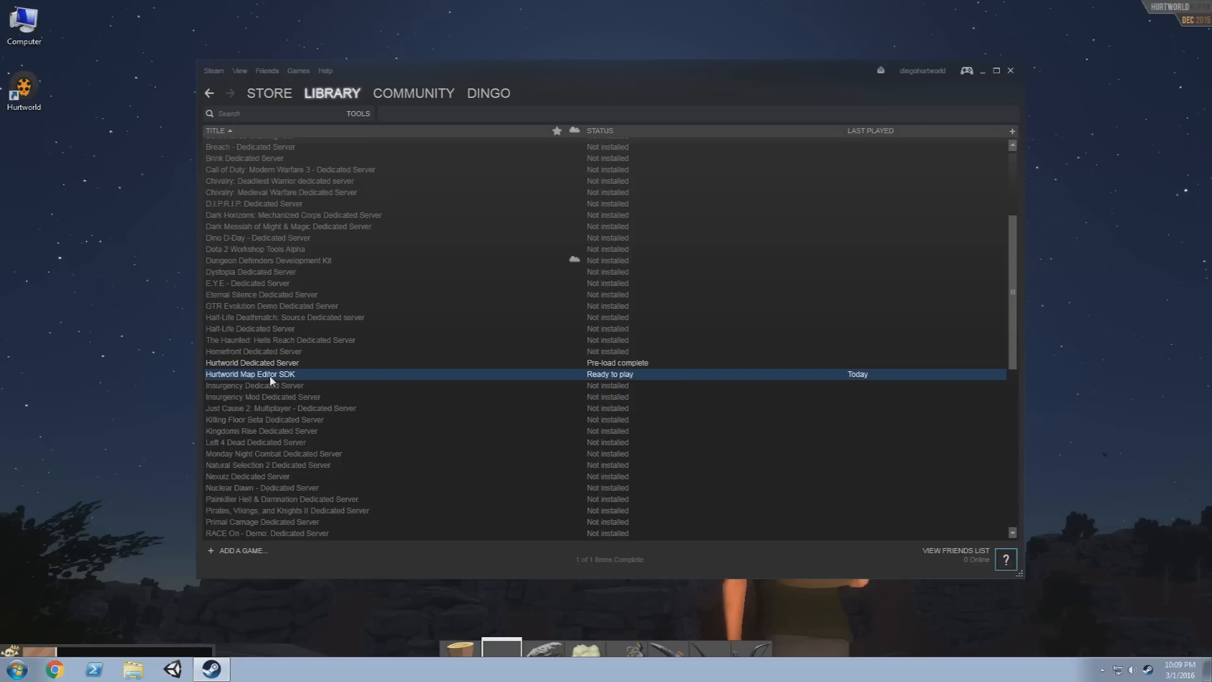
{"action": "mouse_move", "coordinate": [300, 376]}
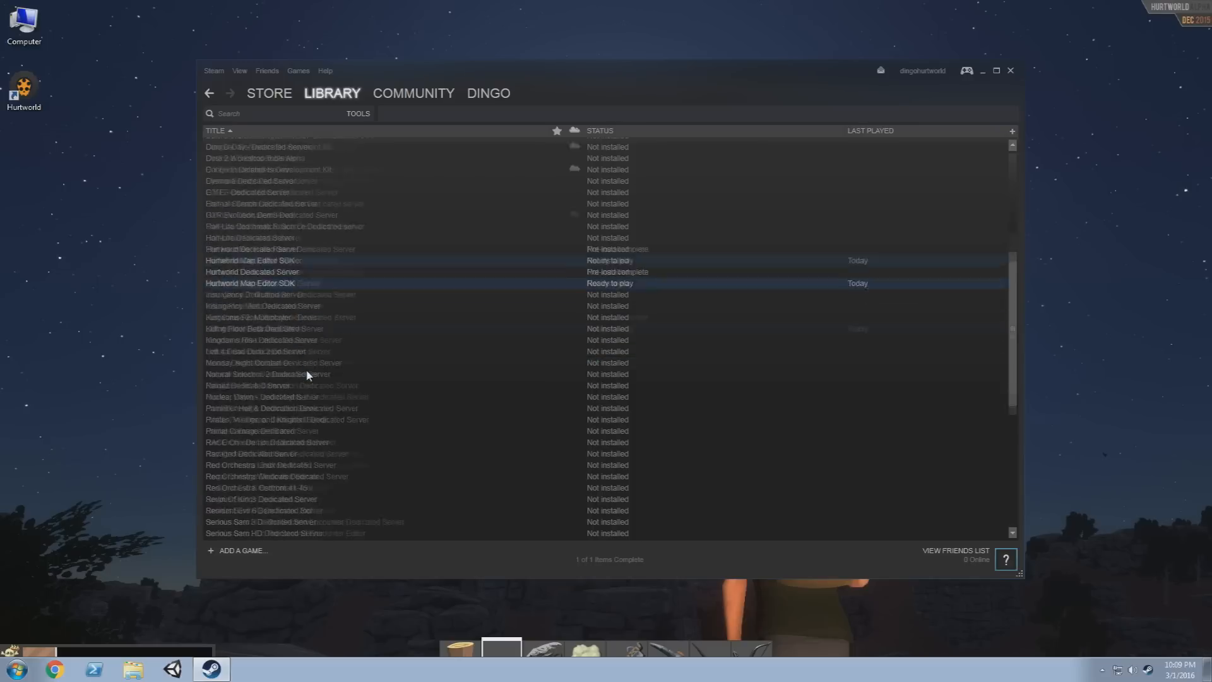
{"action": "scroll", "scroll_direction": "down", "scroll_amount": 3}
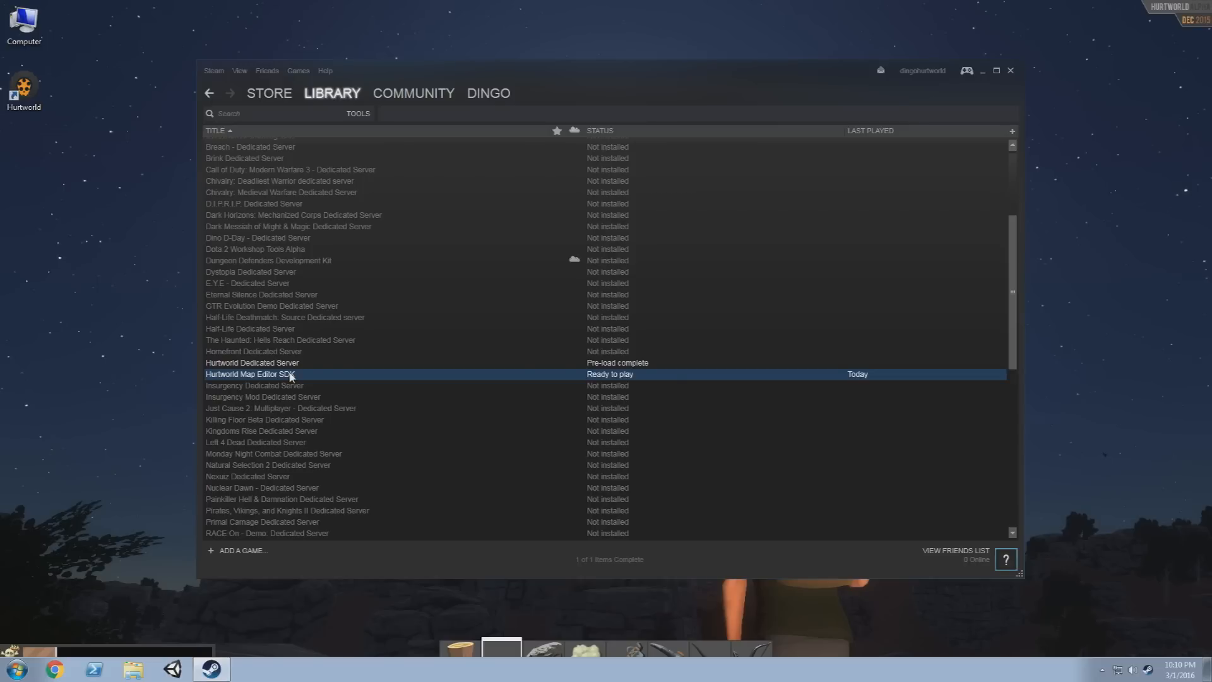
{"action": "scroll", "scroll_direction": "down", "scroll_amount": 3}
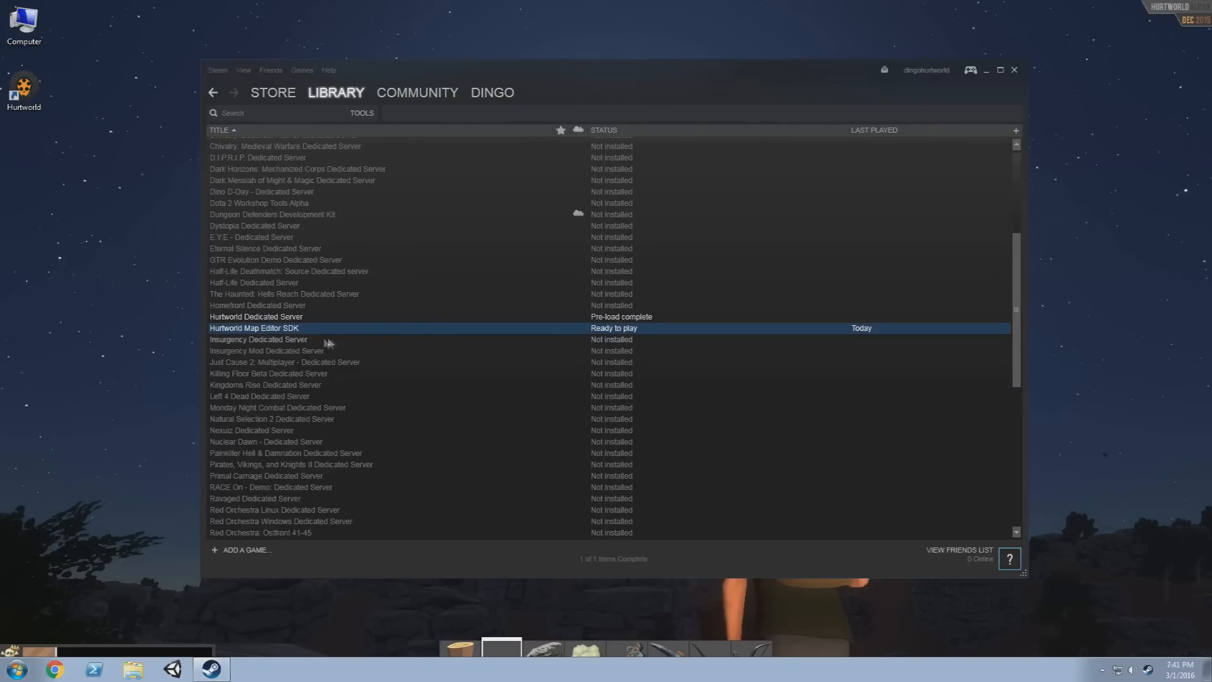
{"action": "mouse_move", "coordinate": [278, 334]}
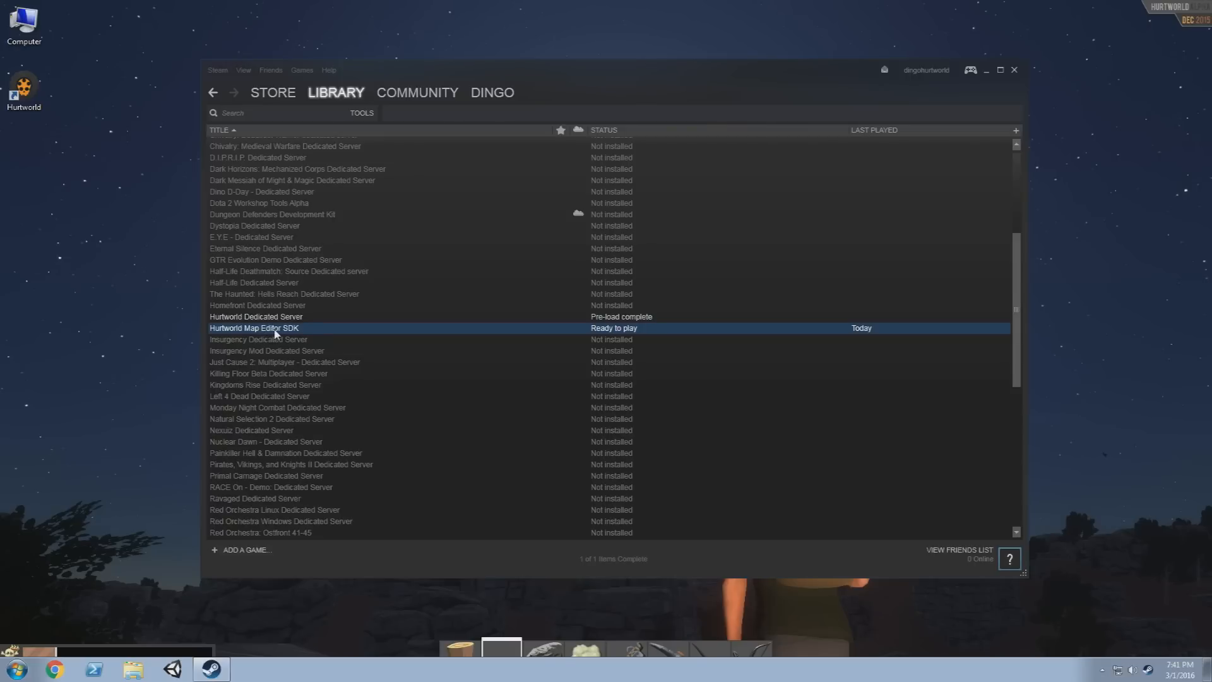
Browse the Map Editor SDK's local files via its Properties, showing UnityProject and README.txt
{"action": "right_click", "coordinate": [254, 327]}
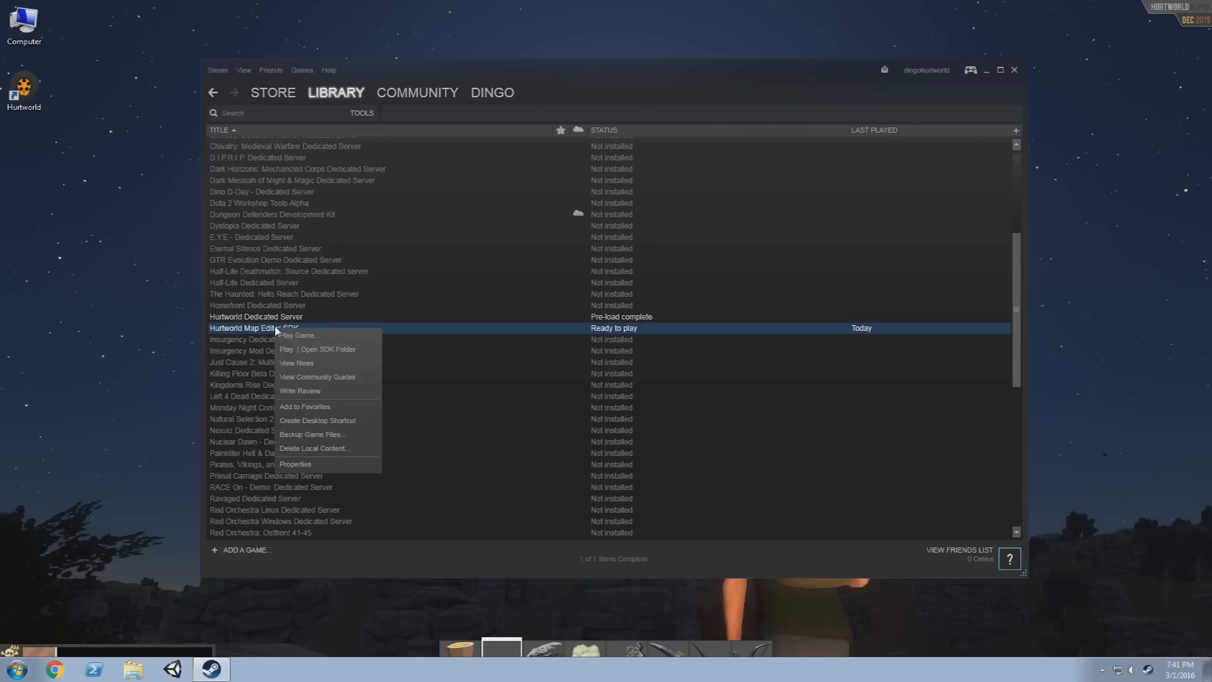
{"action": "left_click", "coordinate": [294, 463]}
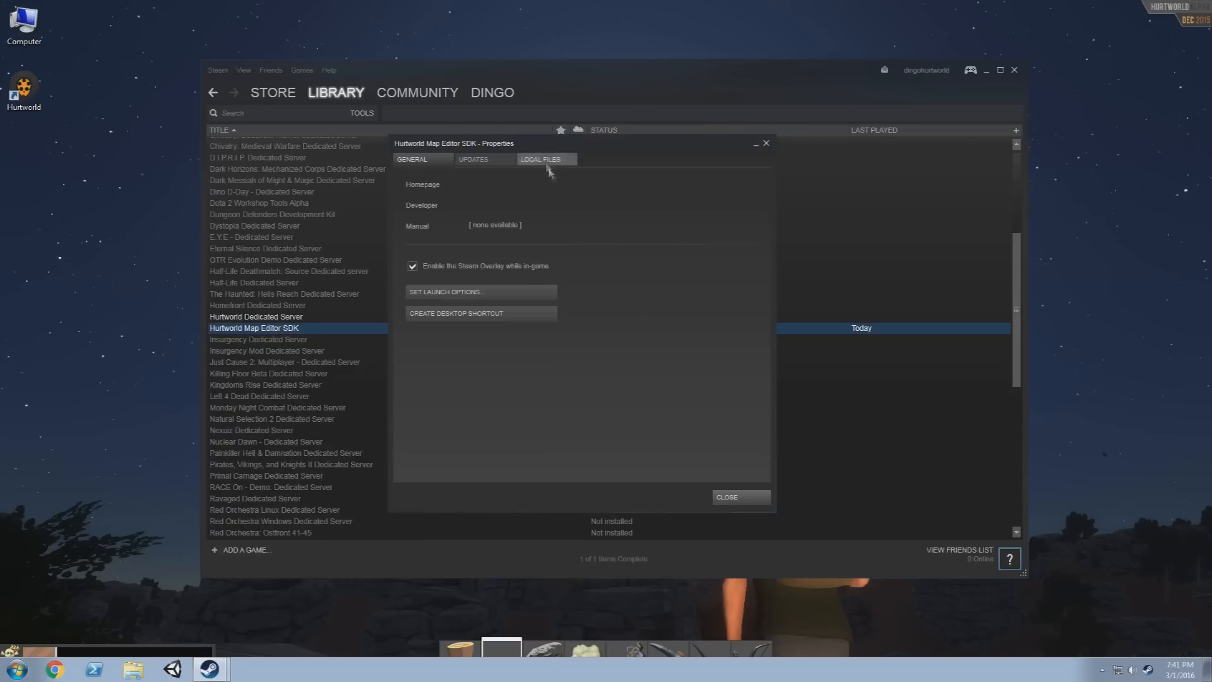
{"action": "left_click", "coordinate": [539, 160]}
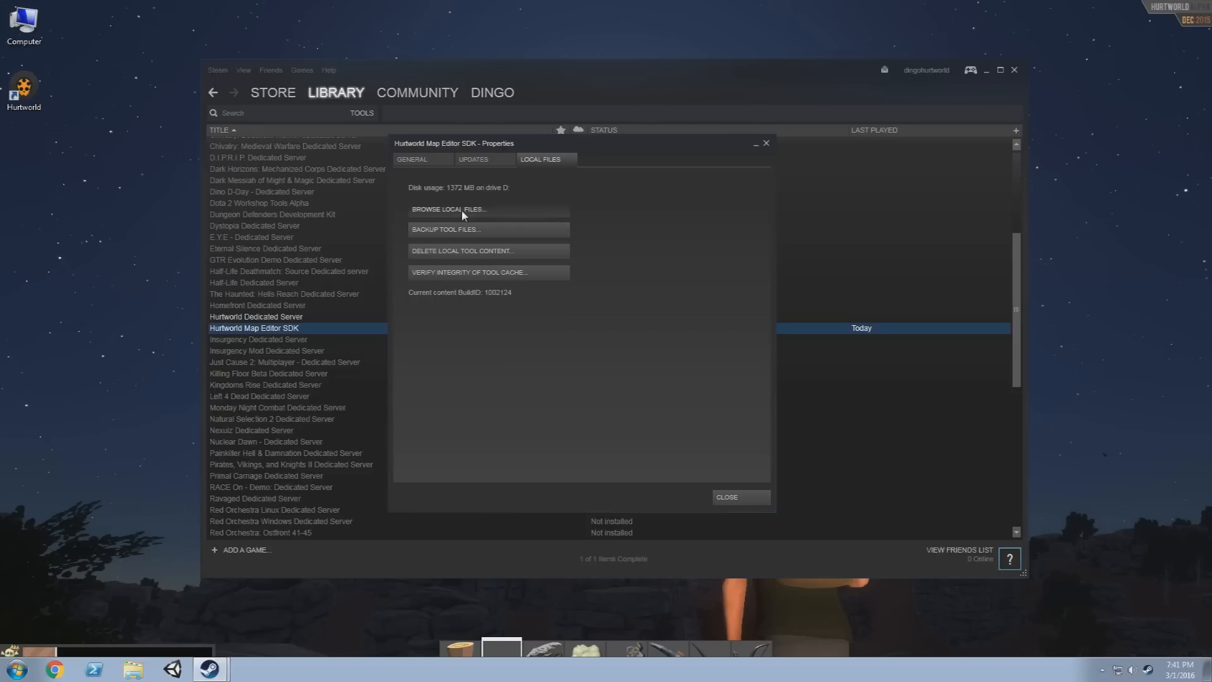
{"action": "left_click", "coordinate": [448, 209]}
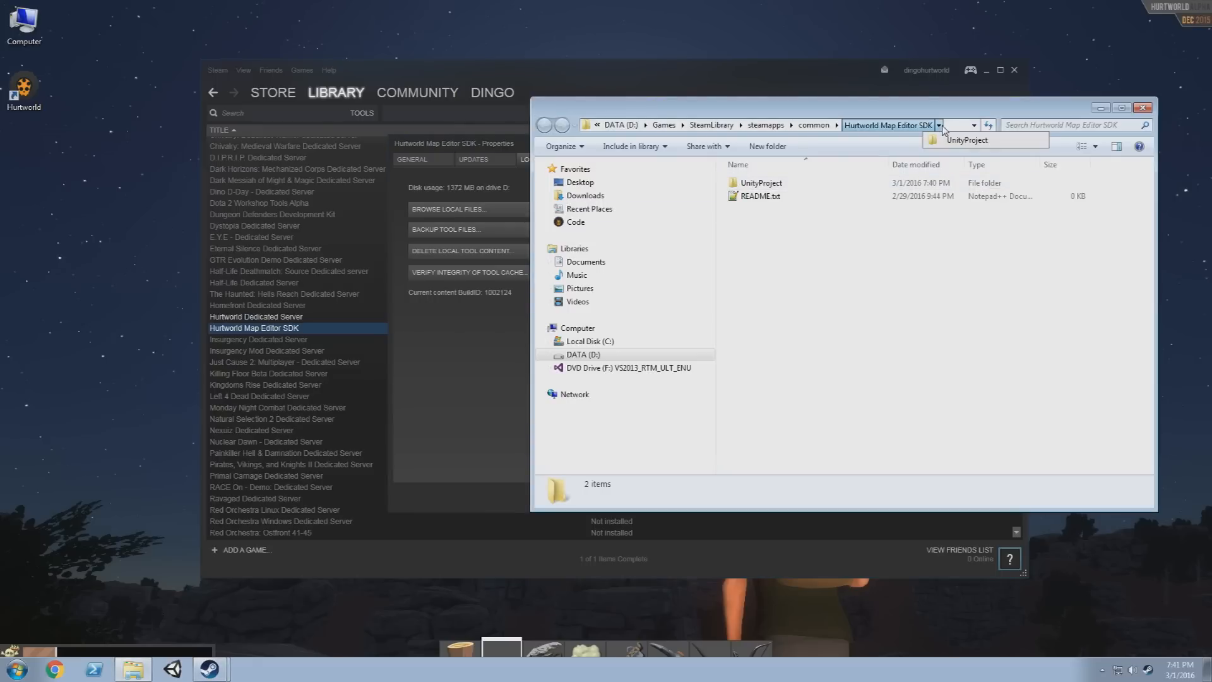
Launch Unity and begin choosing an existing project to open
{"action": "left_click", "coordinate": [859, 125]}
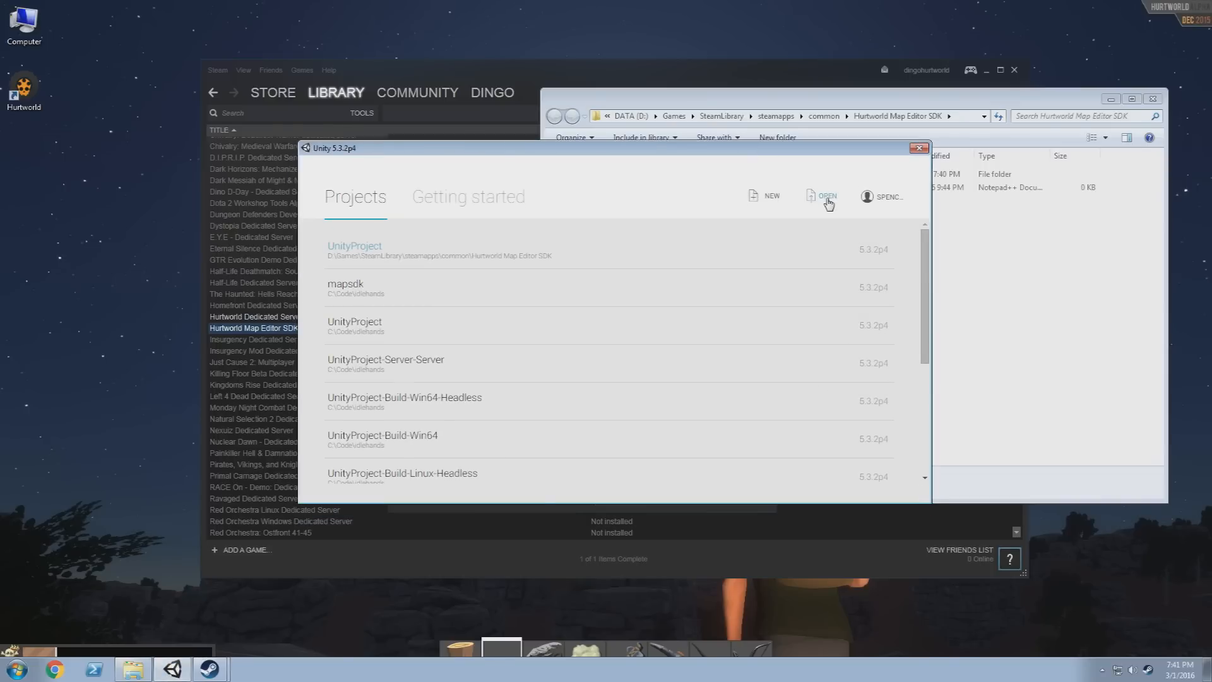
{"action": "left_click", "coordinate": [825, 196]}
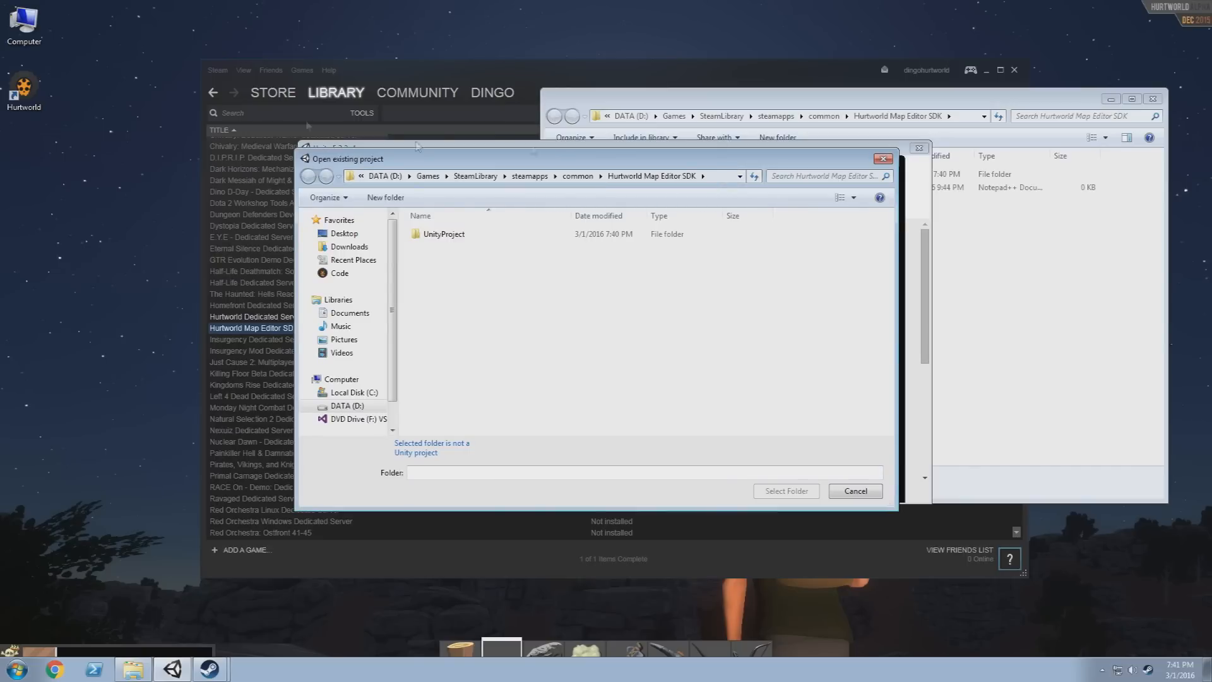
{"action": "left_click", "coordinate": [443, 233]}
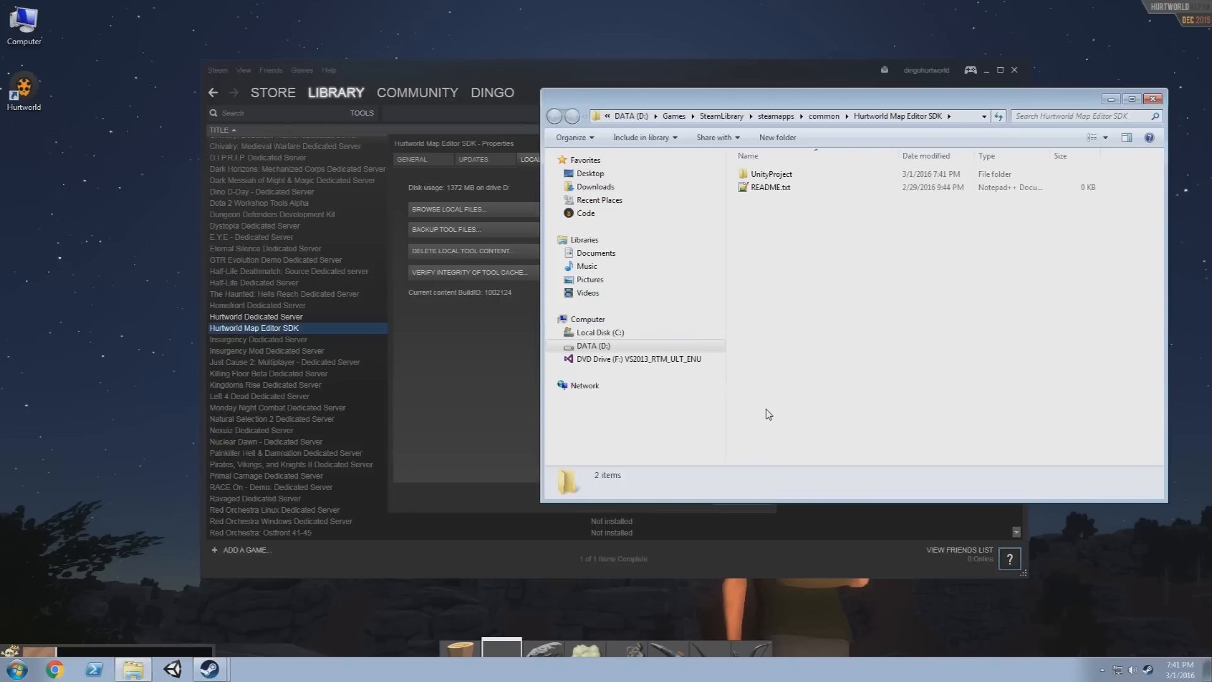
Load UnityProject in Unity and expand Maps to show DiemensLand and EmptyTemplate contents
{"action": "double_click", "coordinate": [770, 173]}
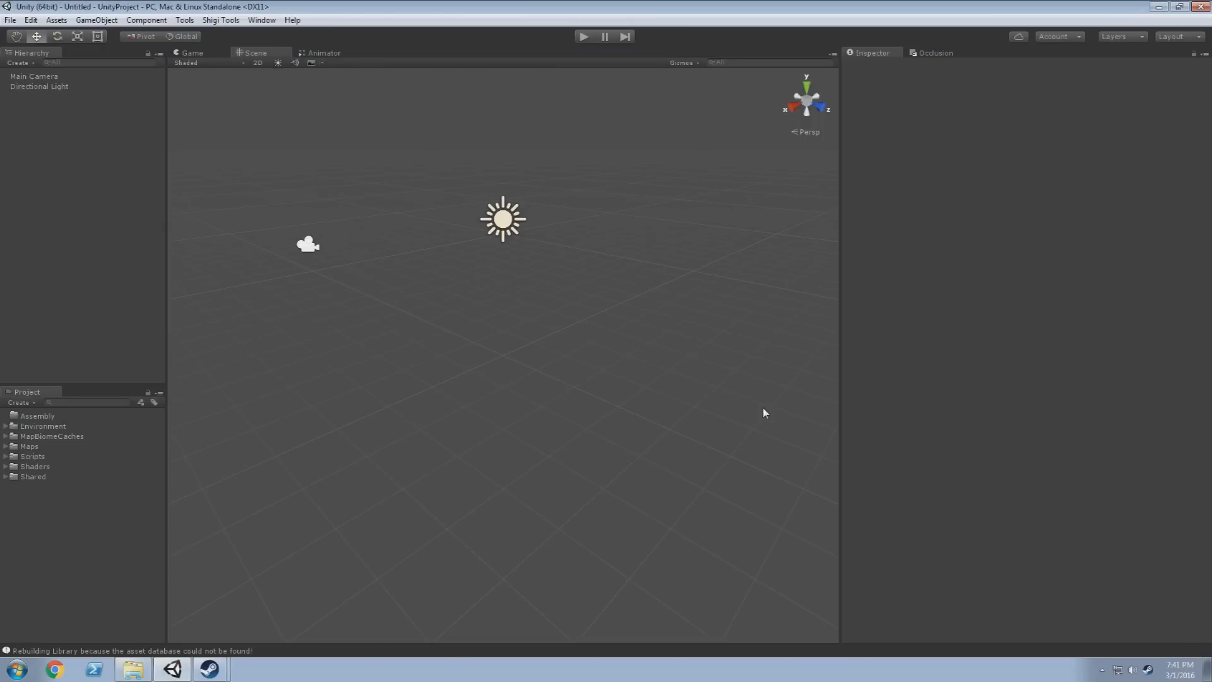
{"action": "mouse_move", "coordinate": [6, 168]}
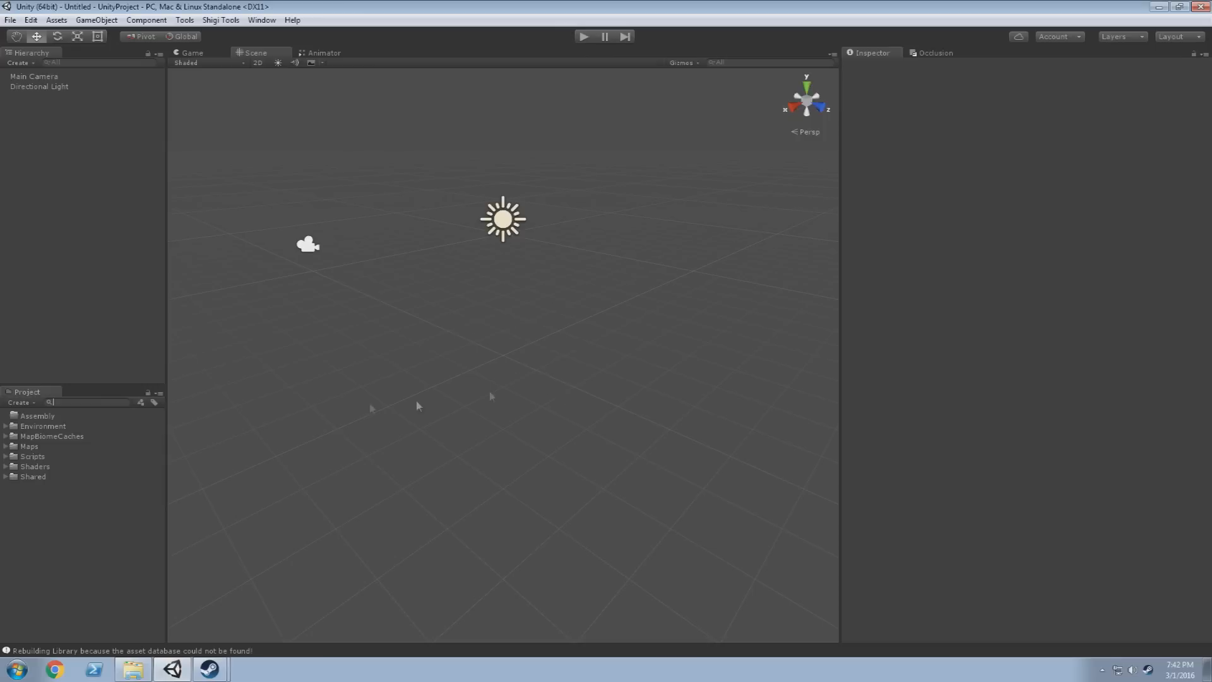
{"action": "mouse_move", "coordinate": [62, 478]}
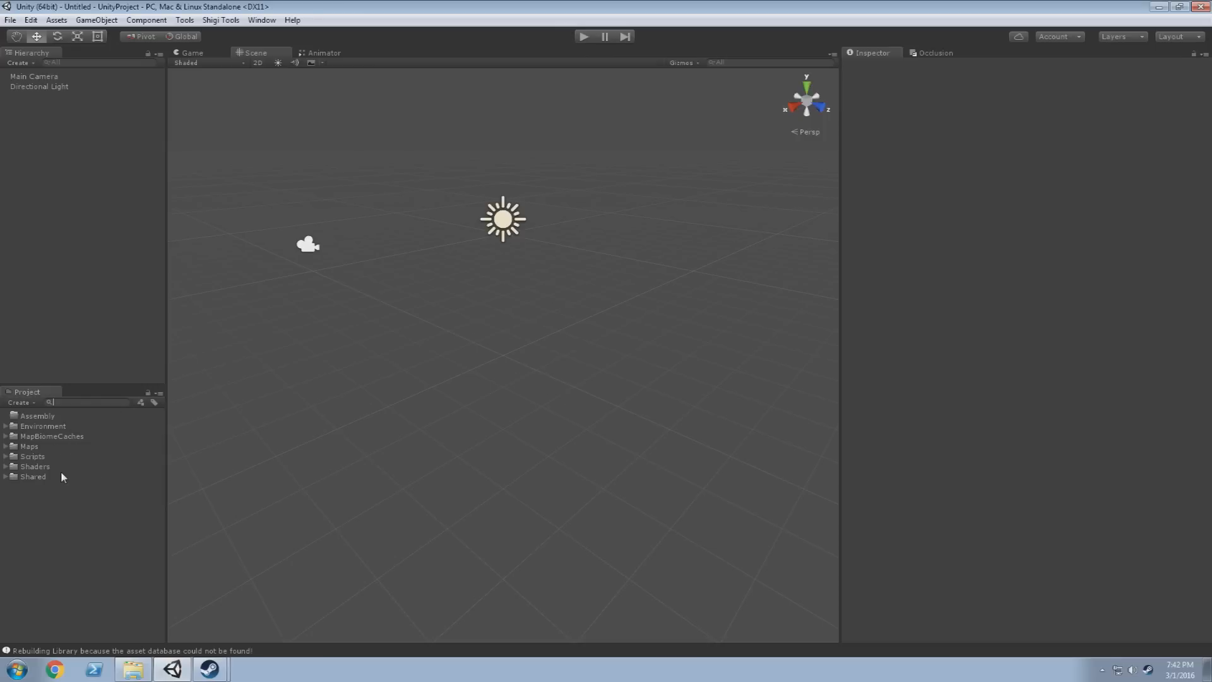
{"action": "mouse_move", "coordinate": [841, 266]}
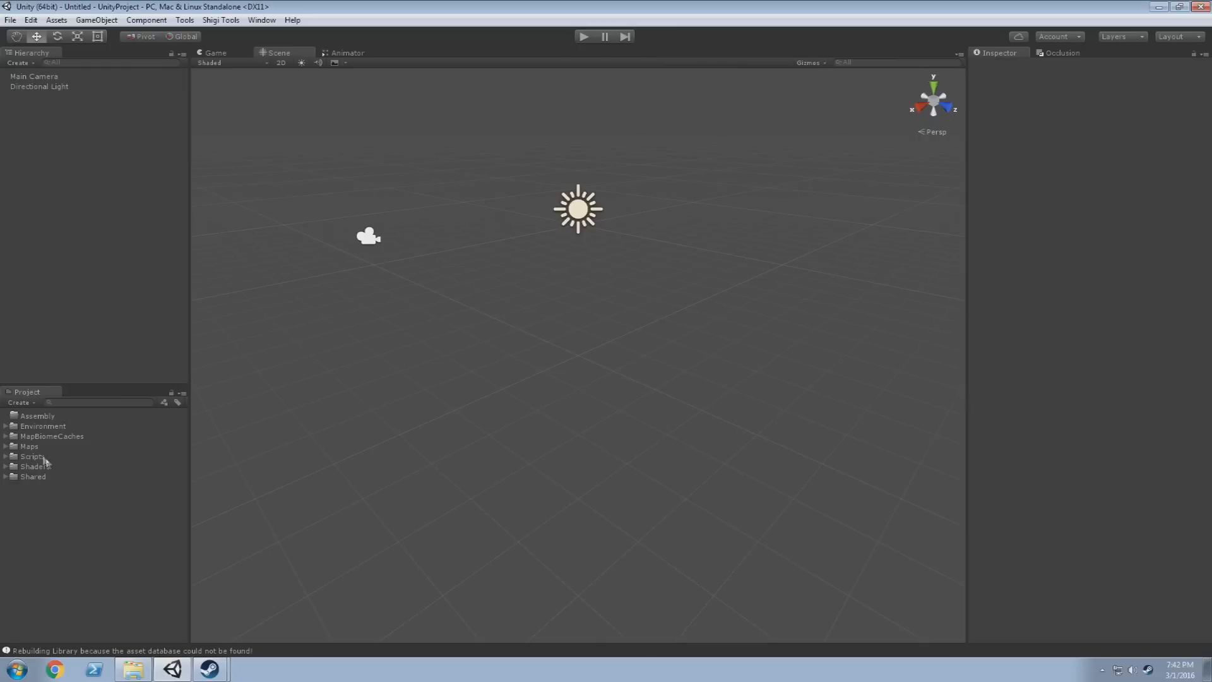
{"action": "mouse_move", "coordinate": [77, 426]}
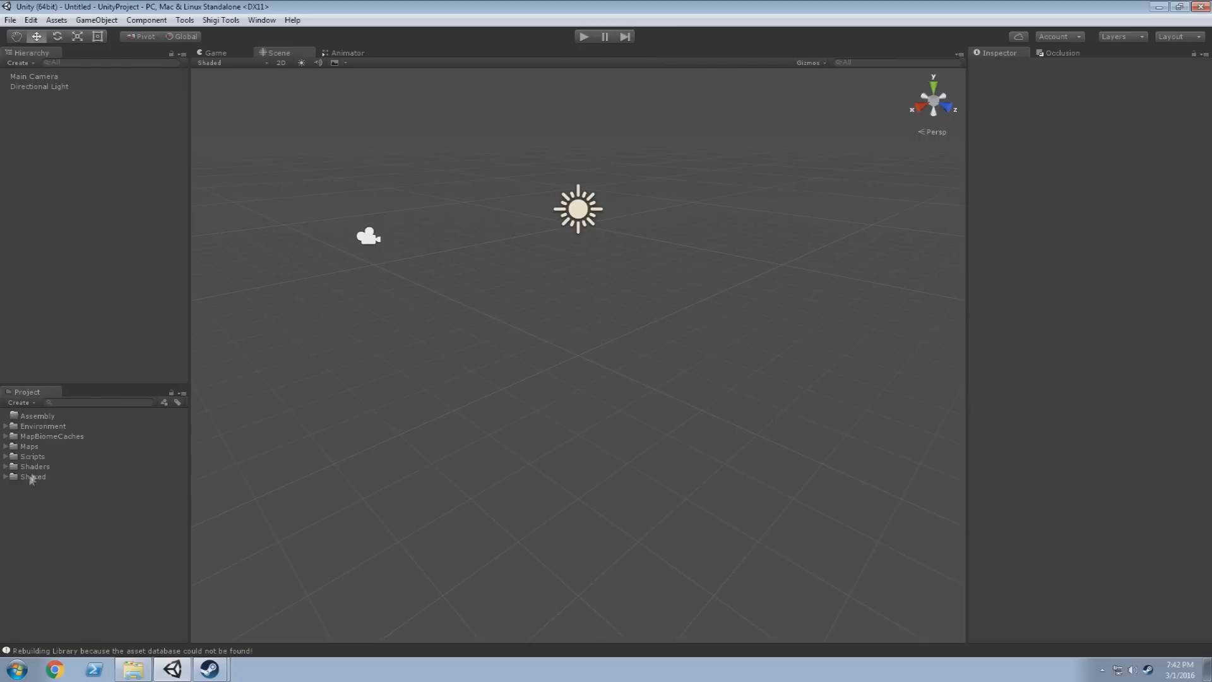
{"action": "left_click", "coordinate": [6, 446]}
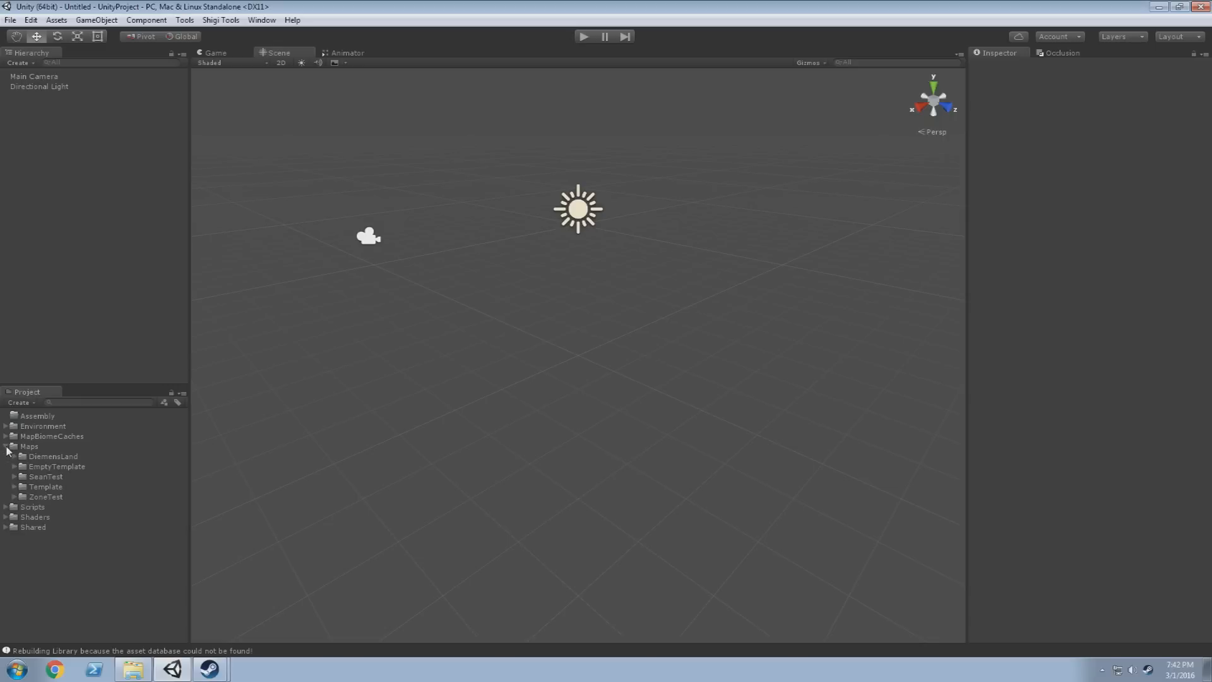
{"action": "left_click", "coordinate": [13, 456]}
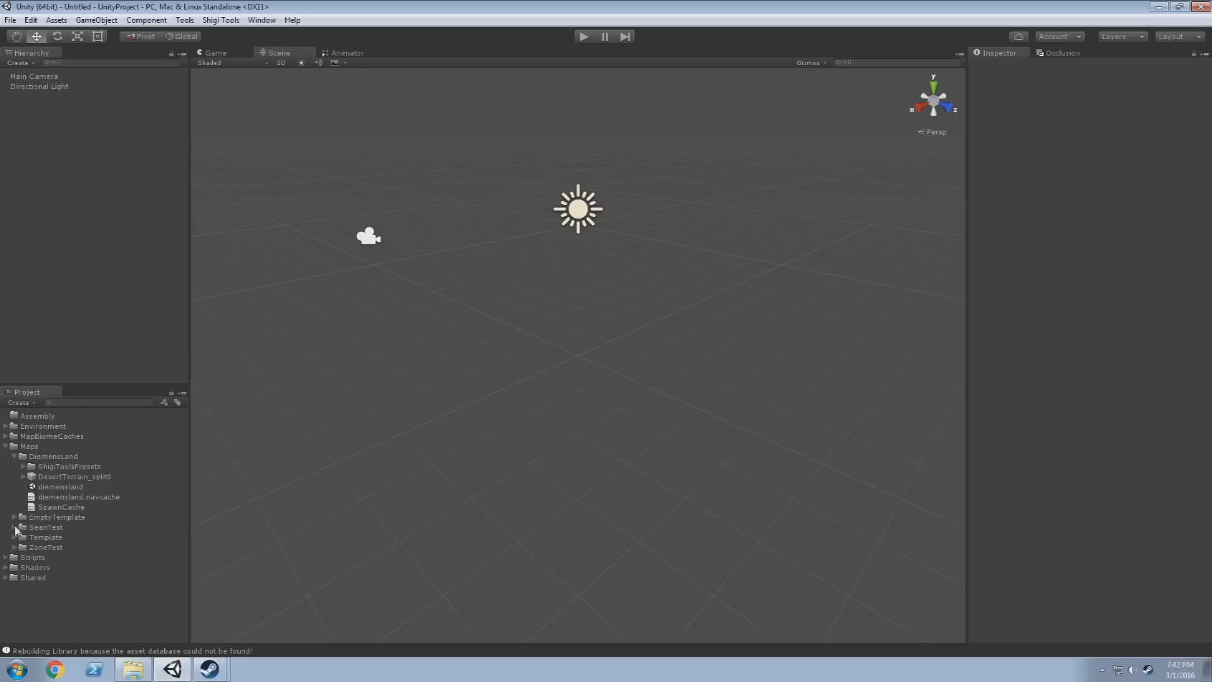
{"action": "left_click", "coordinate": [7, 516]}
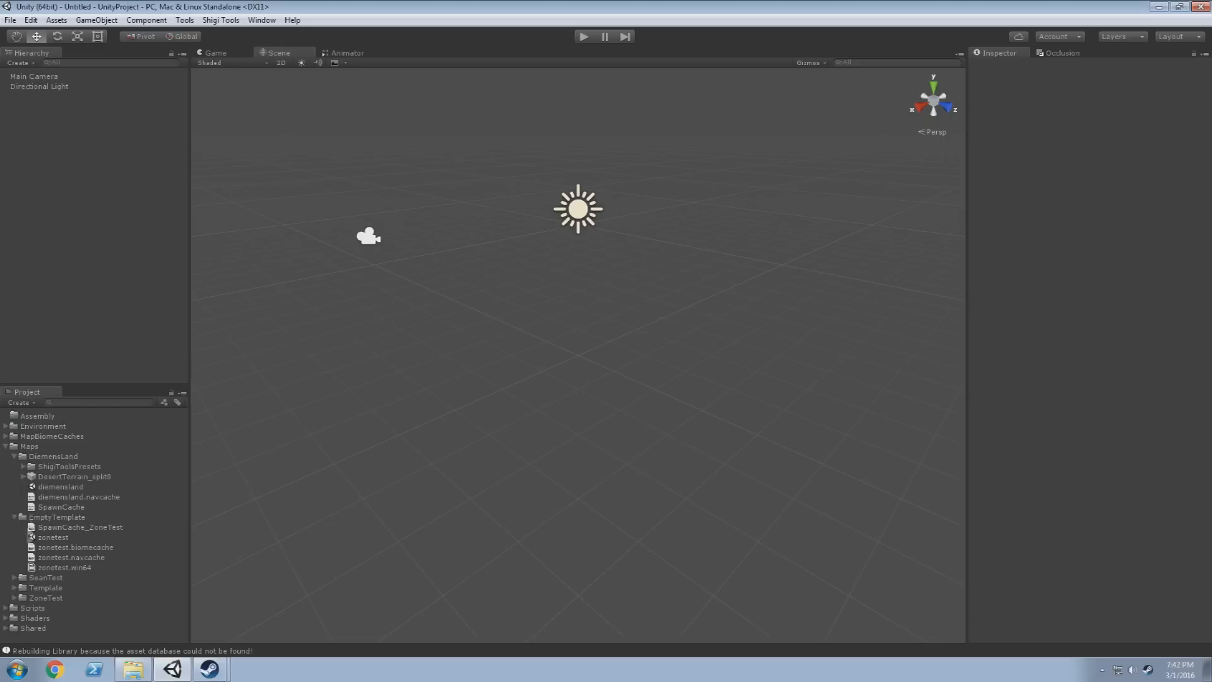
{"action": "double_click", "coordinate": [53, 537]}
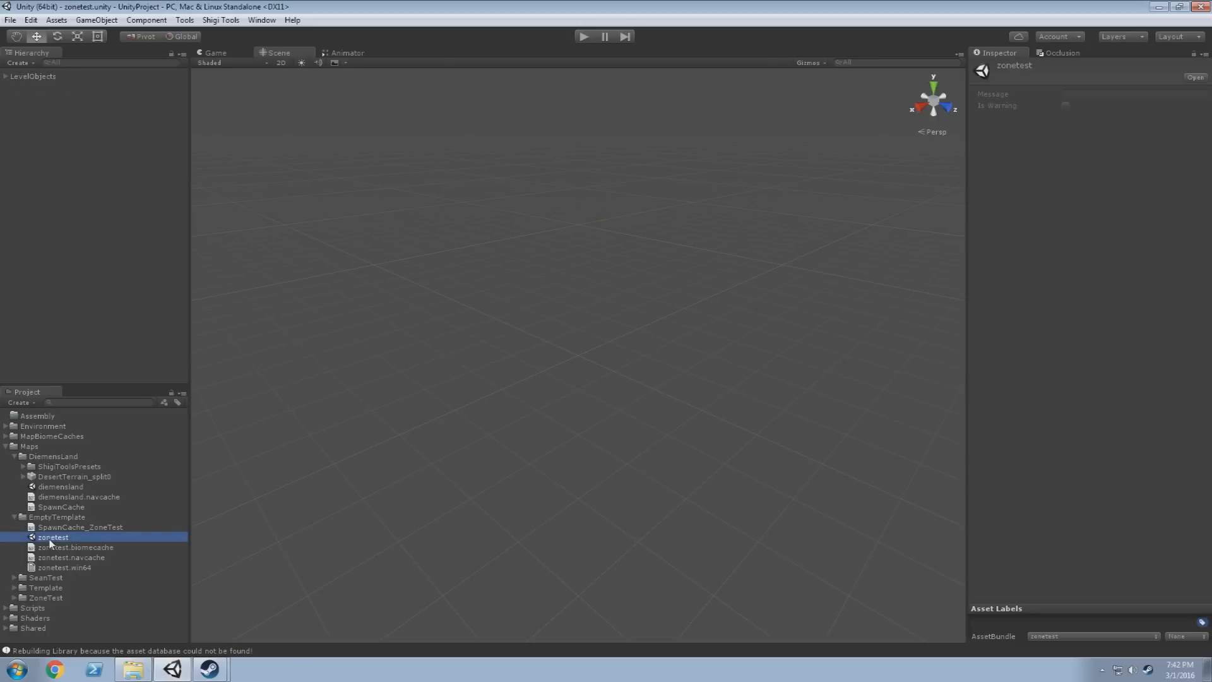
{"action": "mouse_move", "coordinate": [68, 539]}
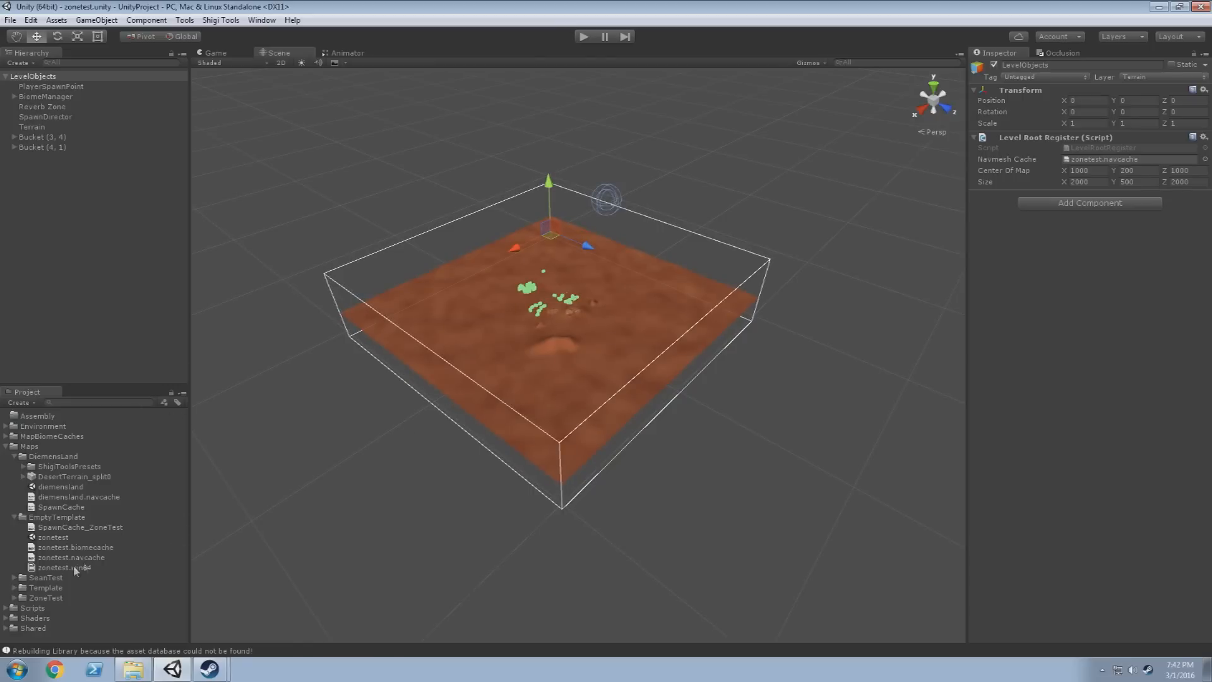
{"action": "left_click", "coordinate": [53, 537]}
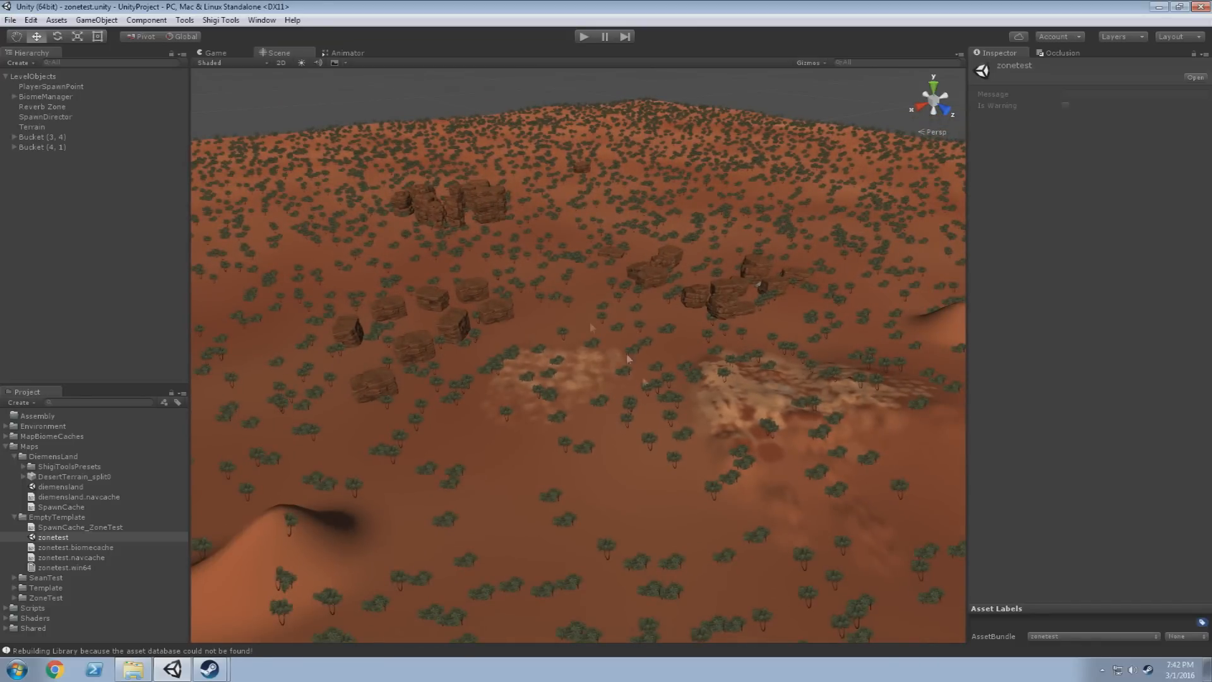
{"action": "mouse_move", "coordinate": [59, 177]}
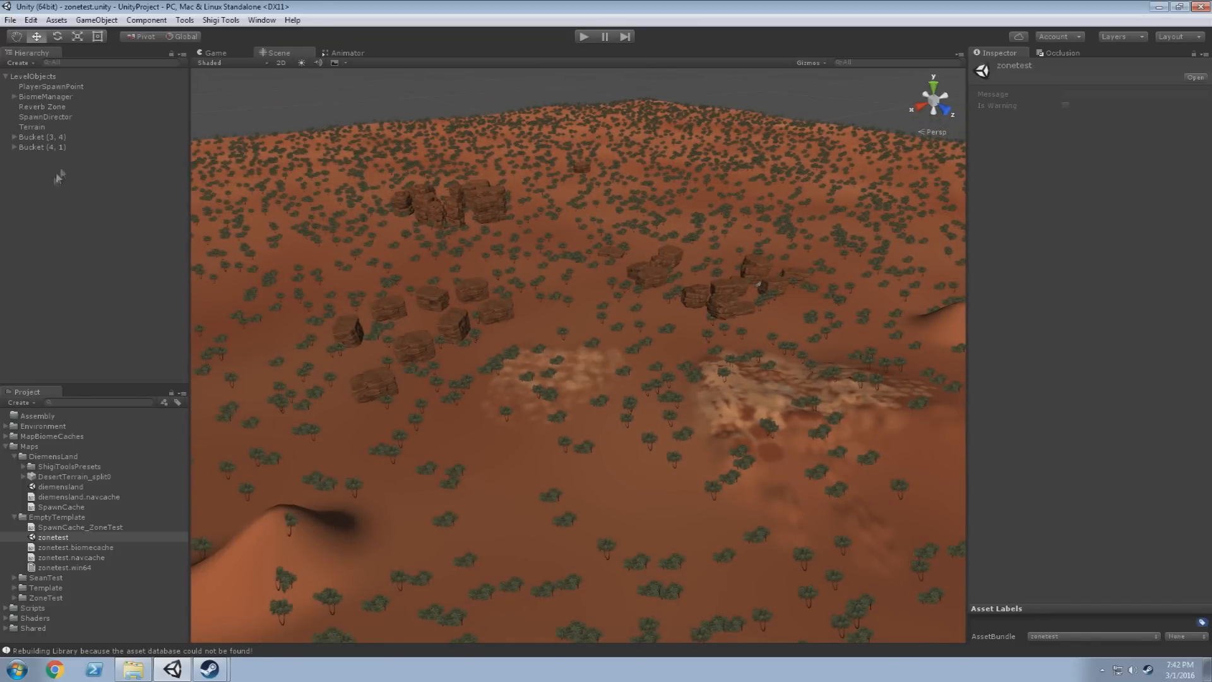
{"action": "left_click", "coordinate": [52, 86]}
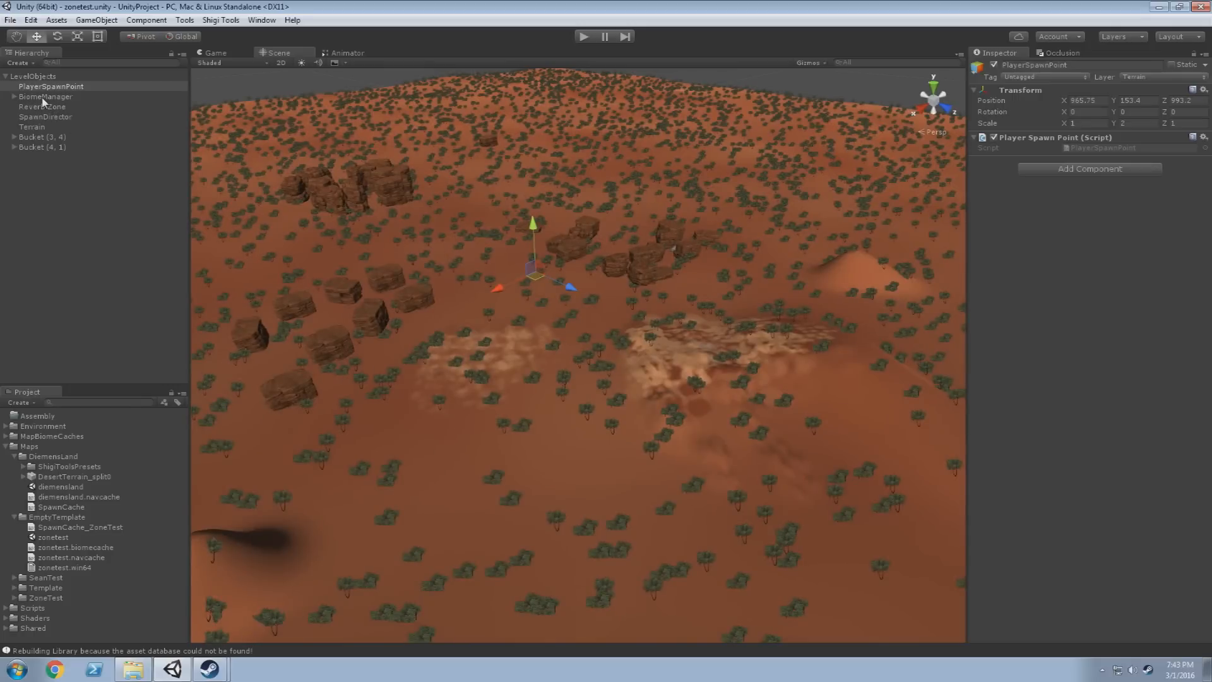
{"action": "left_click", "coordinate": [47, 98]}
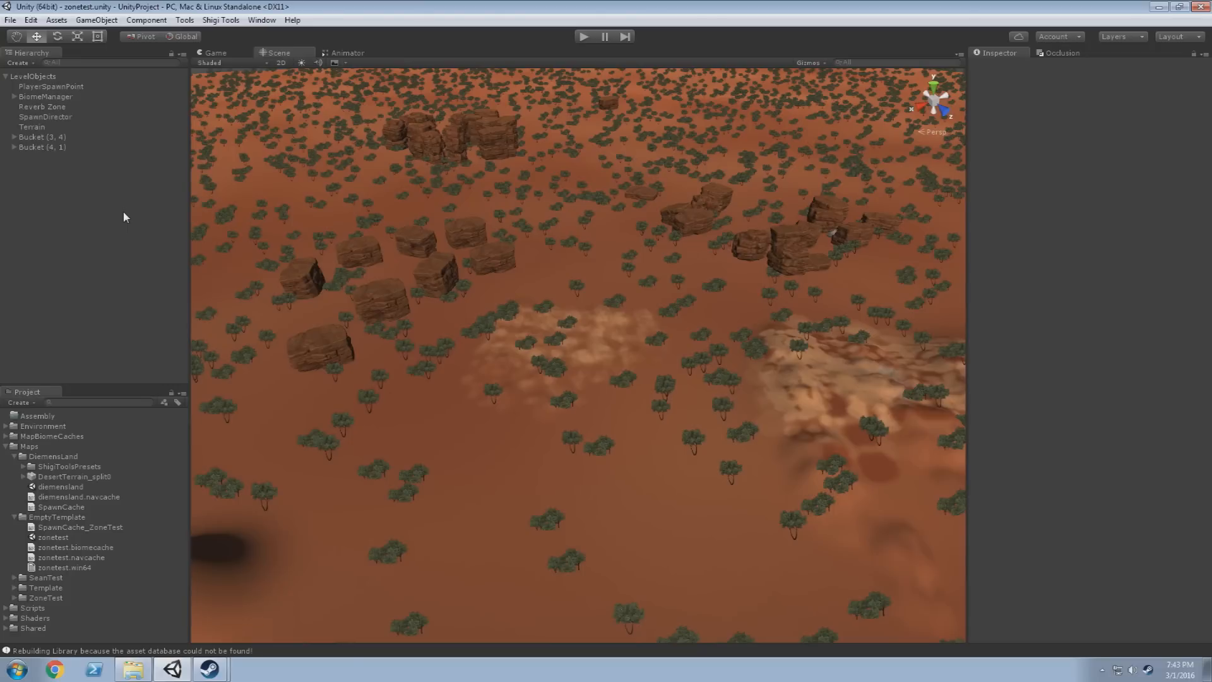
{"action": "mouse_move", "coordinate": [138, 198]}
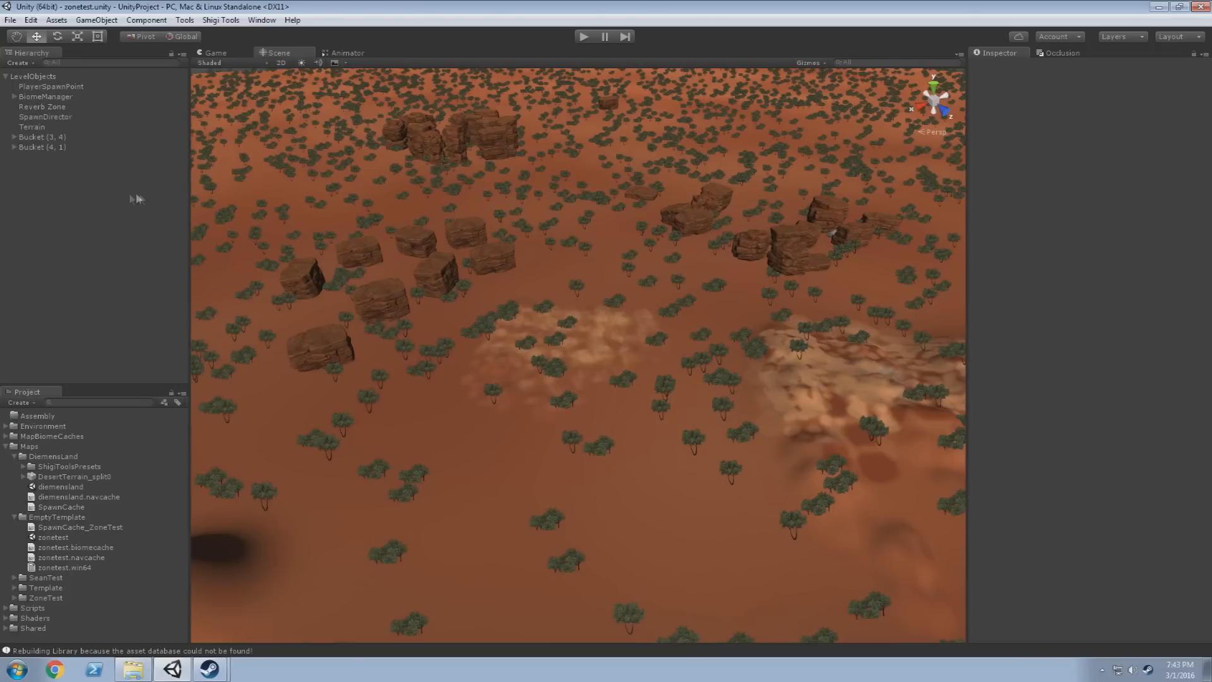
{"action": "mouse_move", "coordinate": [115, 332]}
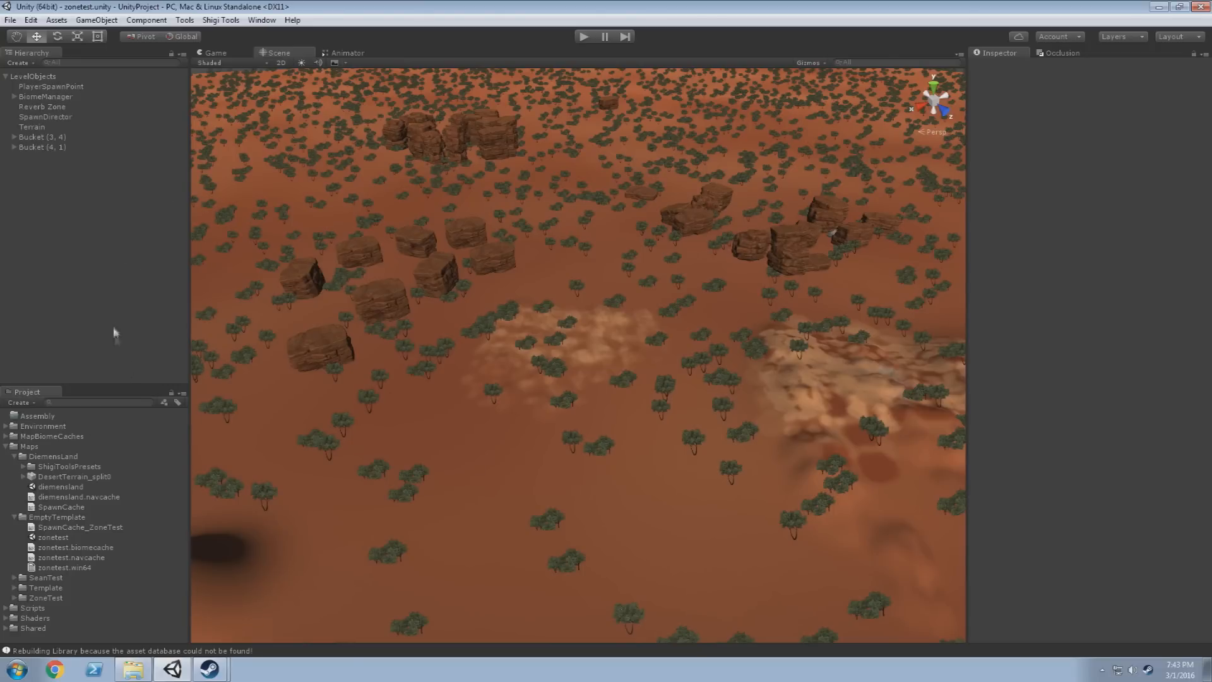
{"action": "mouse_move", "coordinate": [19, 591]}
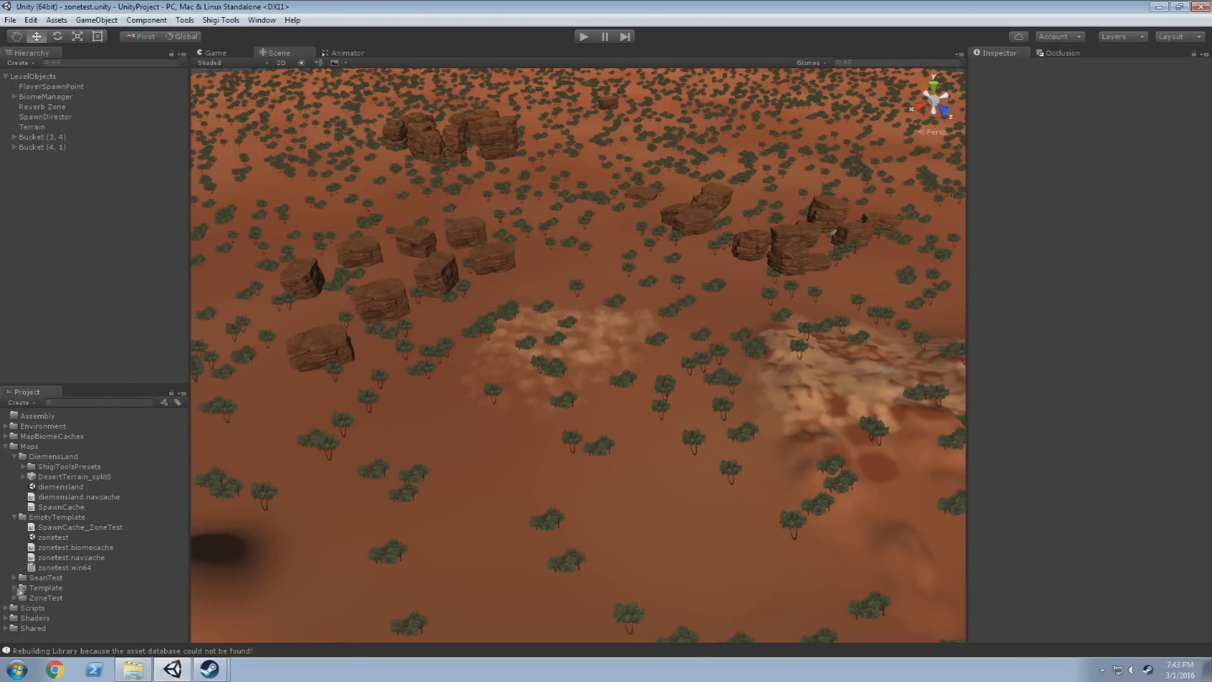
Load the template scene from Maps > Template and inspect its BiomeManager and LevelObjects
{"action": "left_click", "coordinate": [5, 456]}
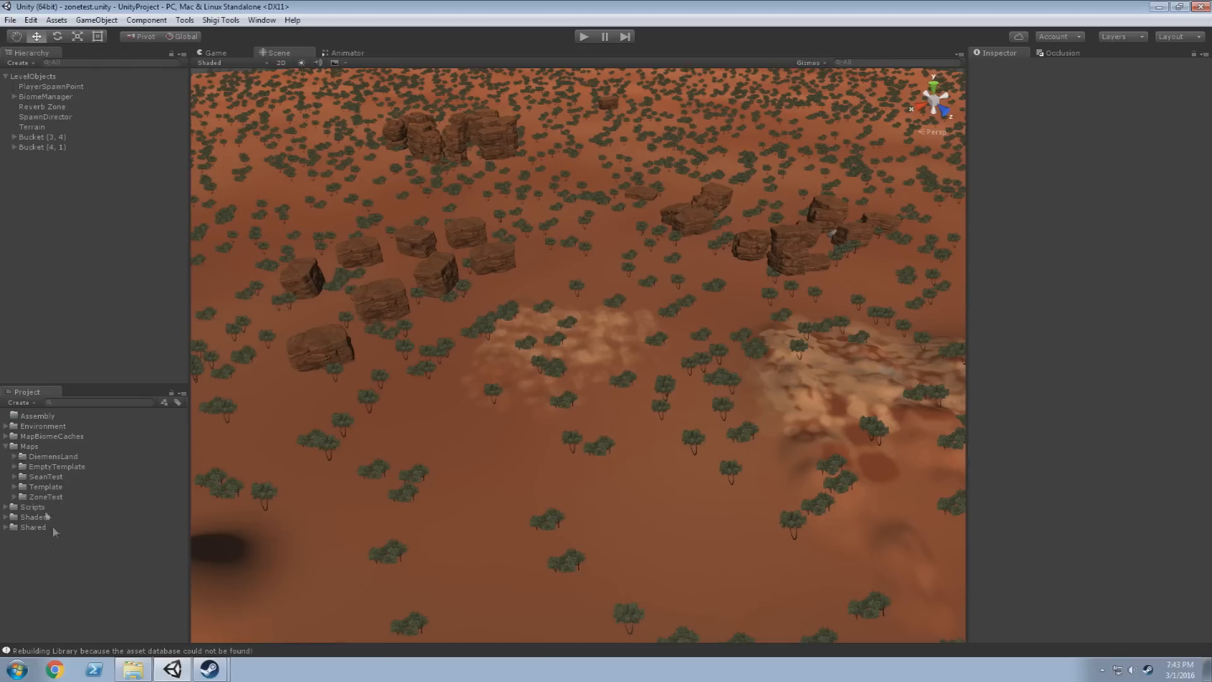
{"action": "left_click", "coordinate": [44, 487]}
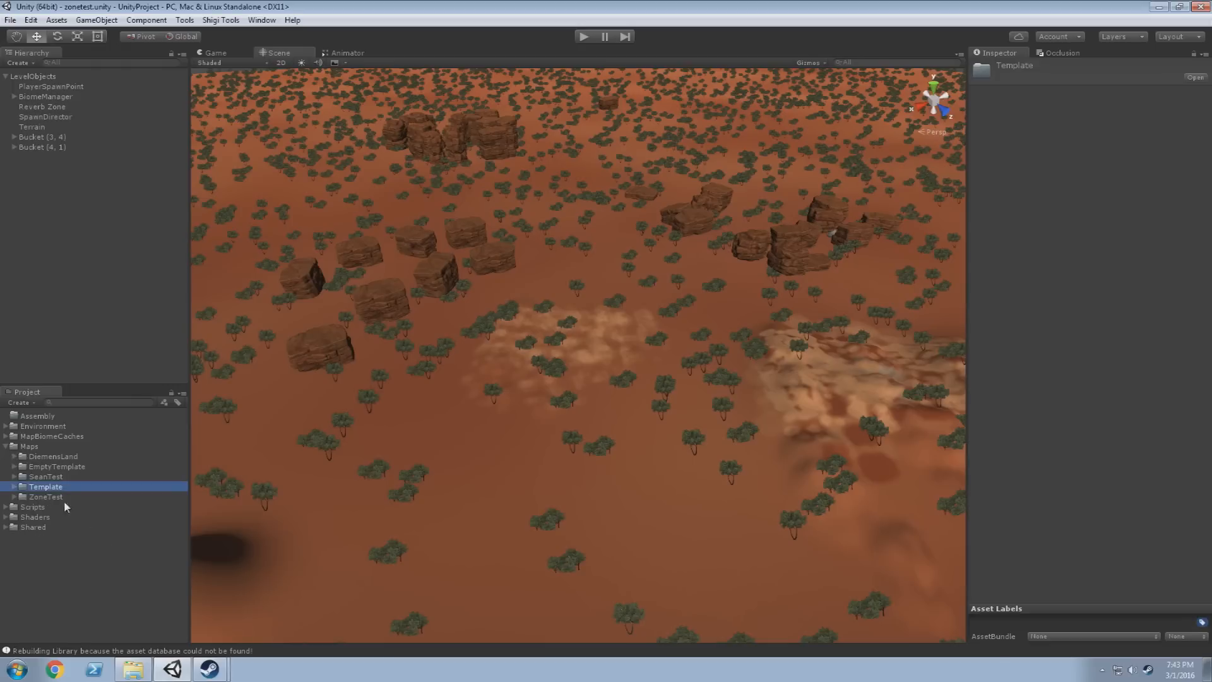
{"action": "left_click", "coordinate": [5, 486]}
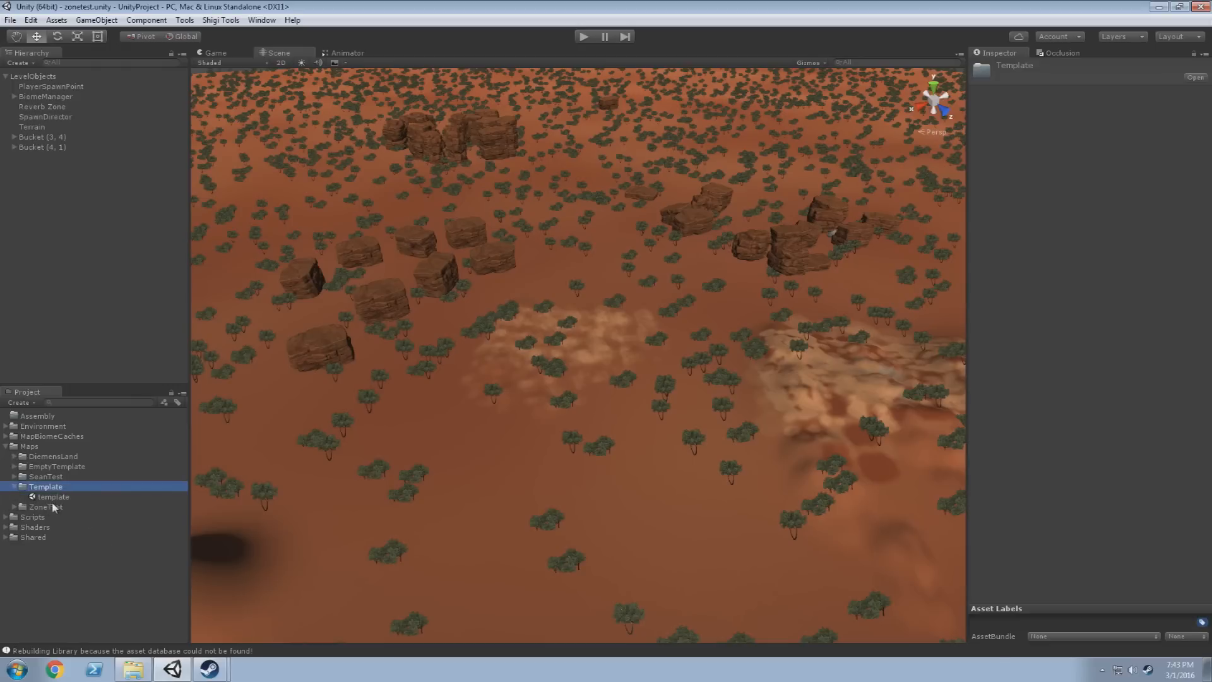
{"action": "double_click", "coordinate": [52, 496]}
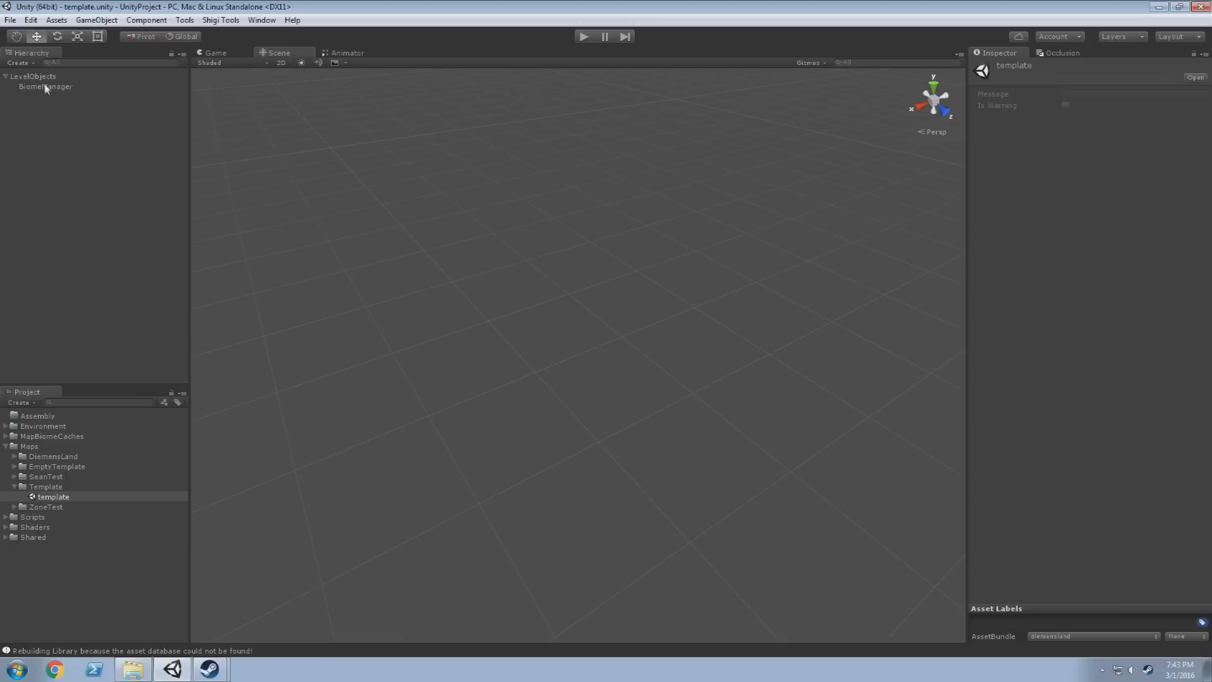
{"action": "left_click", "coordinate": [46, 86]}
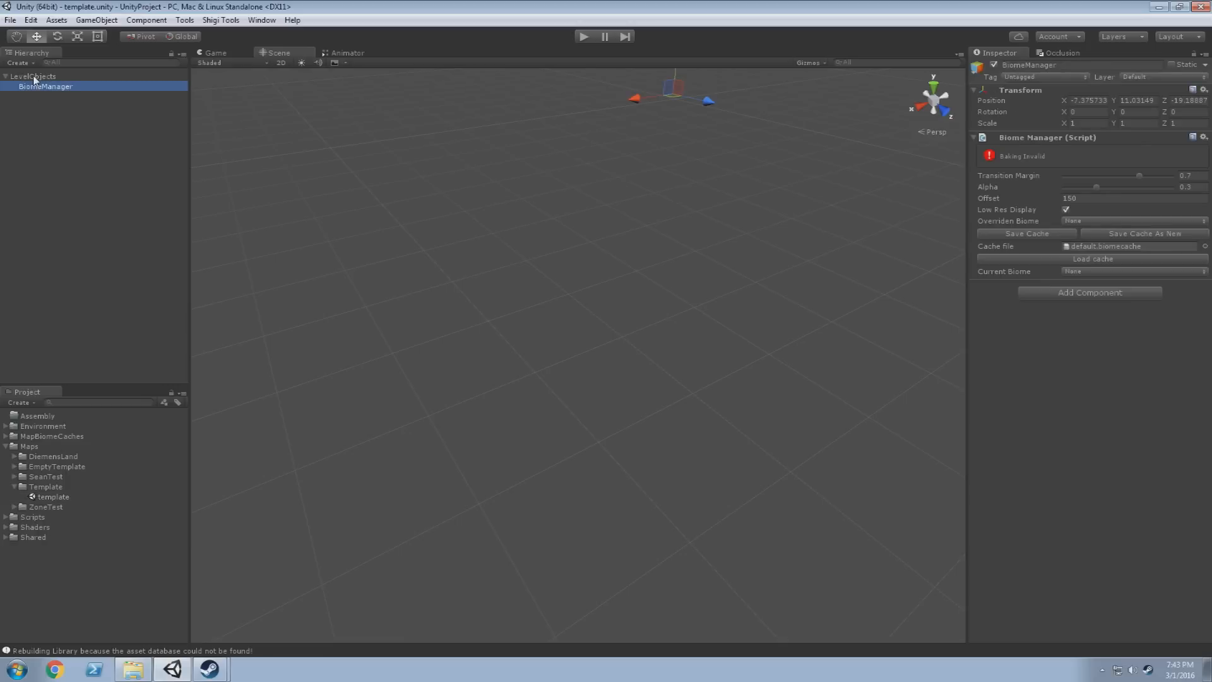
{"action": "left_click", "coordinate": [33, 76]}
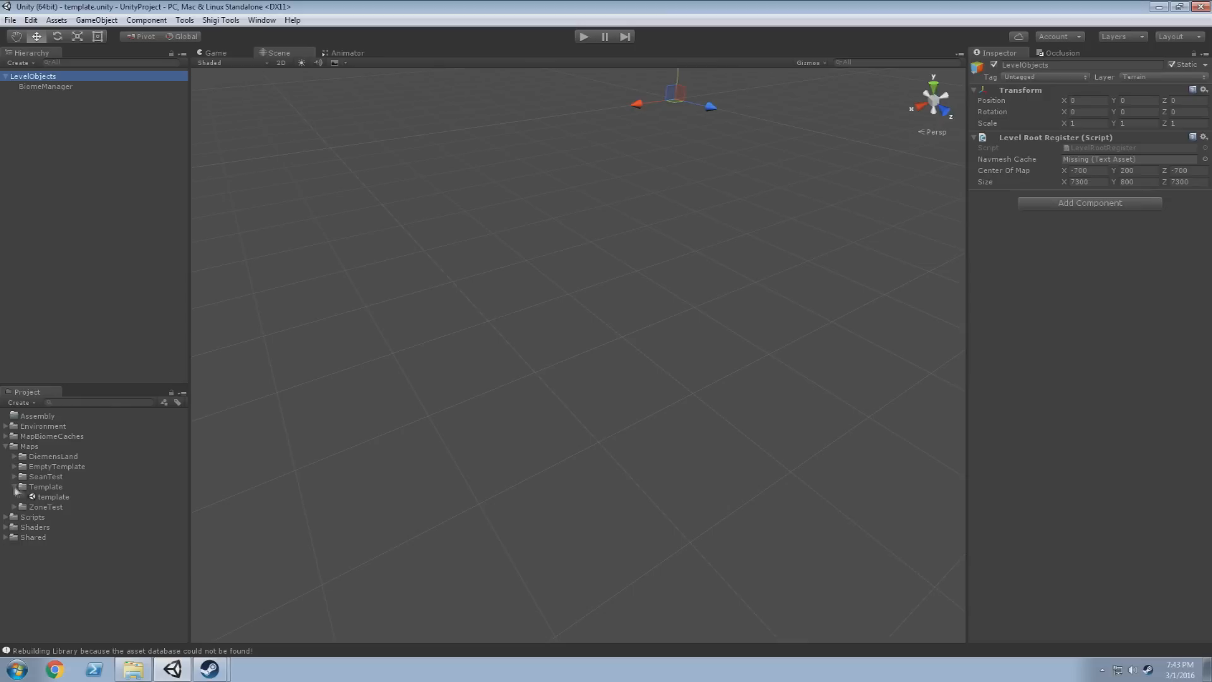
{"action": "mouse_move", "coordinate": [57, 484]}
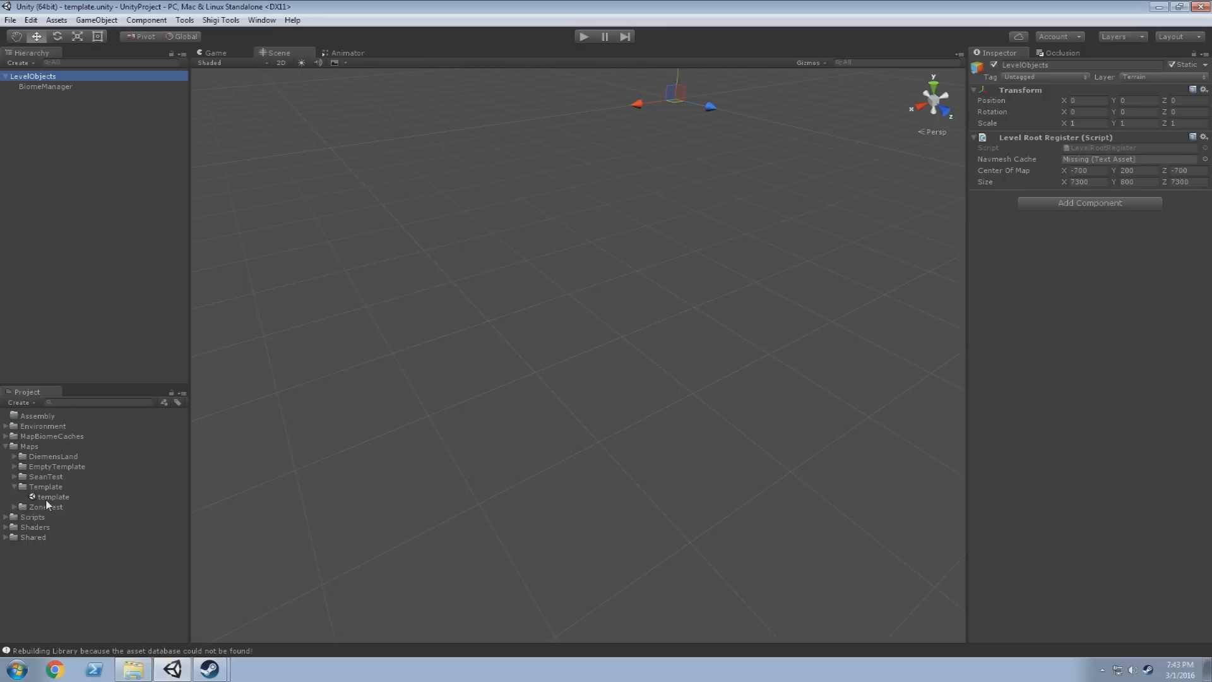
{"action": "mouse_move", "coordinate": [17, 494]}
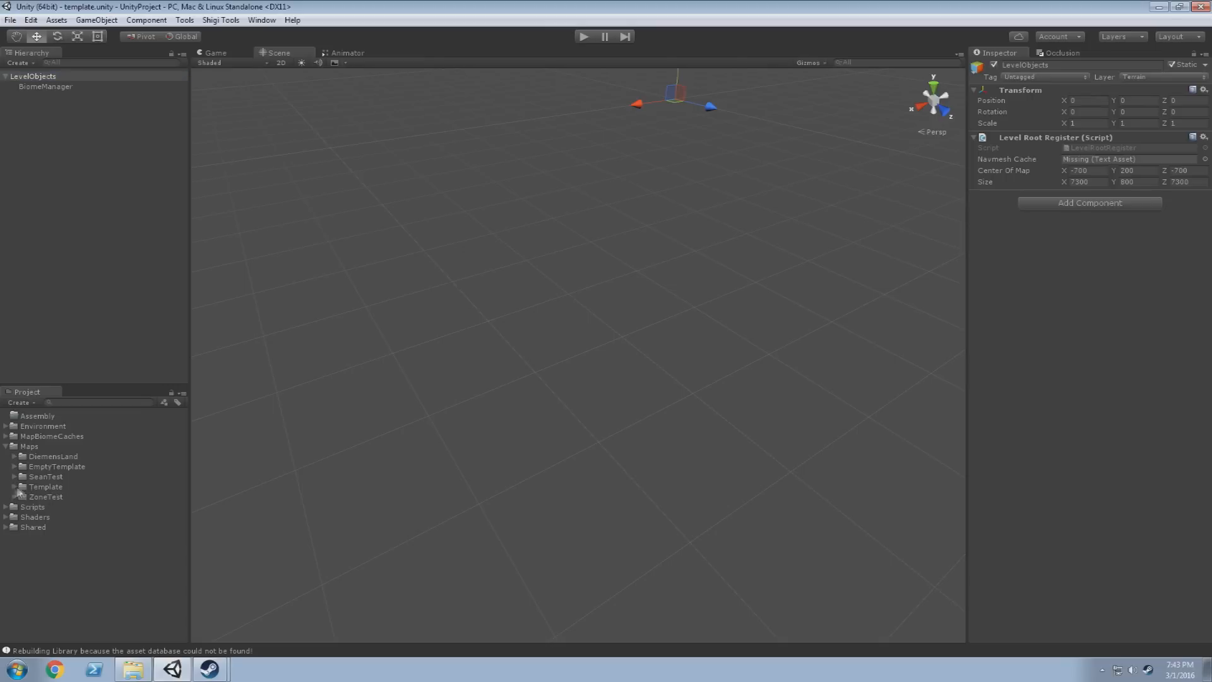
Duplicate the Template folder and rename the copy to testmap
{"action": "left_click", "coordinate": [46, 486]}
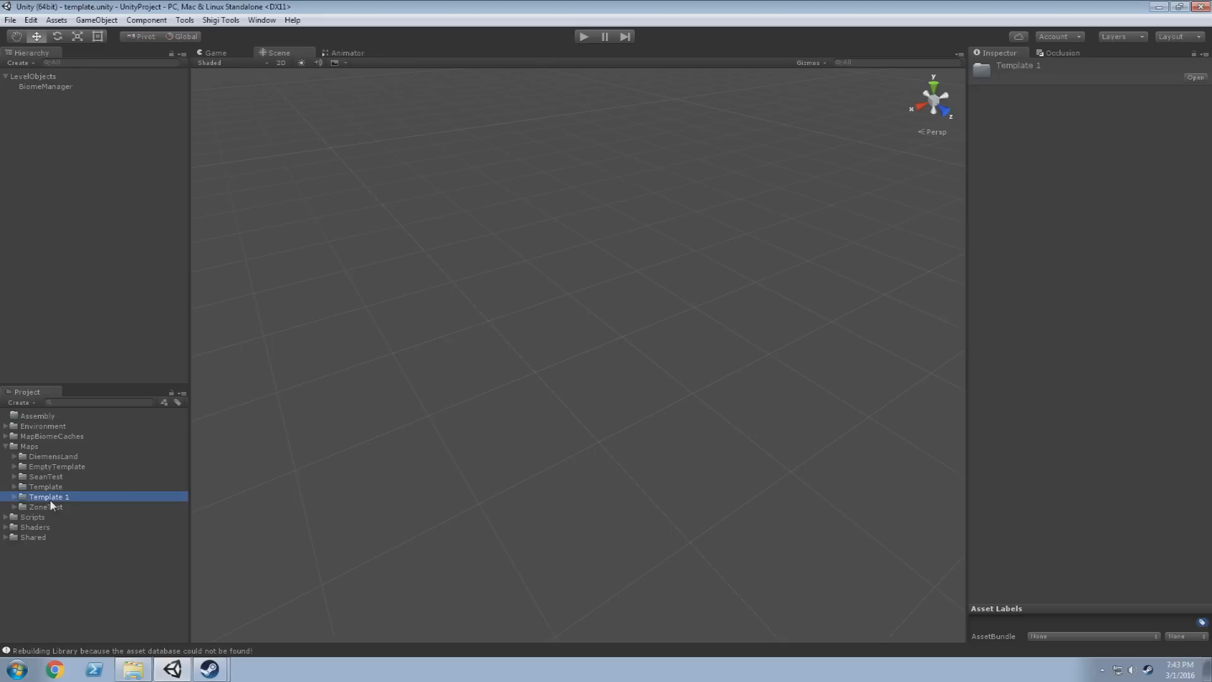
{"action": "double_click", "coordinate": [50, 497]}
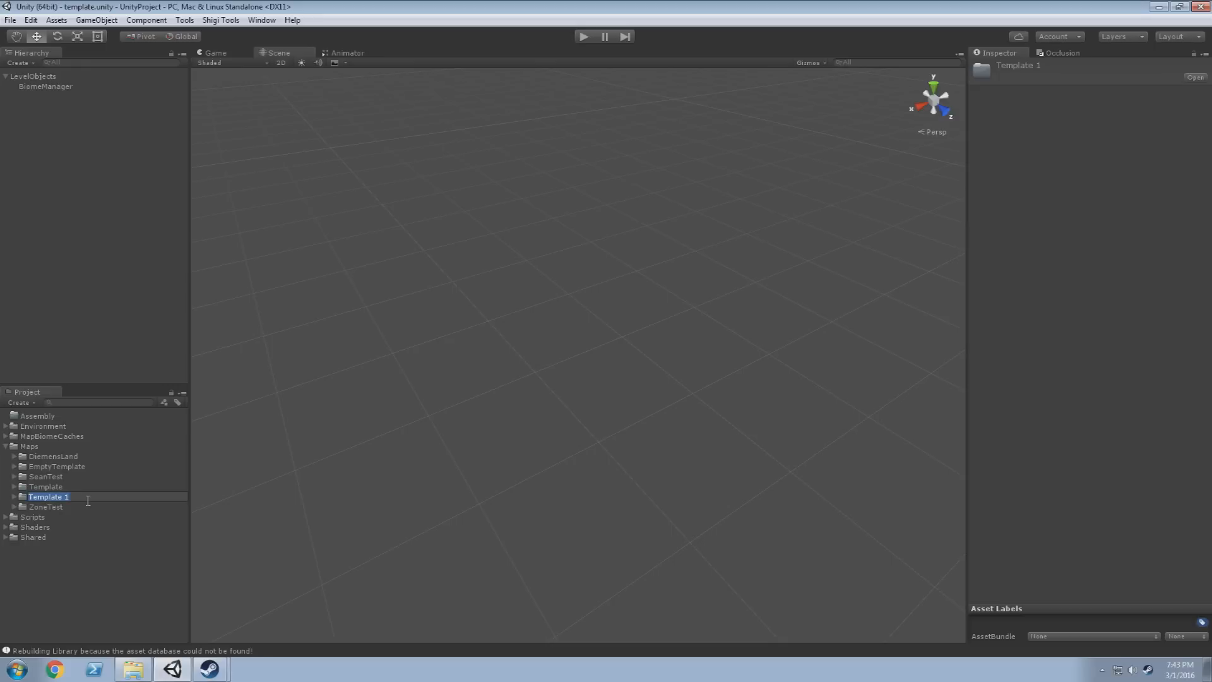
{"action": "type", "text": "testmap"}
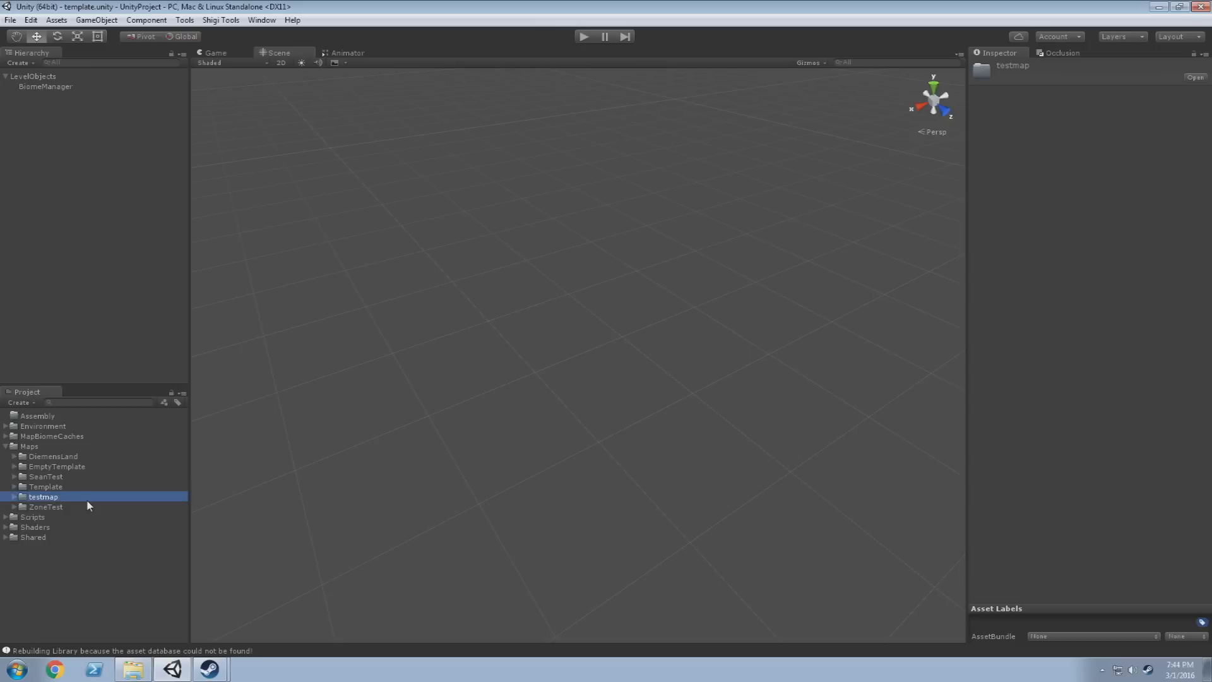
{"action": "left_click", "coordinate": [7, 496]}
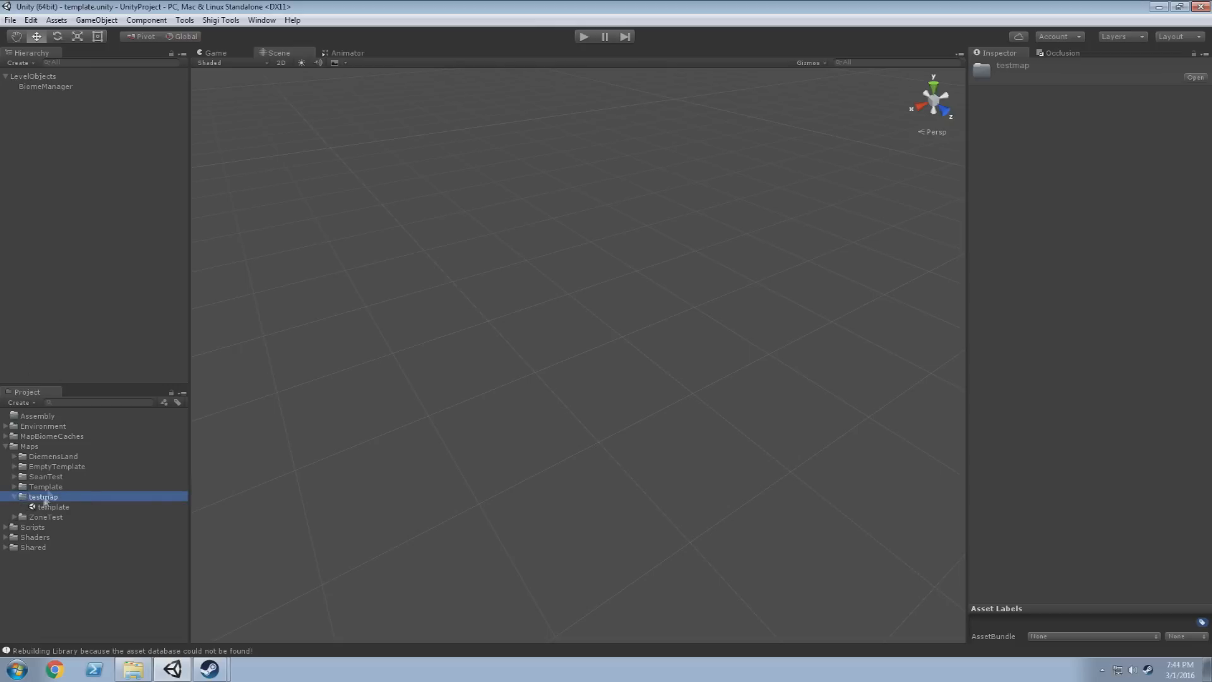
Rename the scene inside testmap to testmap and load it in the editor
{"action": "left_click", "coordinate": [53, 506]}
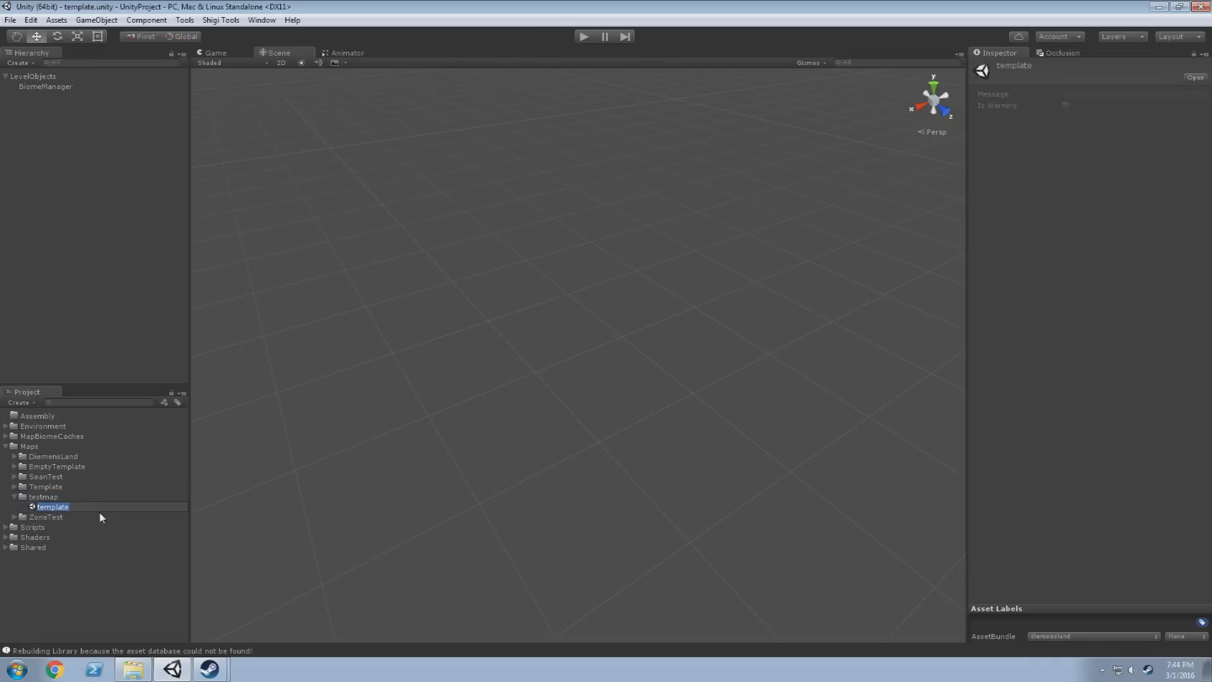
{"action": "type", "text": "testmap"}
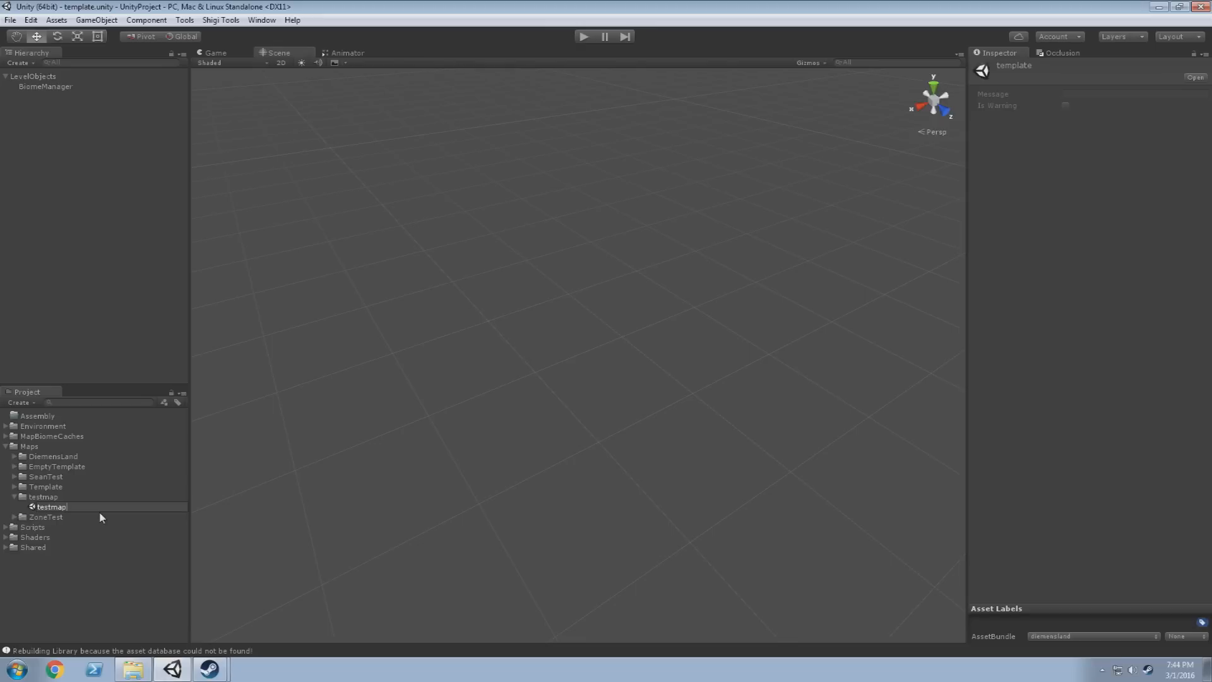
{"action": "left_click", "coordinate": [50, 506]}
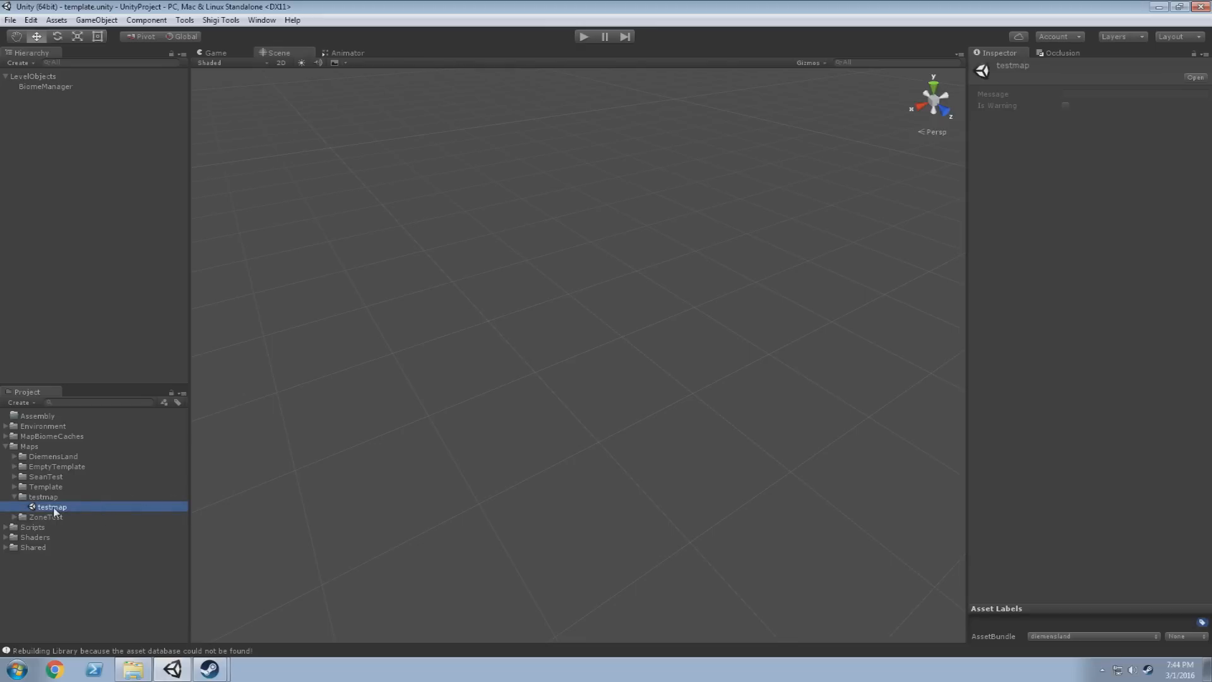
{"action": "double_click", "coordinate": [50, 506]}
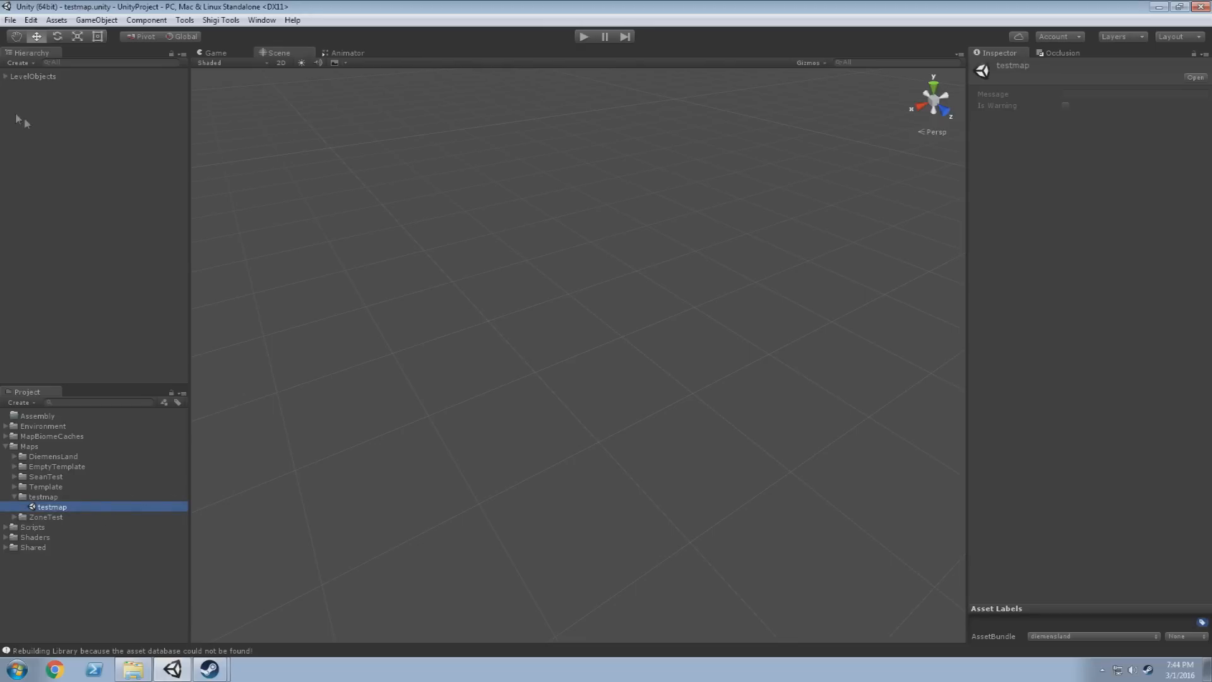
{"action": "left_click", "coordinate": [45, 86]}
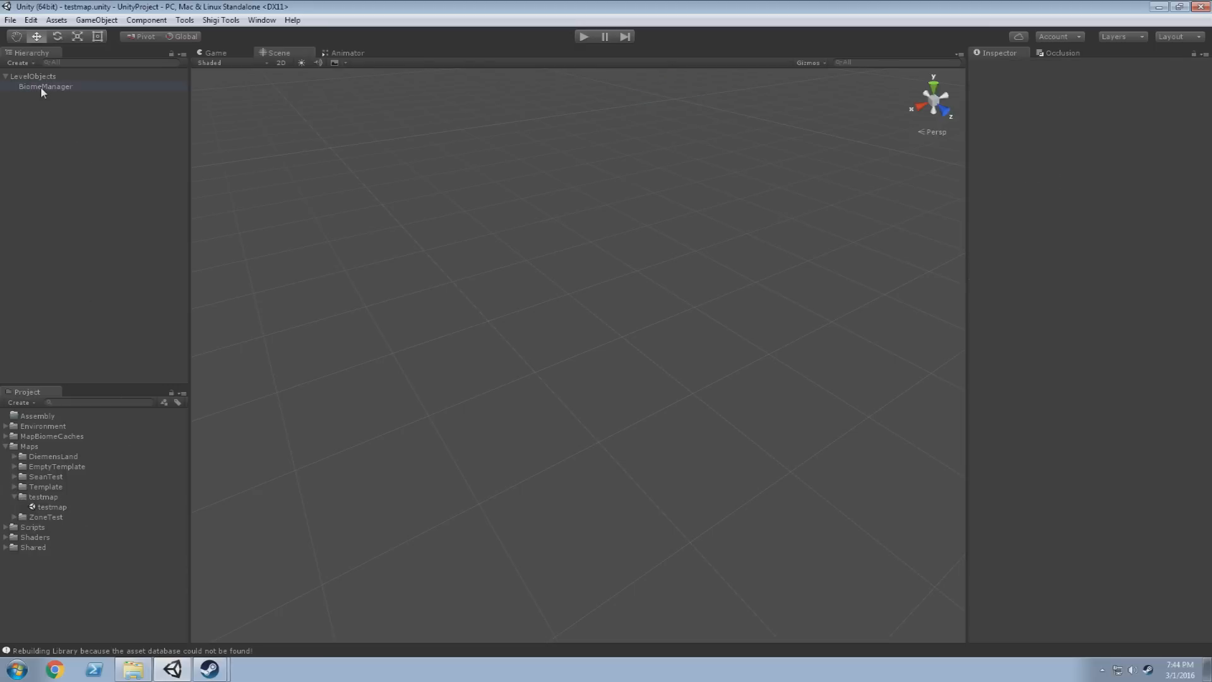
{"action": "left_click", "coordinate": [33, 75]}
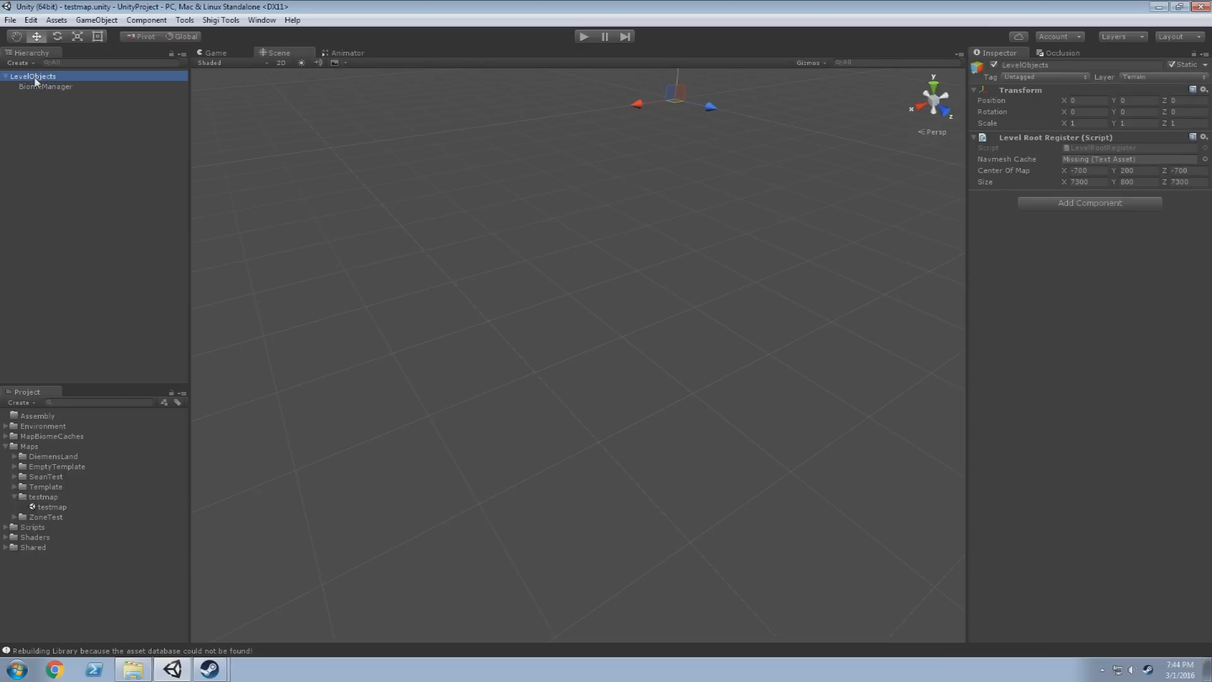
{"action": "left_click", "coordinate": [46, 87]}
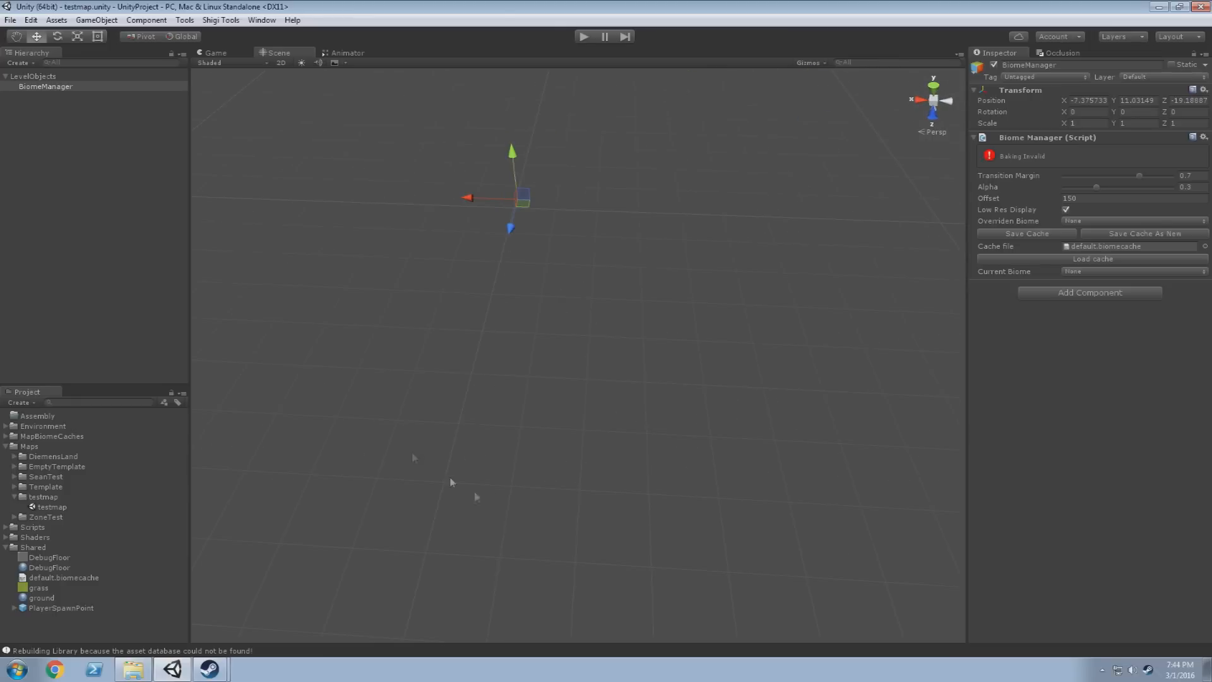
{"action": "left_click", "coordinate": [33, 76]}
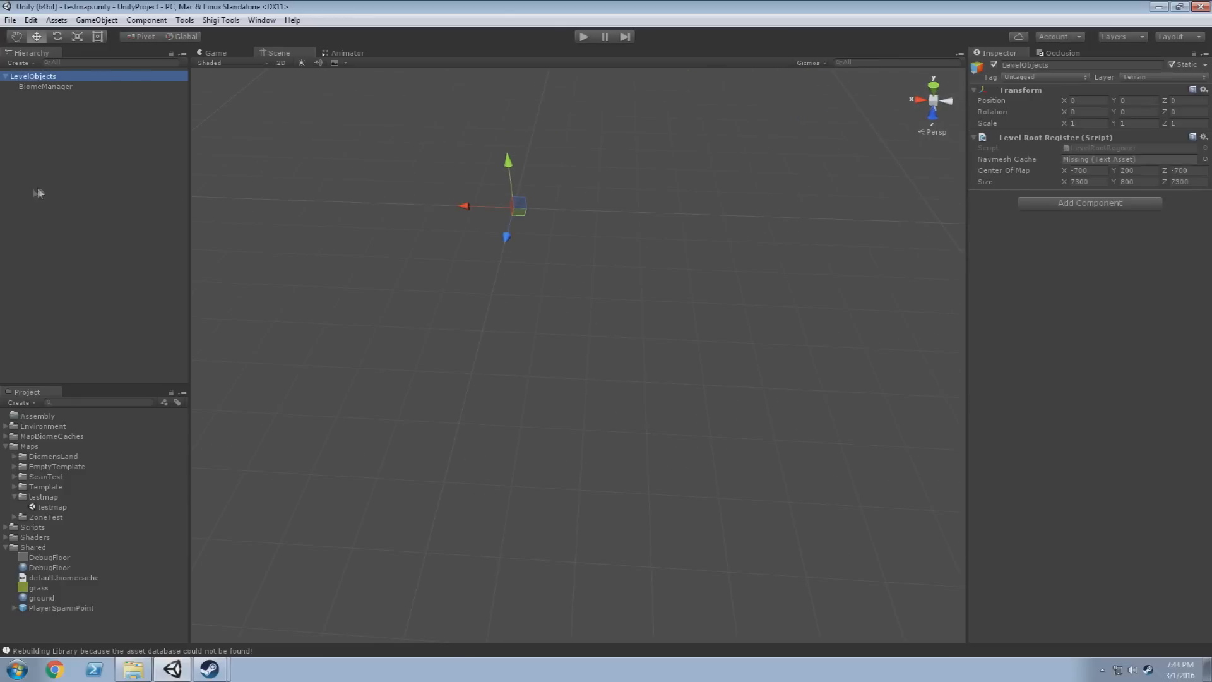
{"action": "mouse_move", "coordinate": [135, 265]}
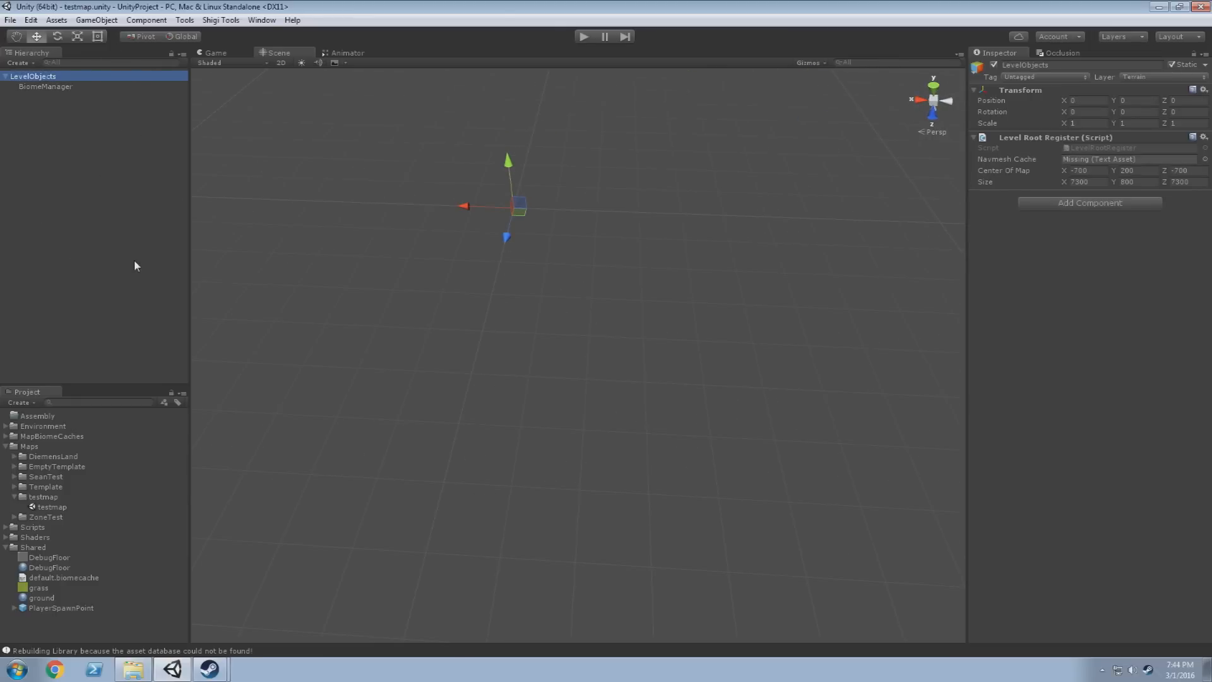
{"action": "mouse_move", "coordinate": [29, 102]}
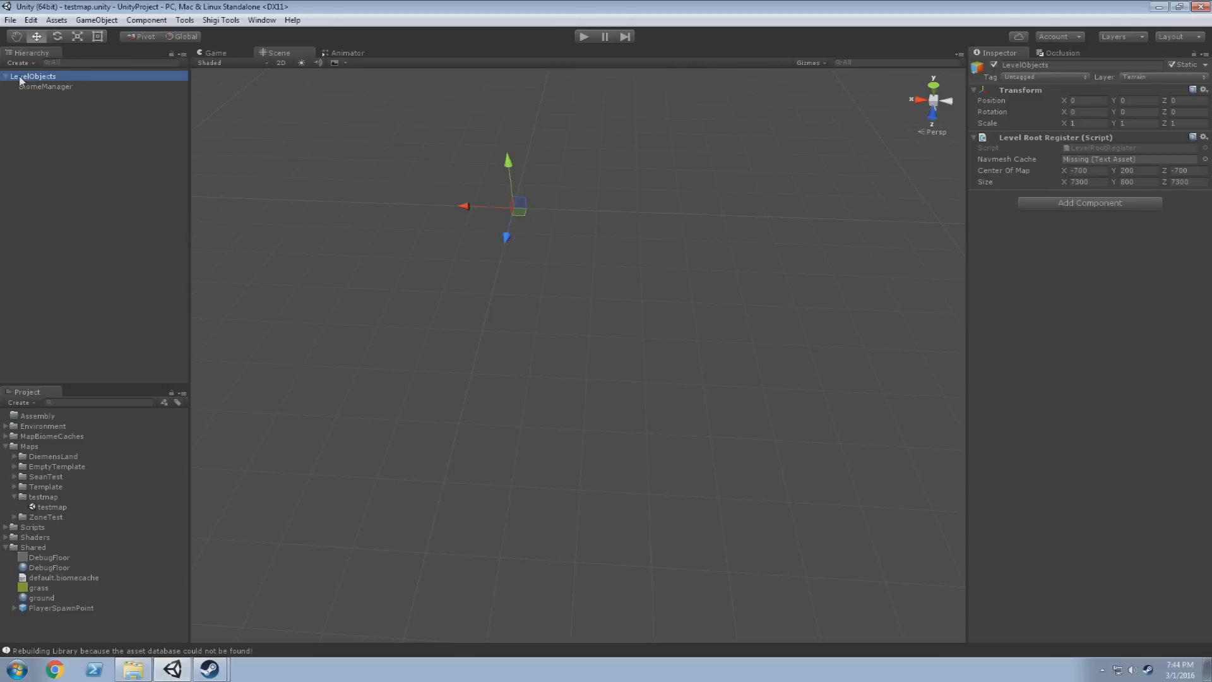
{"action": "mouse_move", "coordinate": [68, 192]}
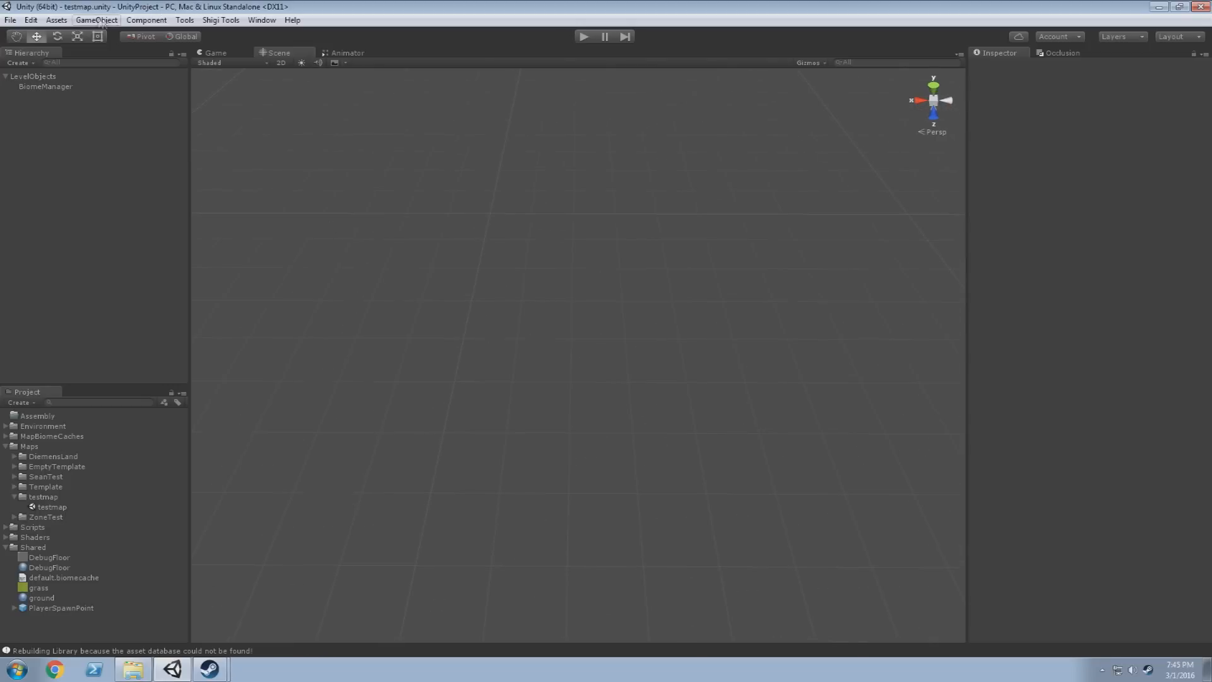
Create a new Terrain object via GameObject > 3D Object and show its terrain settings
{"action": "left_click", "coordinate": [96, 19]}
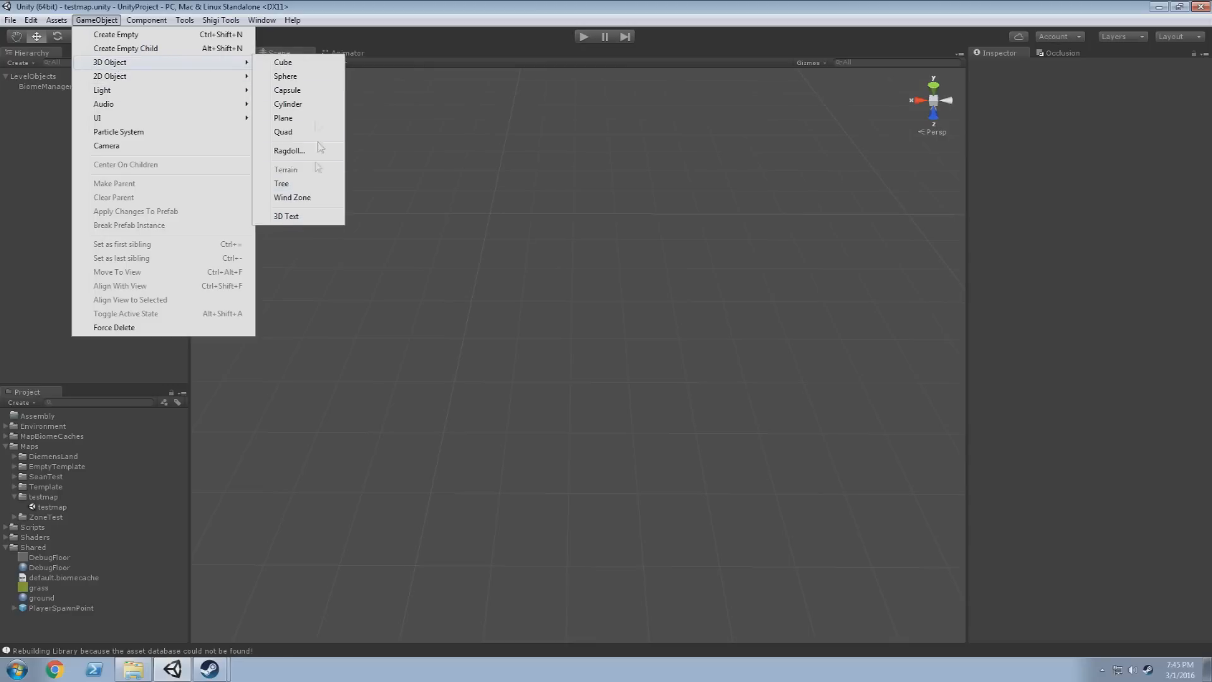
{"action": "left_click", "coordinate": [285, 168]}
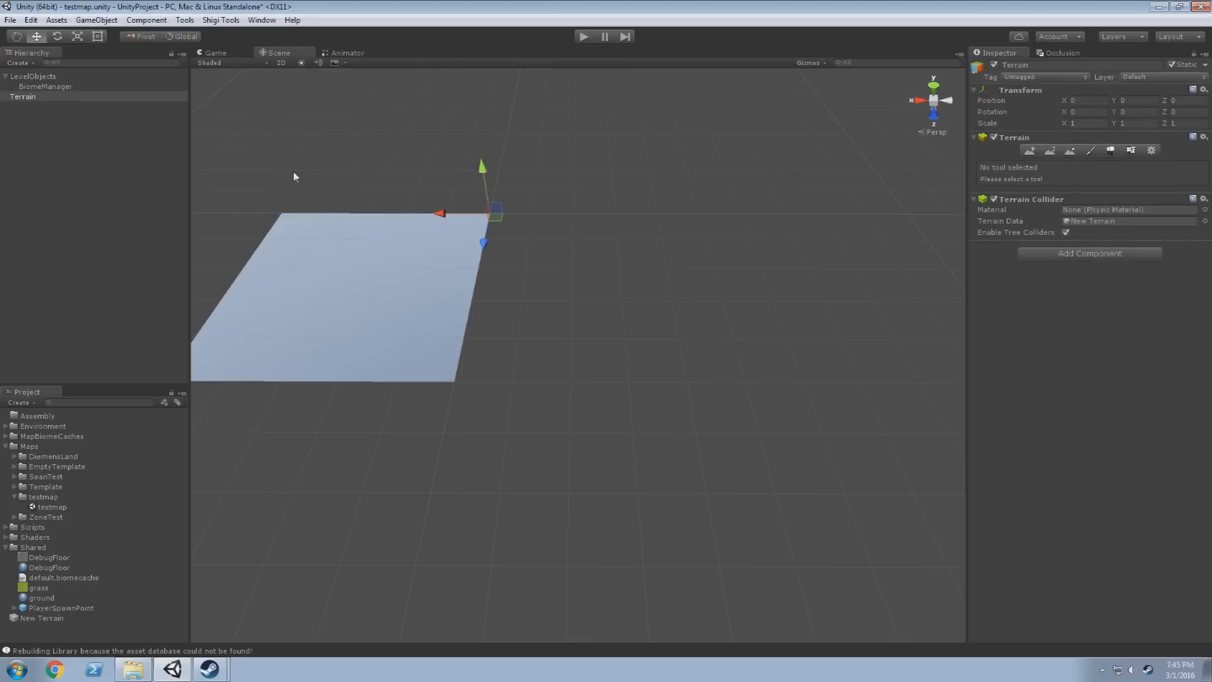
{"action": "left_click_drag", "start_coordinate": [295, 177], "coordinate": [429, 326]}
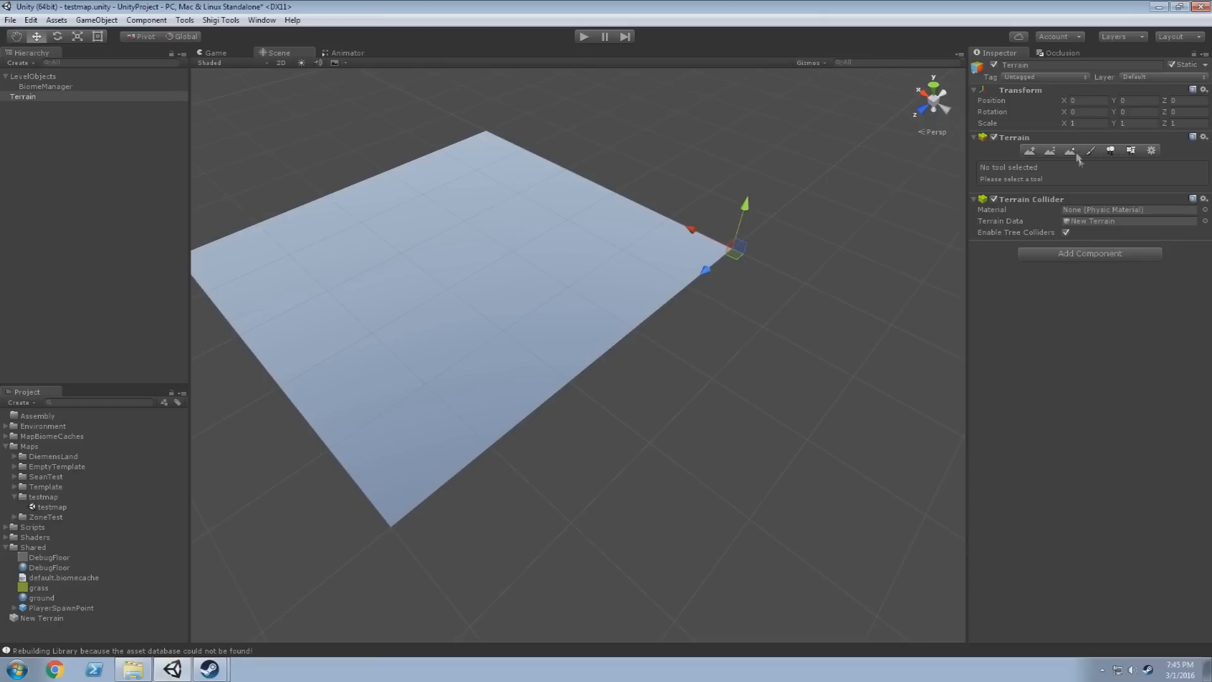
{"action": "mouse_move", "coordinate": [643, 273]}
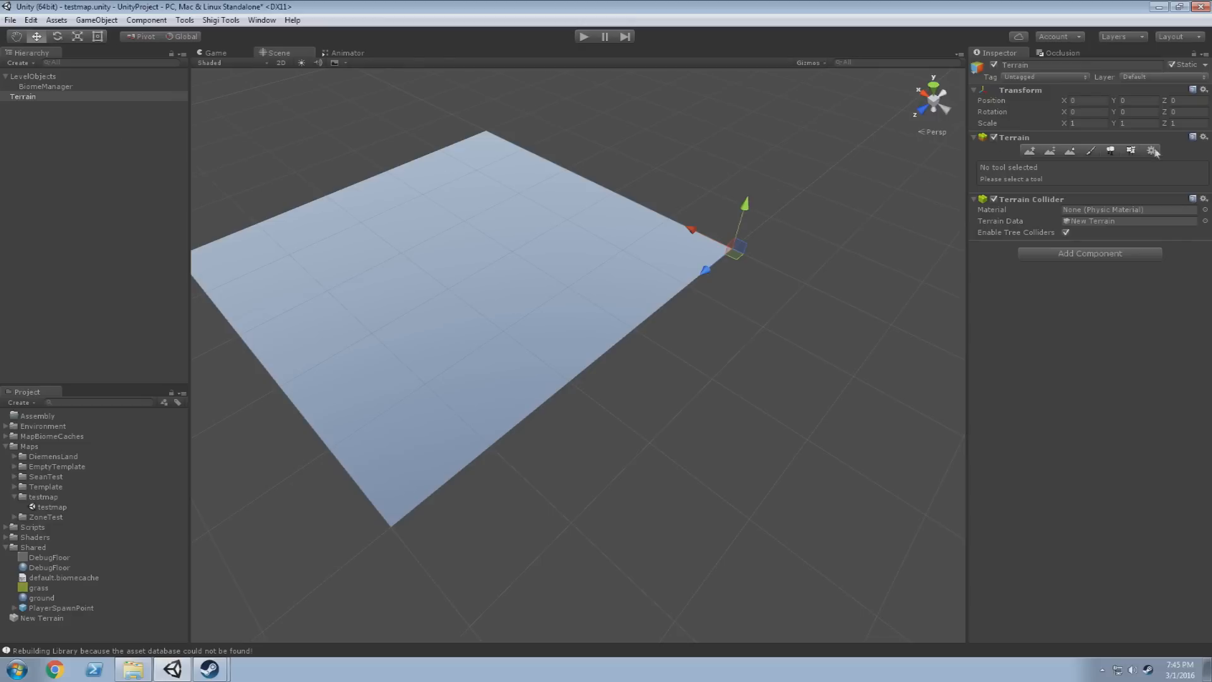
{"action": "left_click", "coordinate": [1149, 150]}
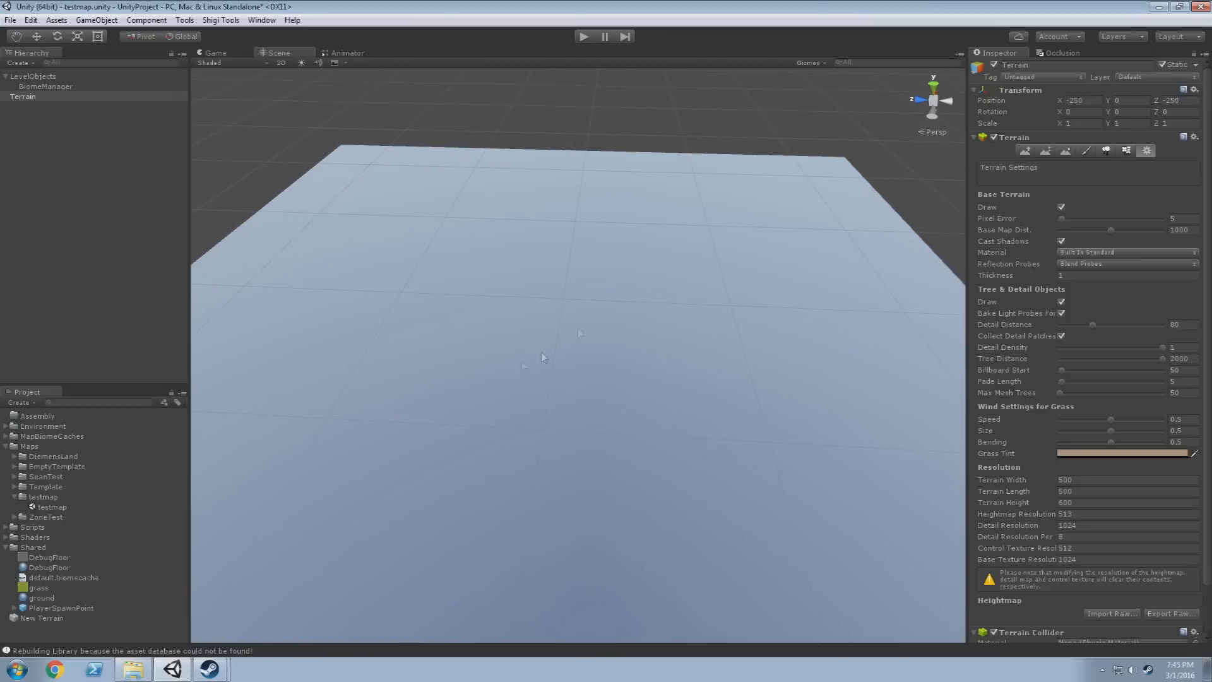
Select the terrain's Paint Texture tool and bring up the Edit Textures options
{"action": "left_click", "coordinate": [1086, 150]}
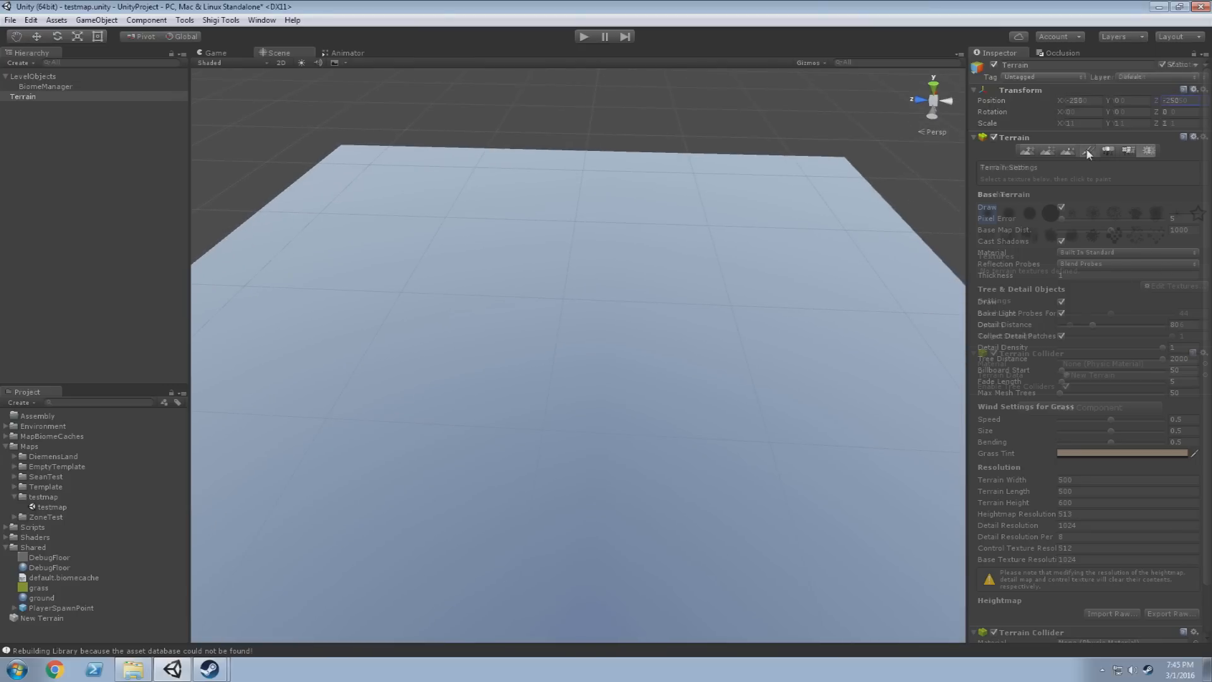
{"action": "left_click", "coordinate": [1090, 150]}
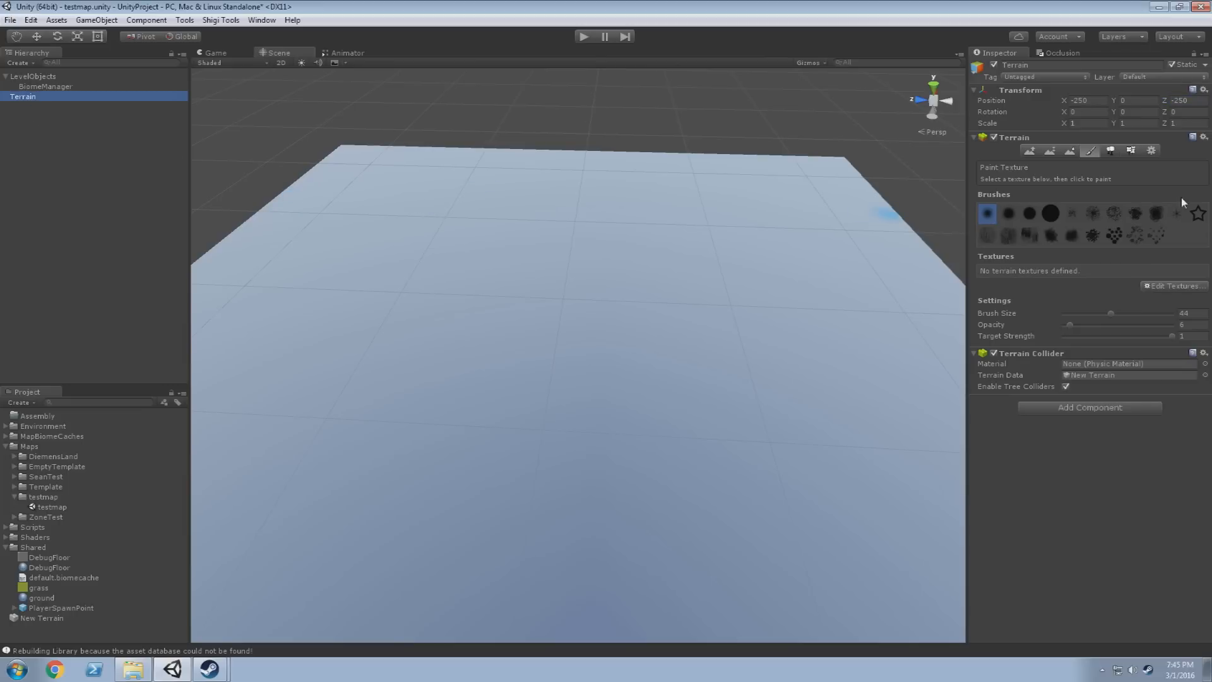
{"action": "mouse_move", "coordinate": [1148, 163]}
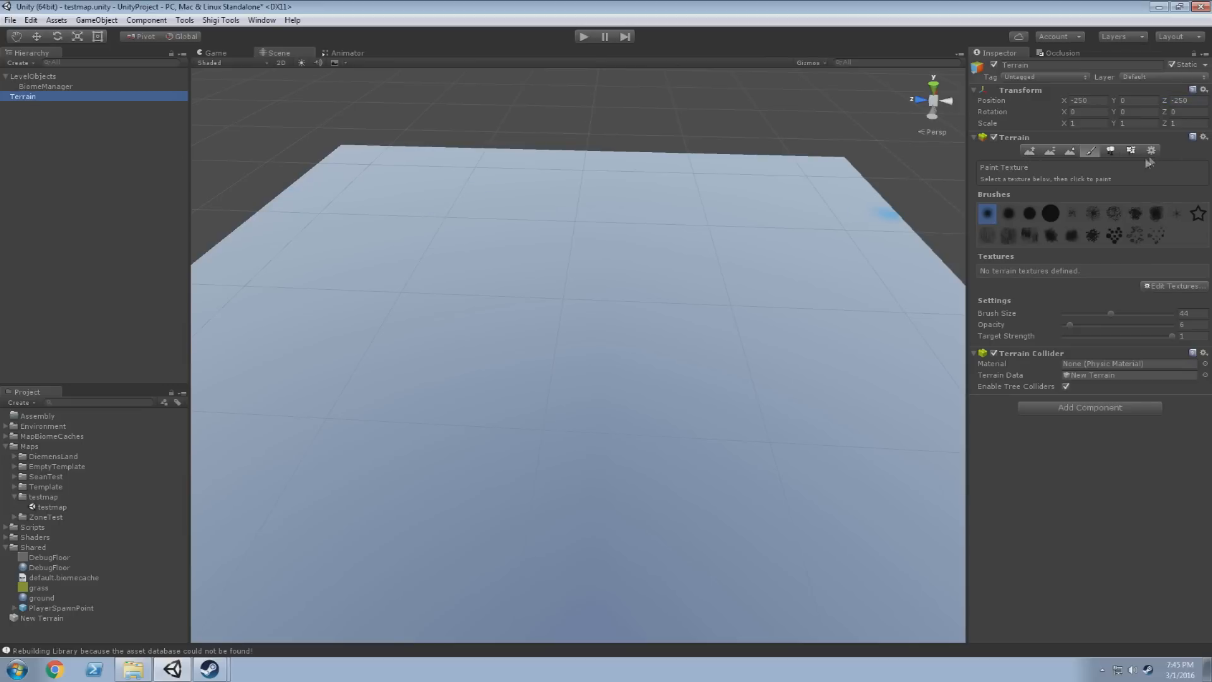
{"action": "mouse_move", "coordinate": [1101, 180]}
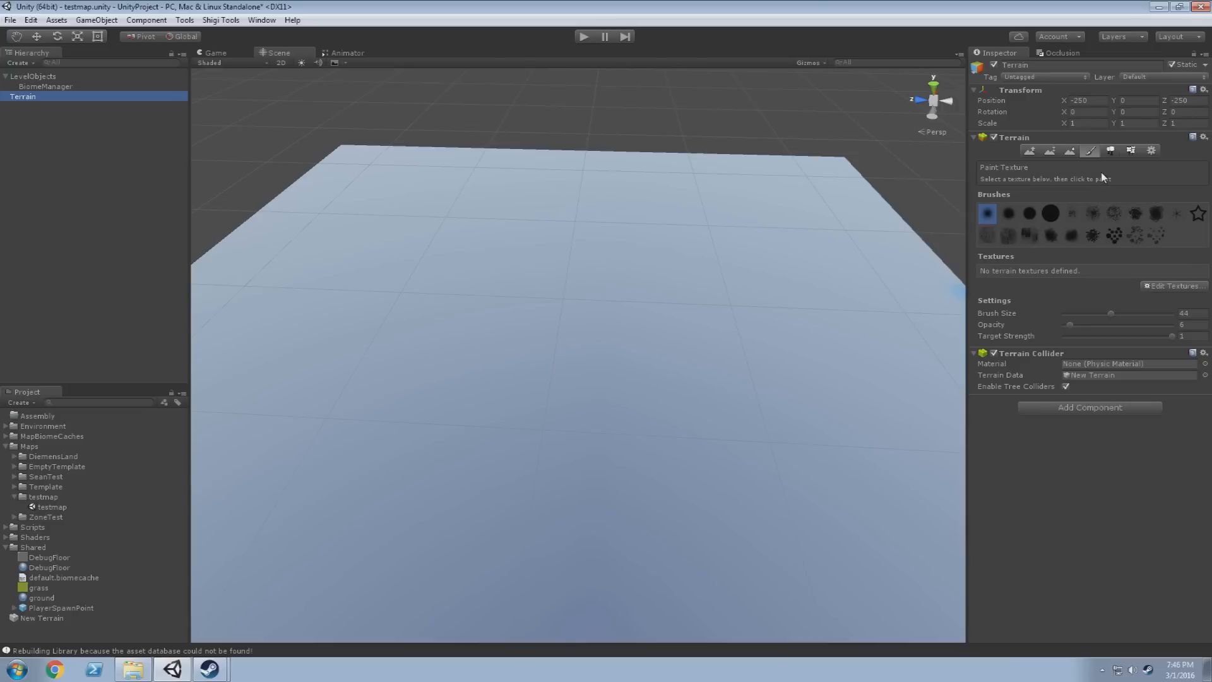
{"action": "mouse_move", "coordinate": [1056, 166]}
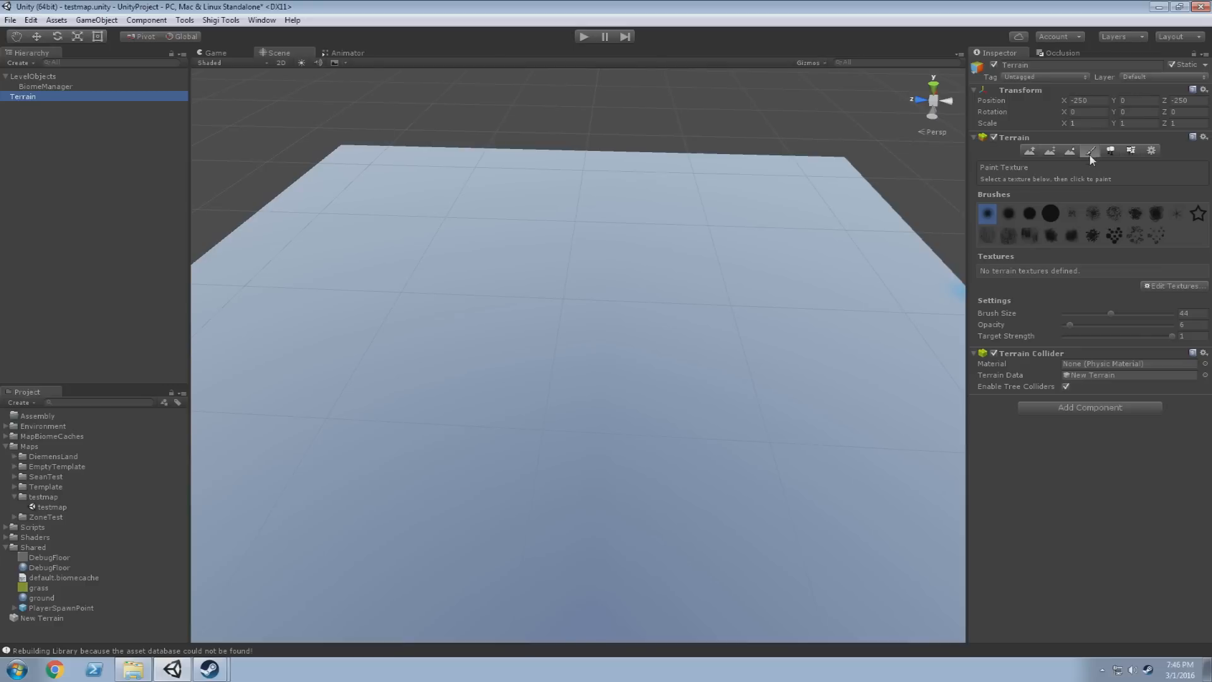
{"action": "left_click", "coordinate": [1028, 270]}
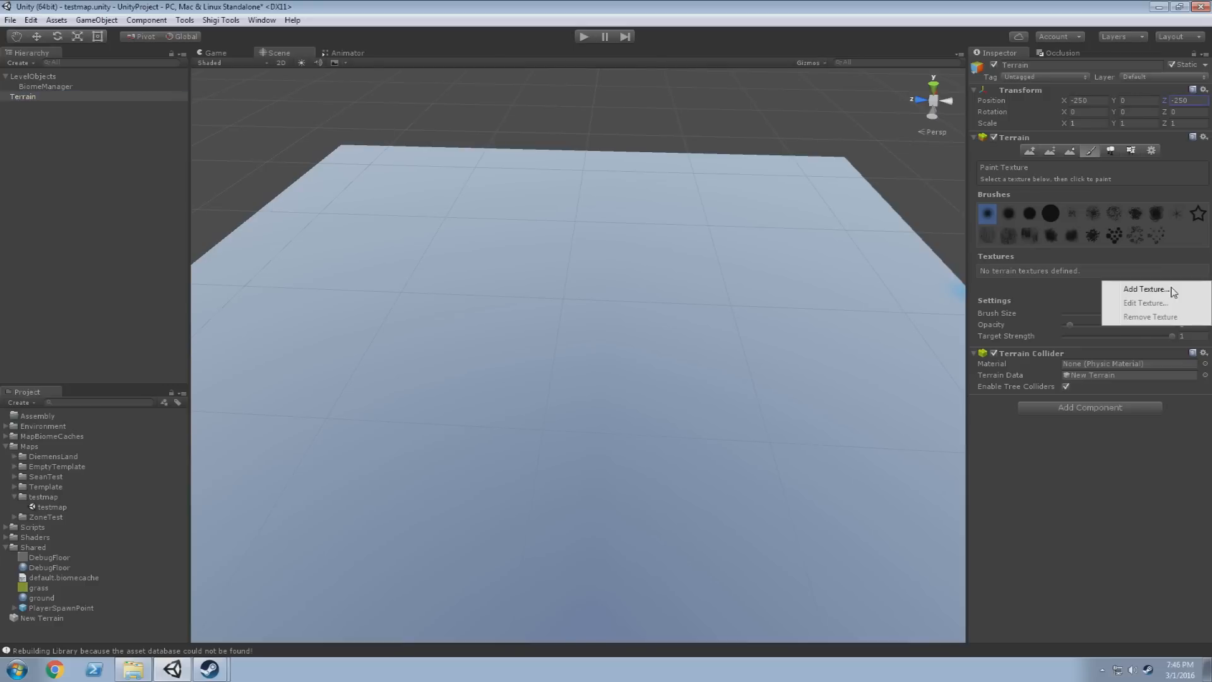
Add a terrain texture using an orange sand albedo with the Sand_Normal normal map
{"action": "left_click", "coordinate": [1146, 288]}
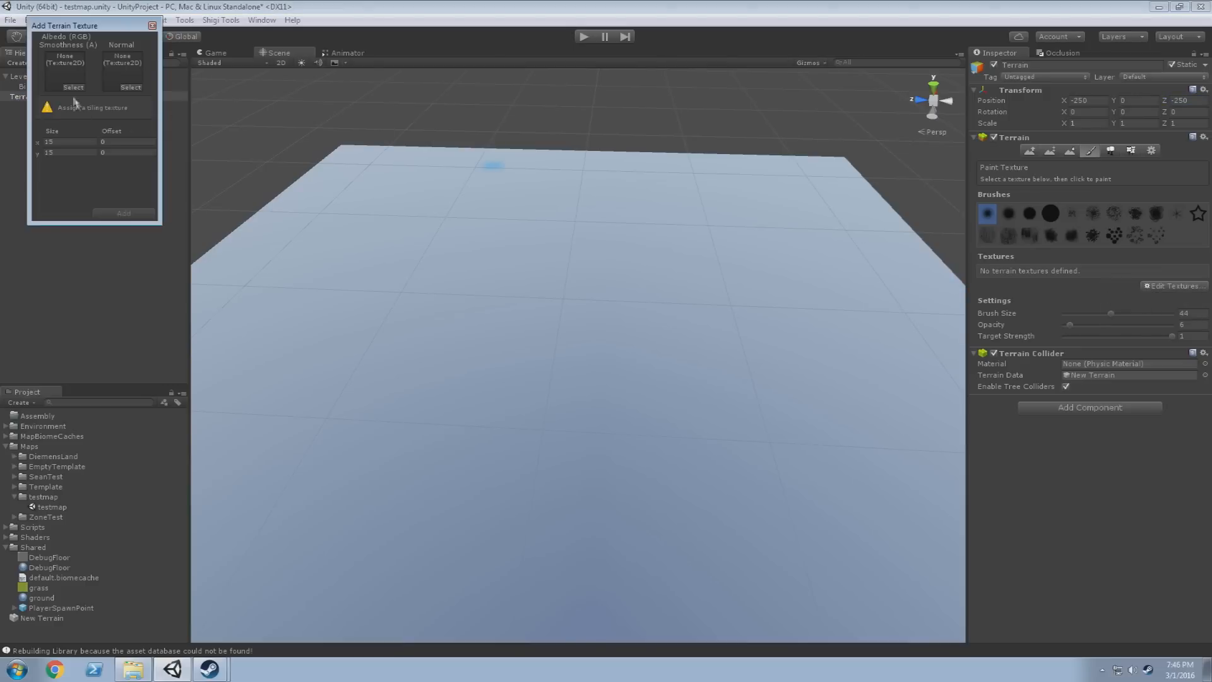
{"action": "left_click", "coordinate": [72, 87]}
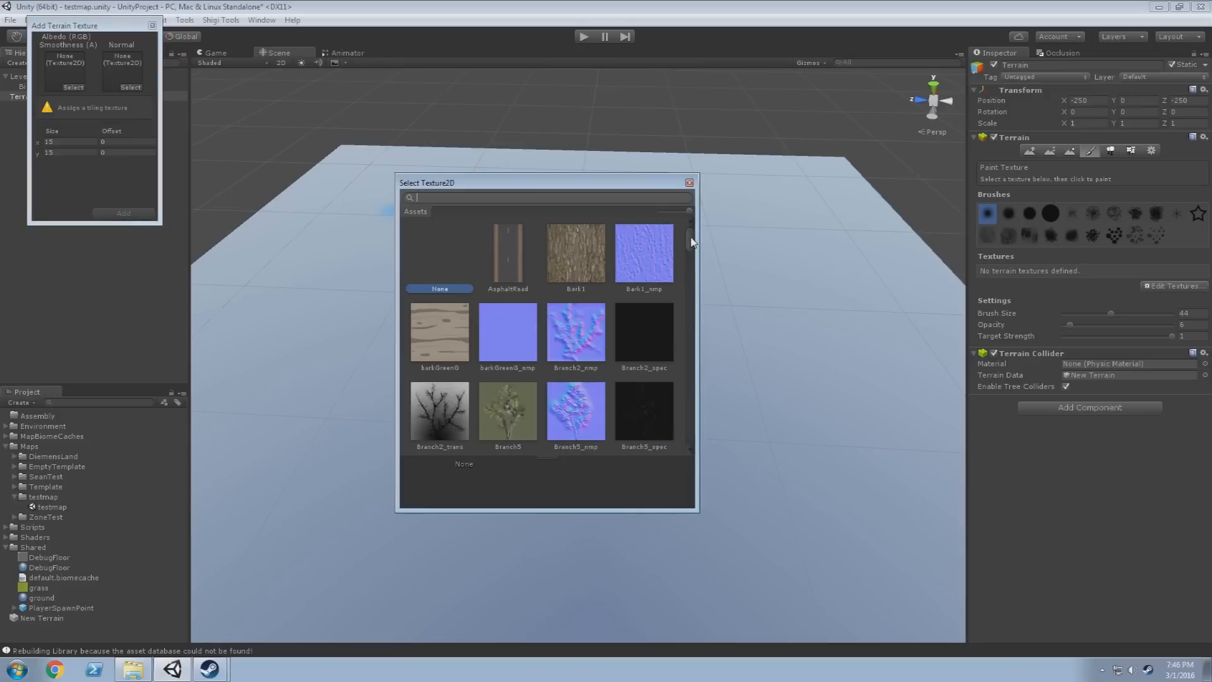
{"action": "scroll", "scroll_direction": "down", "scroll_amount": 3}
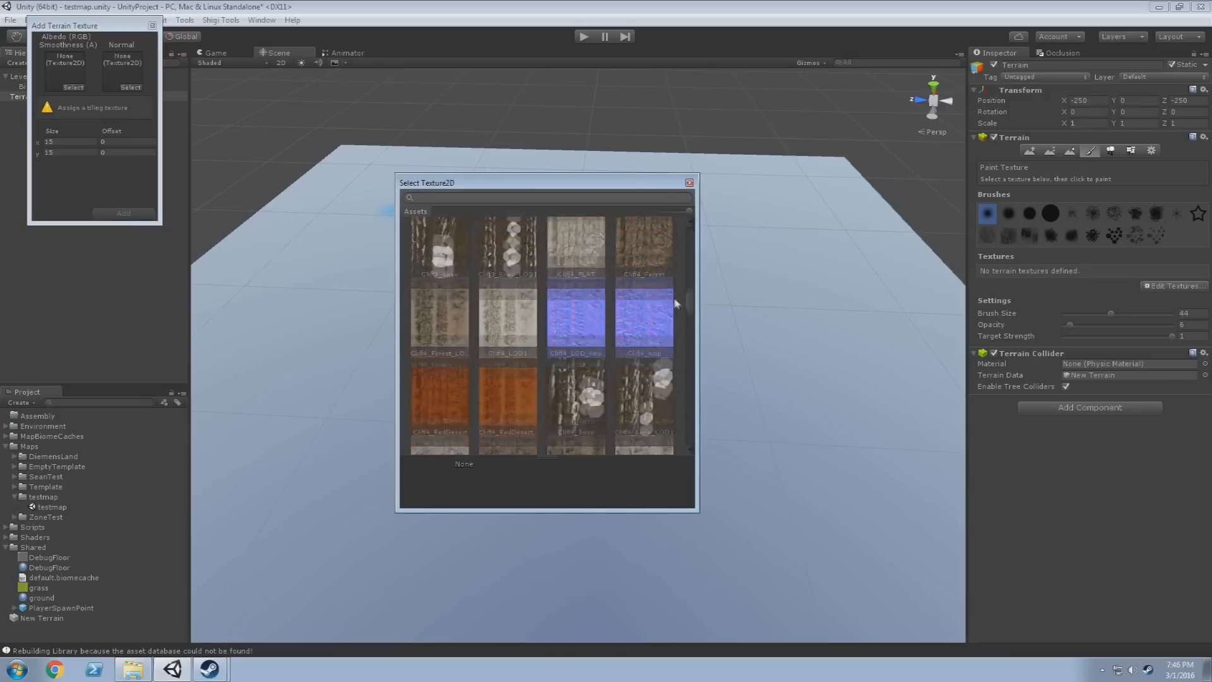
{"action": "scroll", "scroll_direction": "down", "scroll_amount": 3}
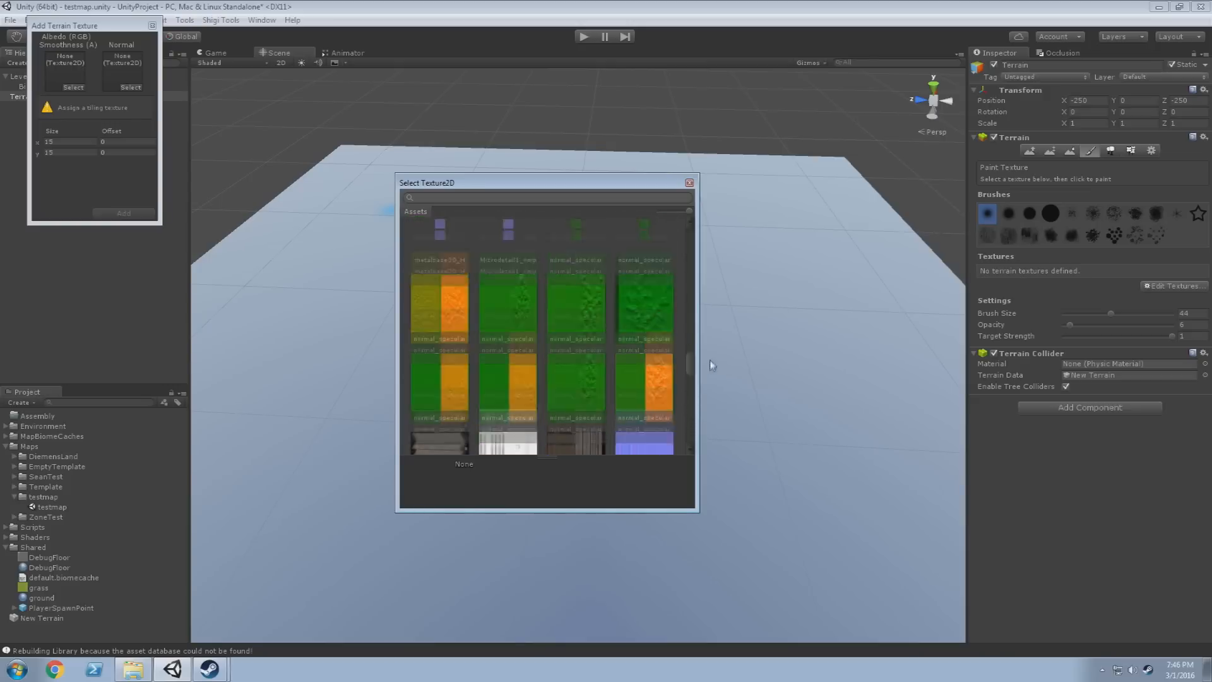
{"action": "scroll", "scroll_direction": "down", "scroll_amount": 3}
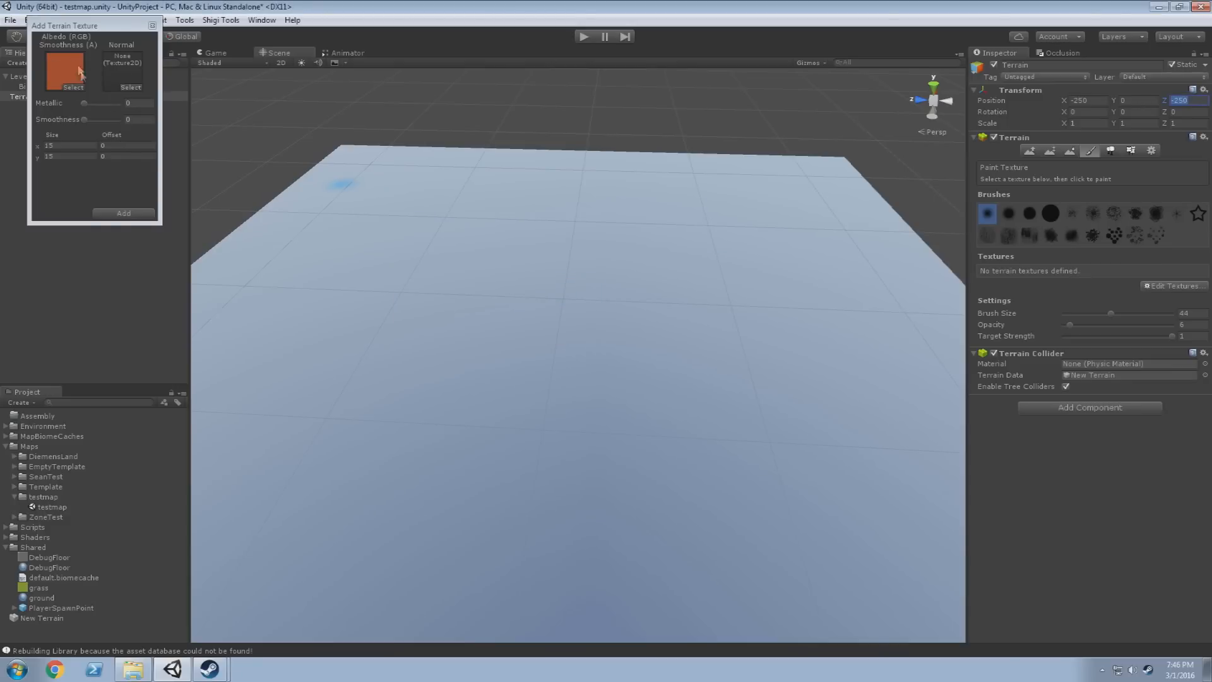
{"action": "mouse_move", "coordinate": [68, 75]}
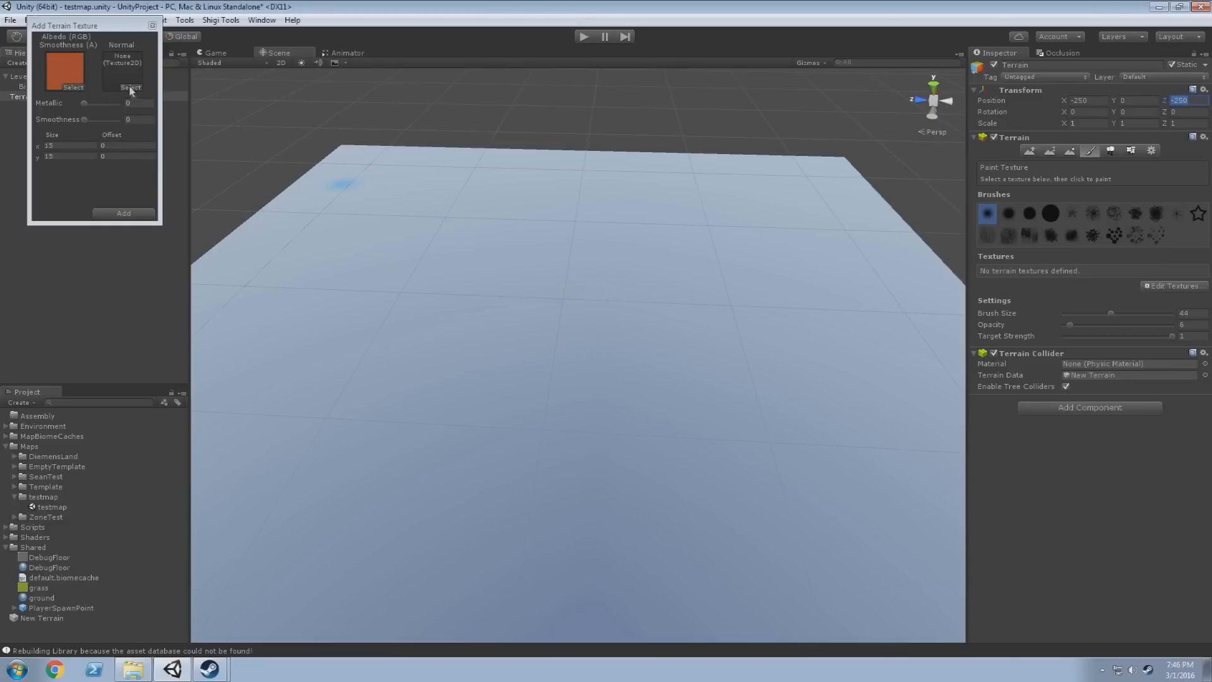
{"action": "left_click", "coordinate": [130, 87]}
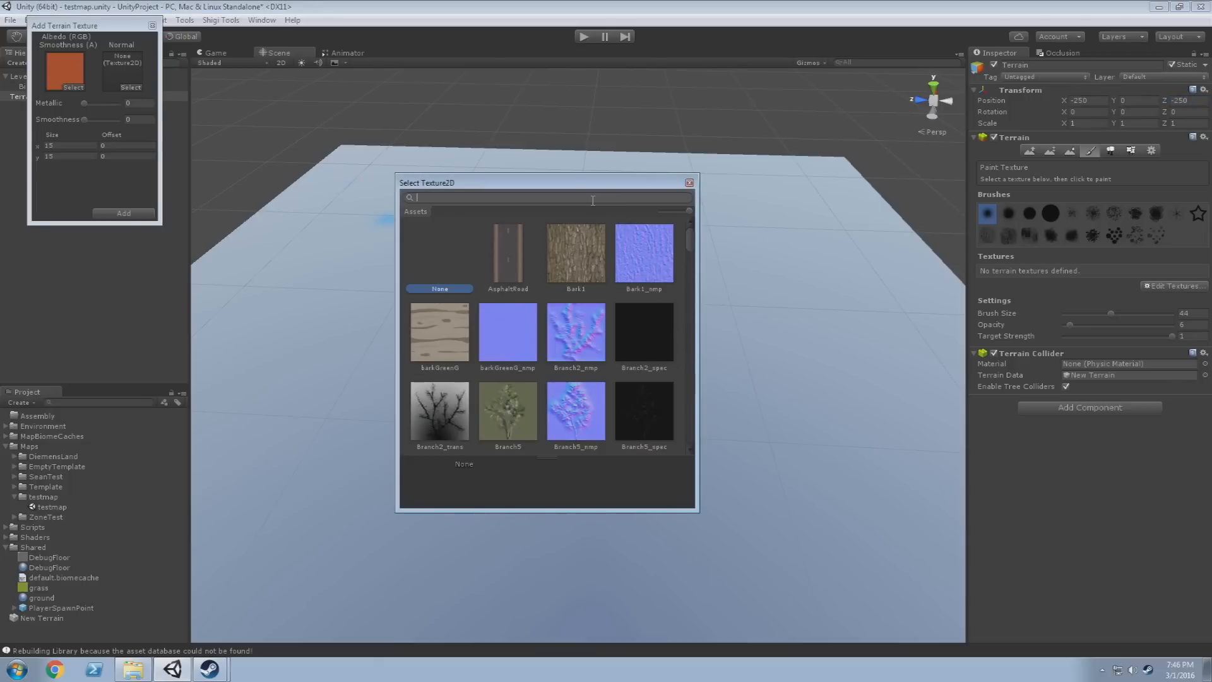
{"action": "type", "text": "sand"}
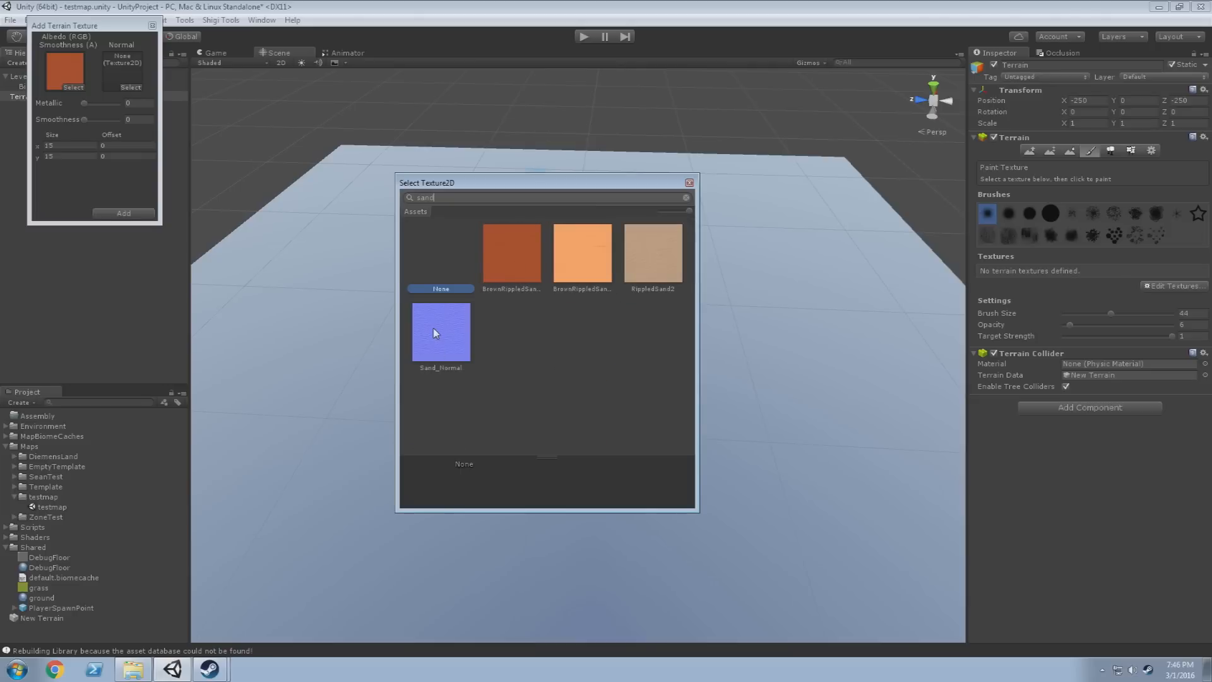
{"action": "mouse_move", "coordinate": [450, 359]}
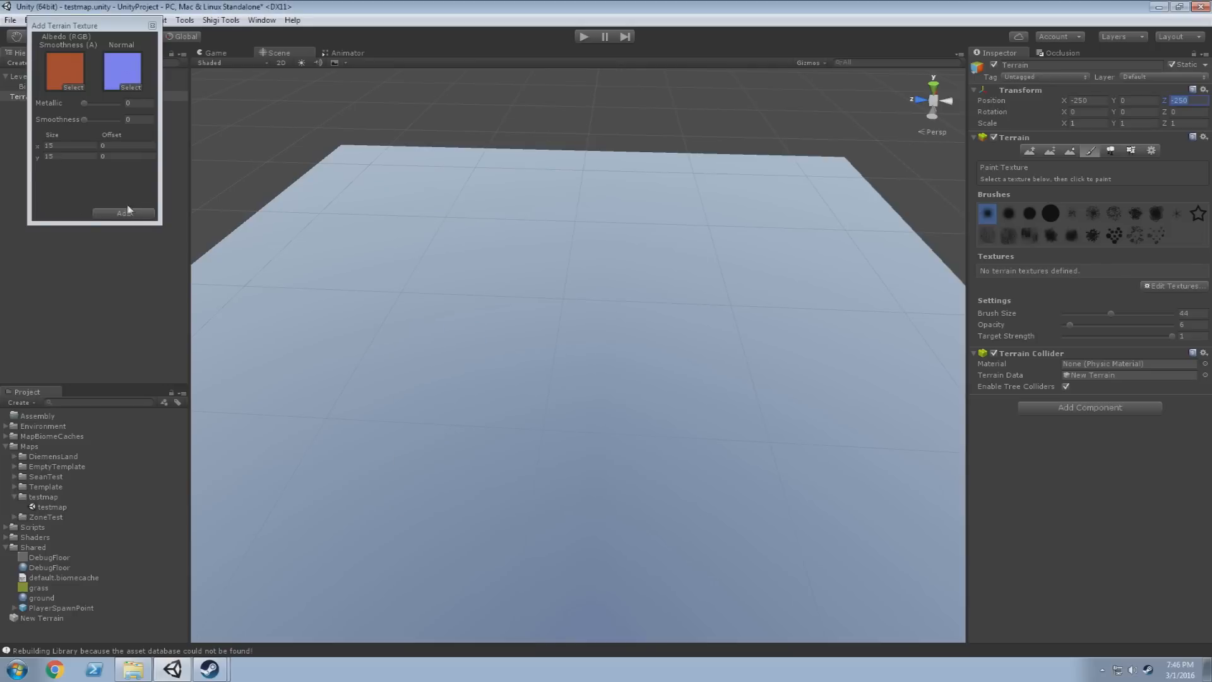
{"action": "left_click", "coordinate": [122, 212]}
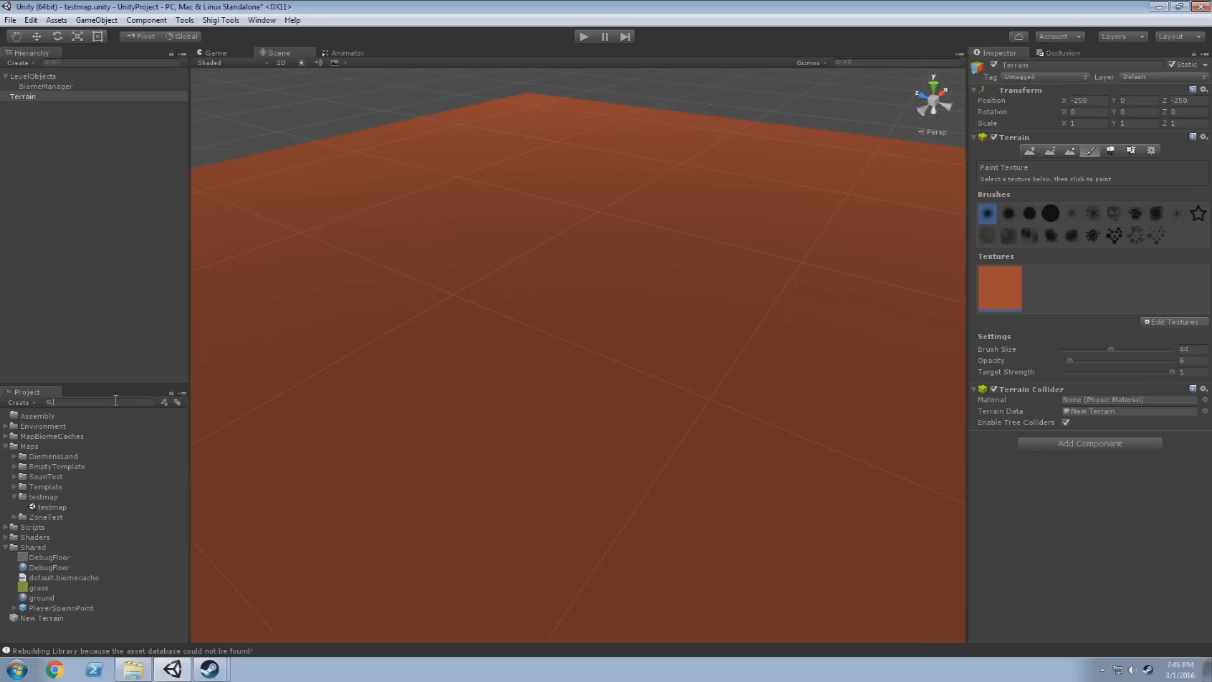
{"action": "mouse_move", "coordinate": [80, 412]}
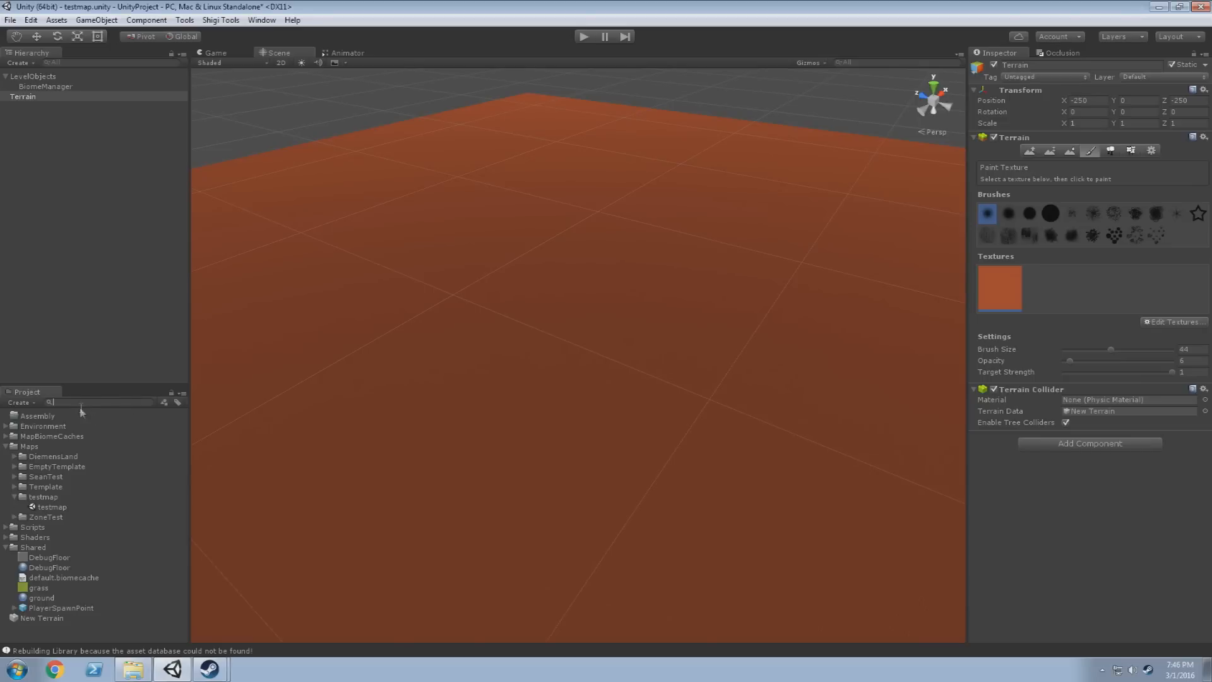
Find the PlayerSpawnPoint prefab by searching 'spawn', place it in the scene and check its NoBuildZone children
{"action": "type", "text": "spawn"}
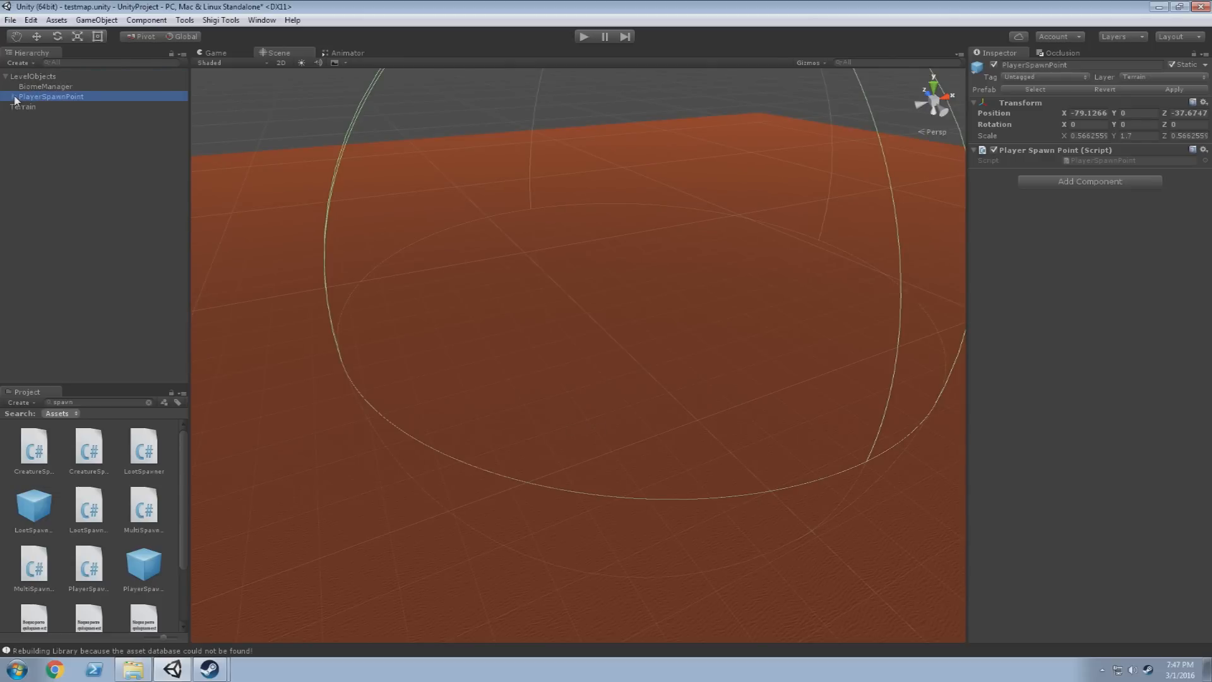
{"action": "left_click", "coordinate": [8, 96]}
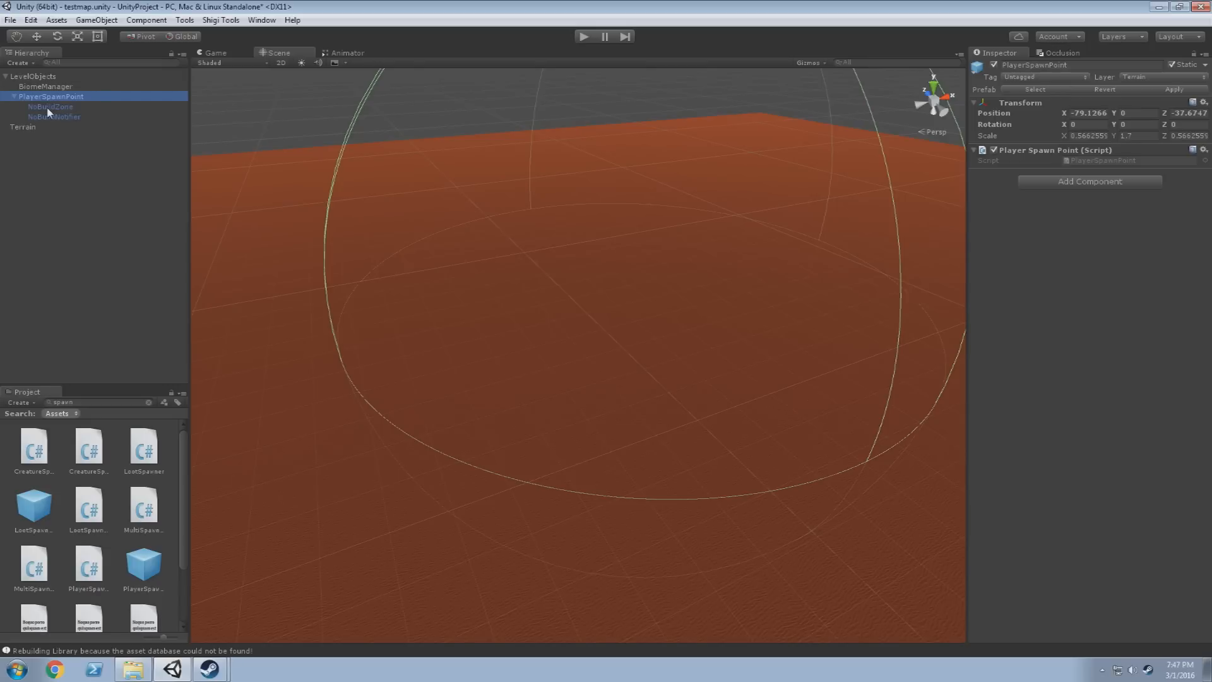
{"action": "left_click", "coordinate": [49, 106]}
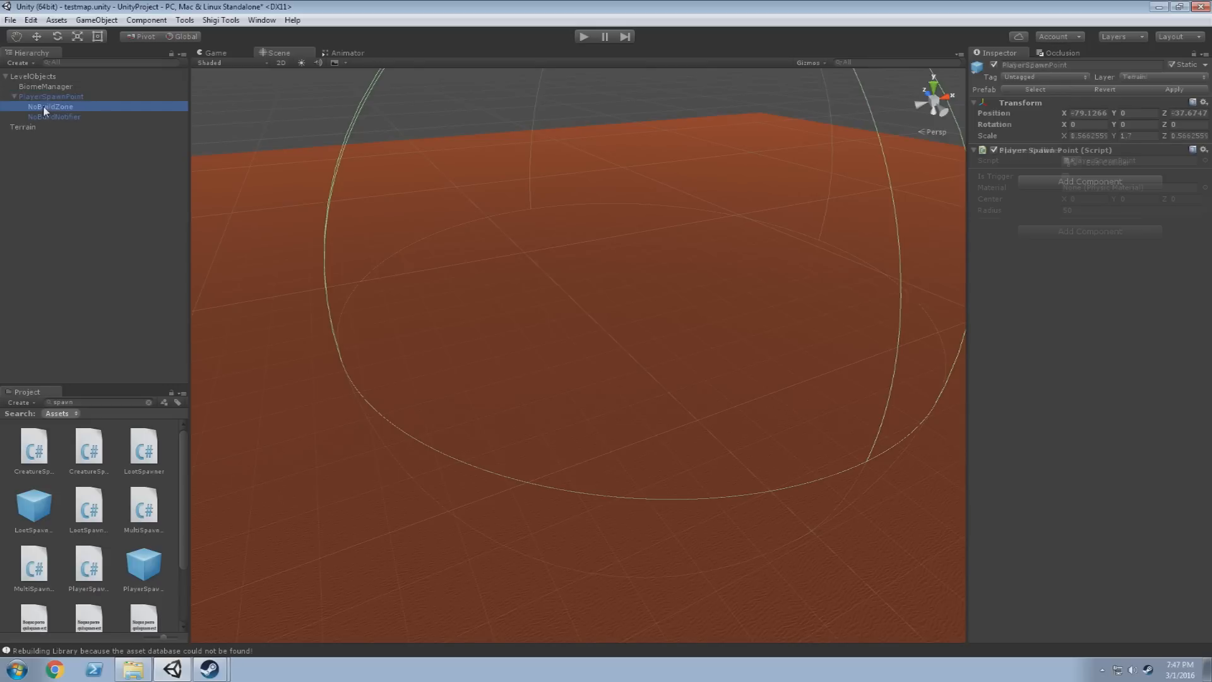
{"action": "left_click", "coordinate": [52, 96]}
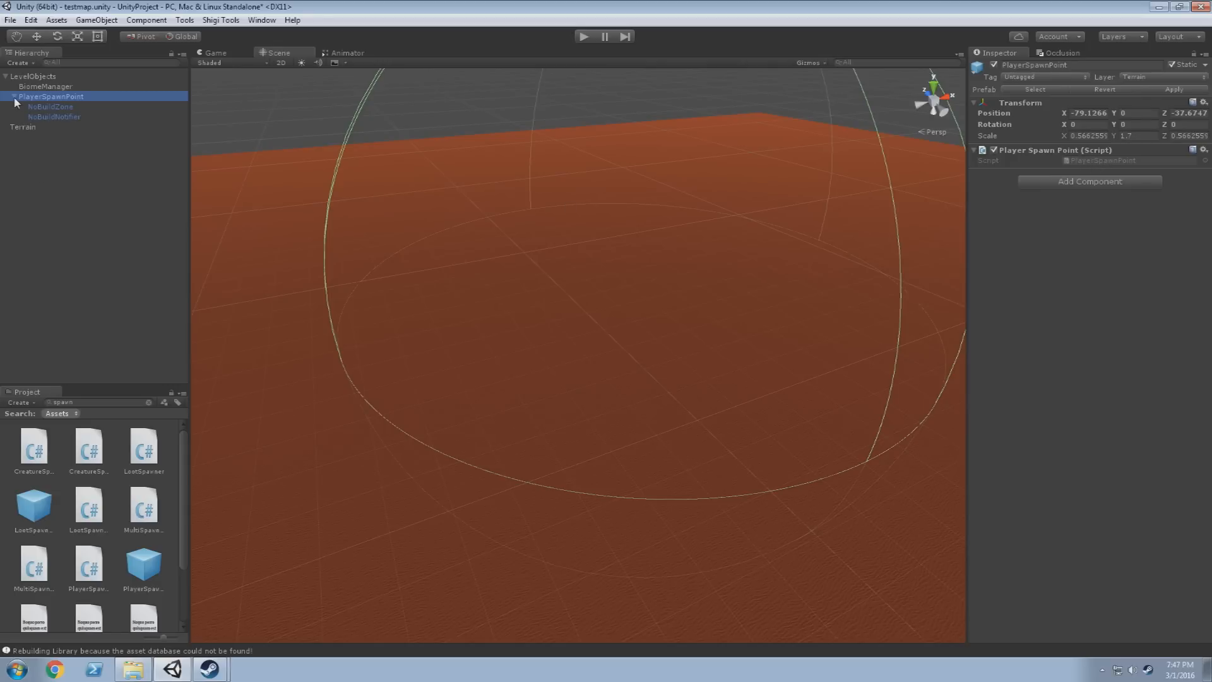
{"action": "left_click", "coordinate": [14, 96]}
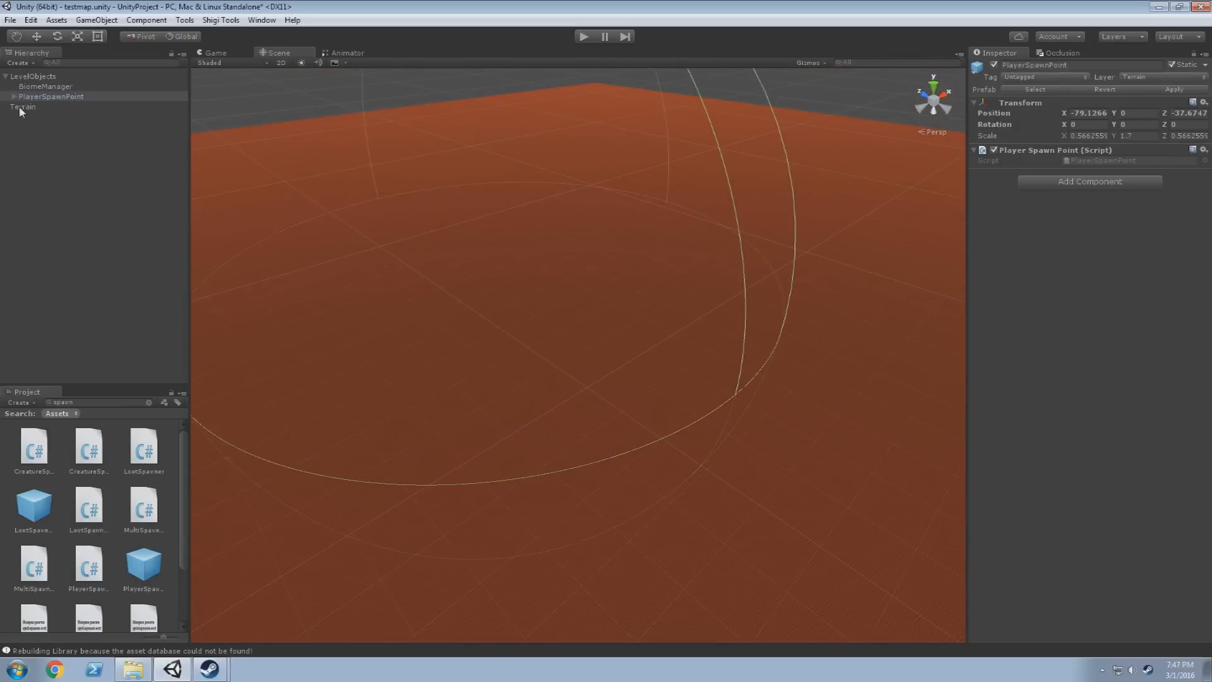
Assign the Terrain object to the Terrain layer, comparing against the PlayerSpawnPoint's layer
{"action": "left_click", "coordinate": [22, 106]}
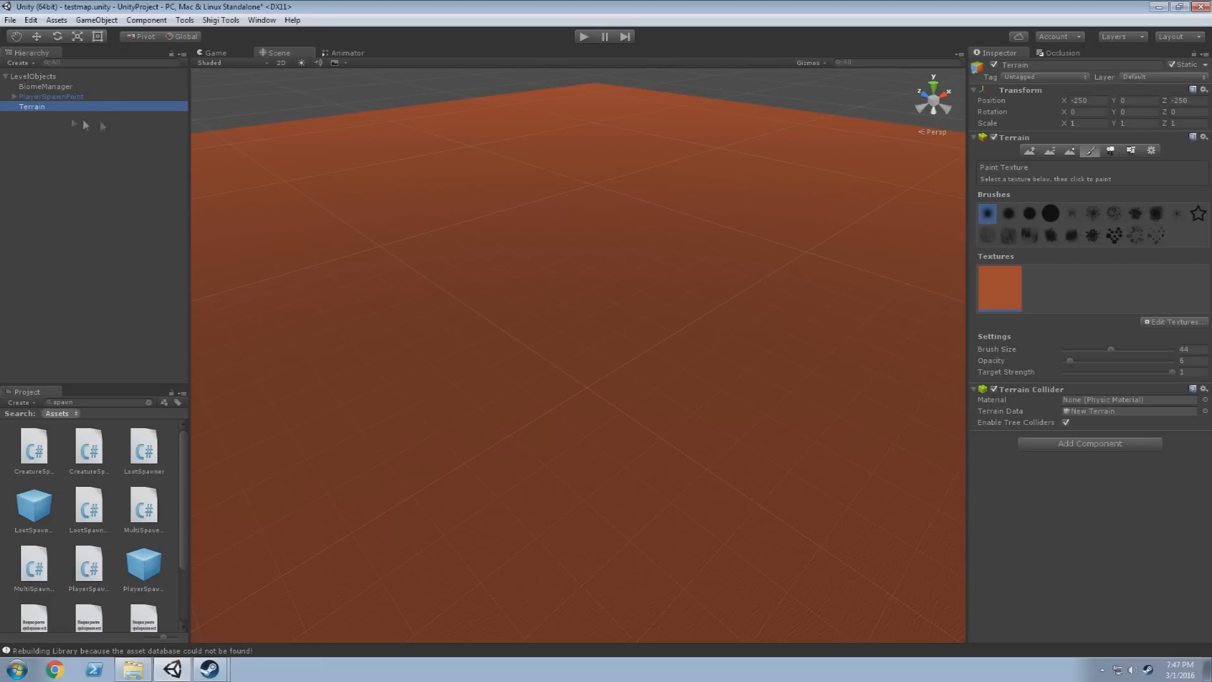
{"action": "left_click", "coordinate": [1143, 77]}
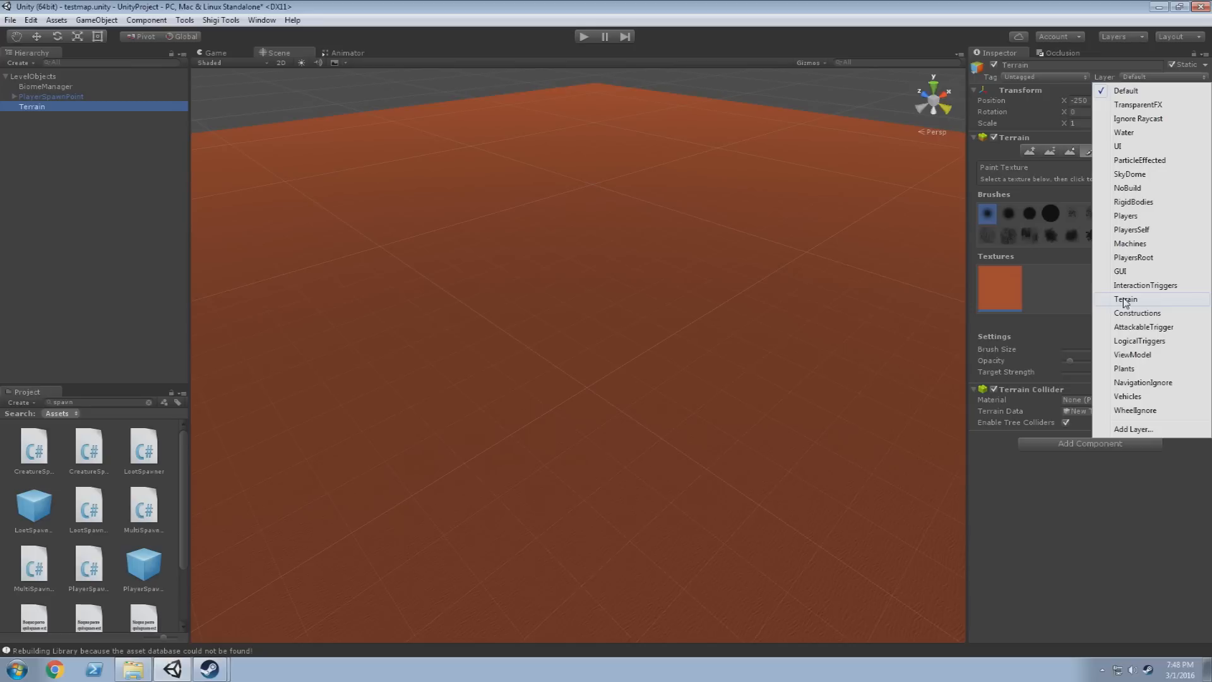
{"action": "left_click", "coordinate": [1125, 300]}
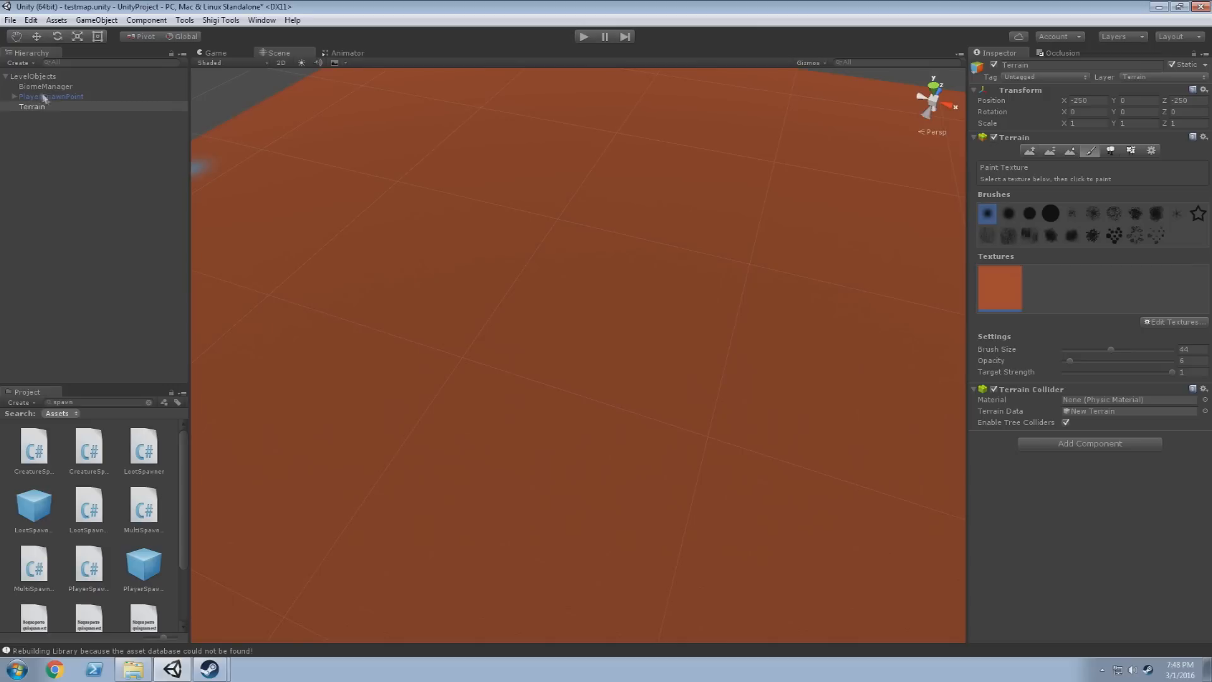
{"action": "left_click", "coordinate": [51, 96]}
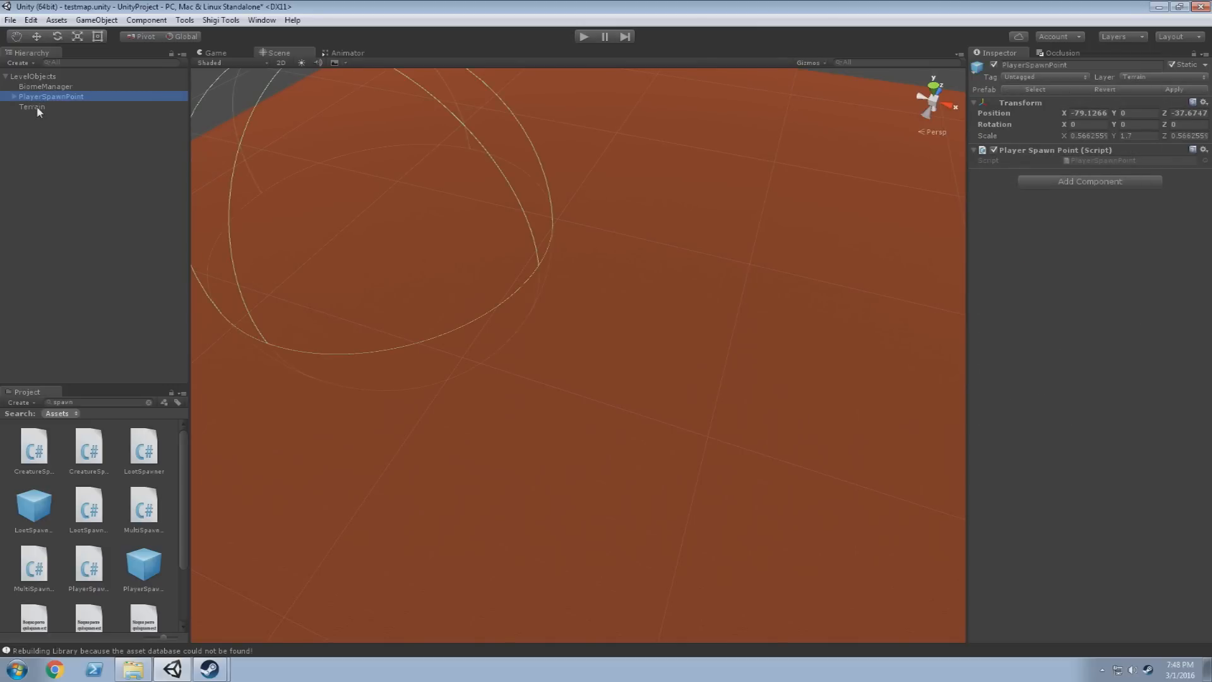
{"action": "left_click", "coordinate": [31, 106]}
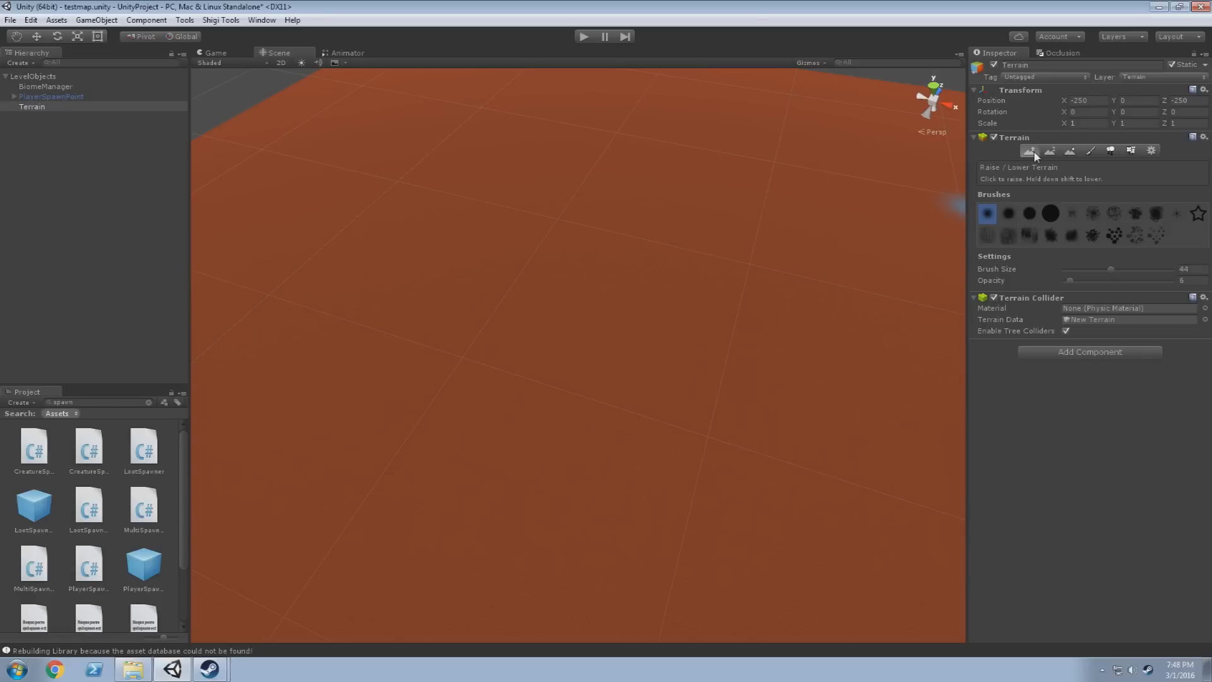
{"action": "mouse_move", "coordinate": [1032, 159]}
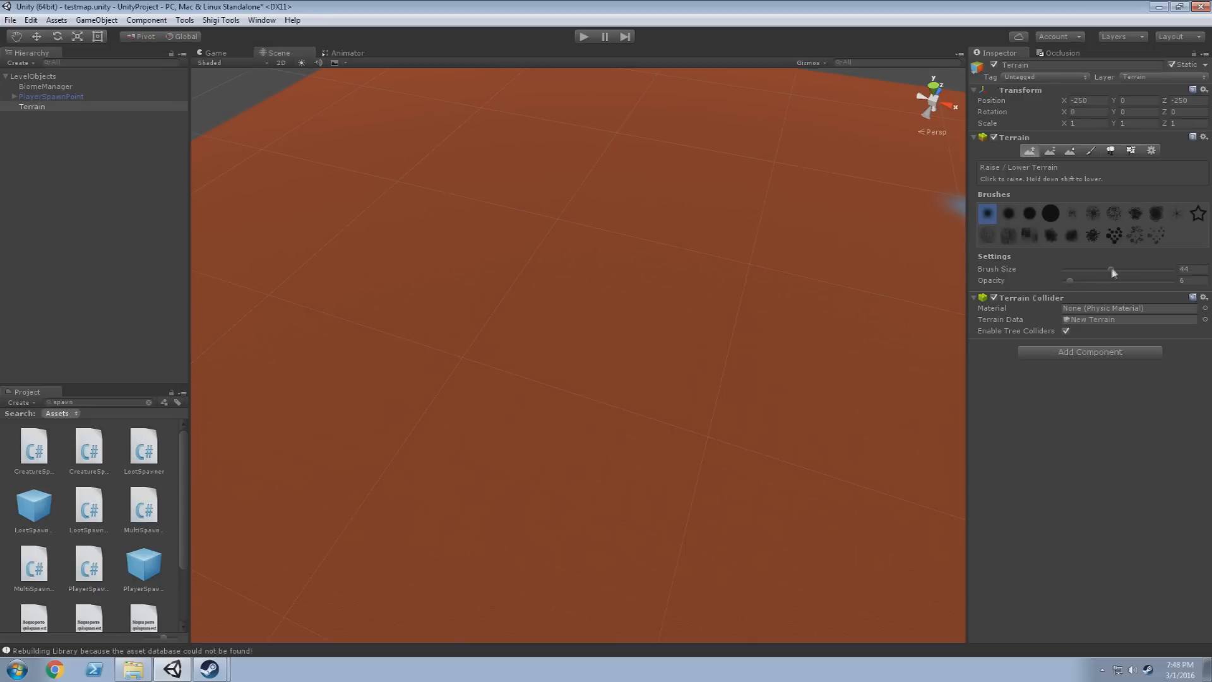
Adjust the Raise/Lower Terrain brush size for sculpting dunes
{"action": "left_click_drag", "start_coordinate": [1114, 269], "coordinate": [1139, 269]}
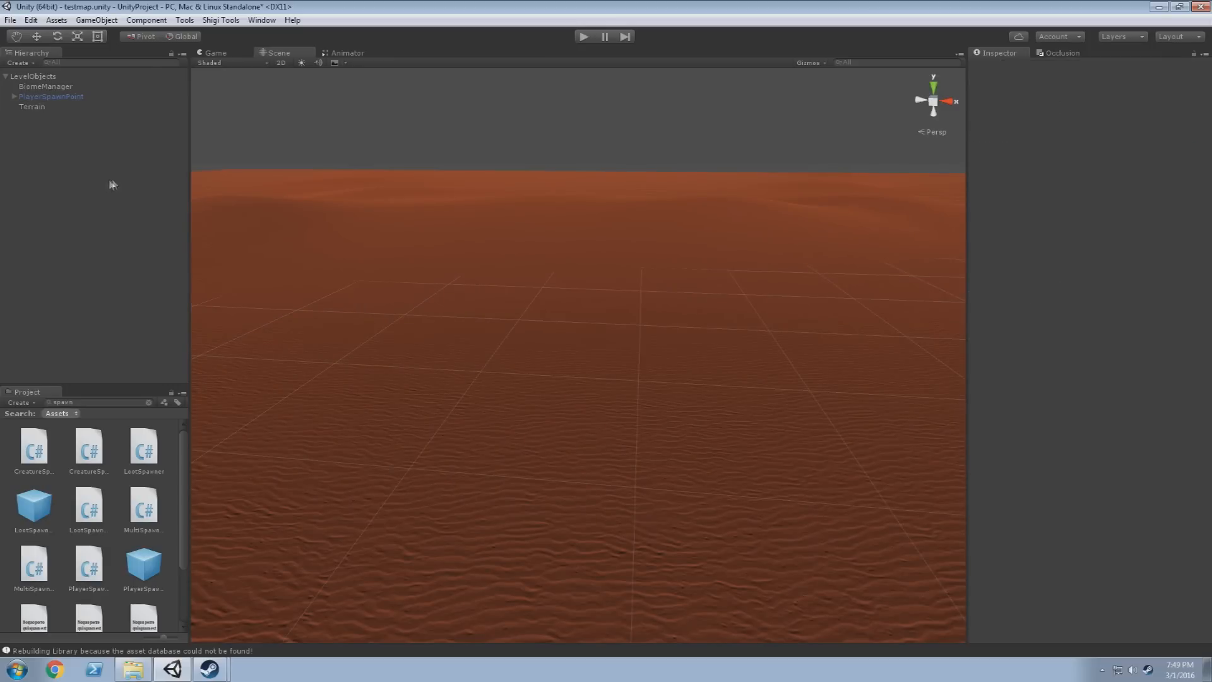
{"action": "mouse_move", "coordinate": [97, 184]}
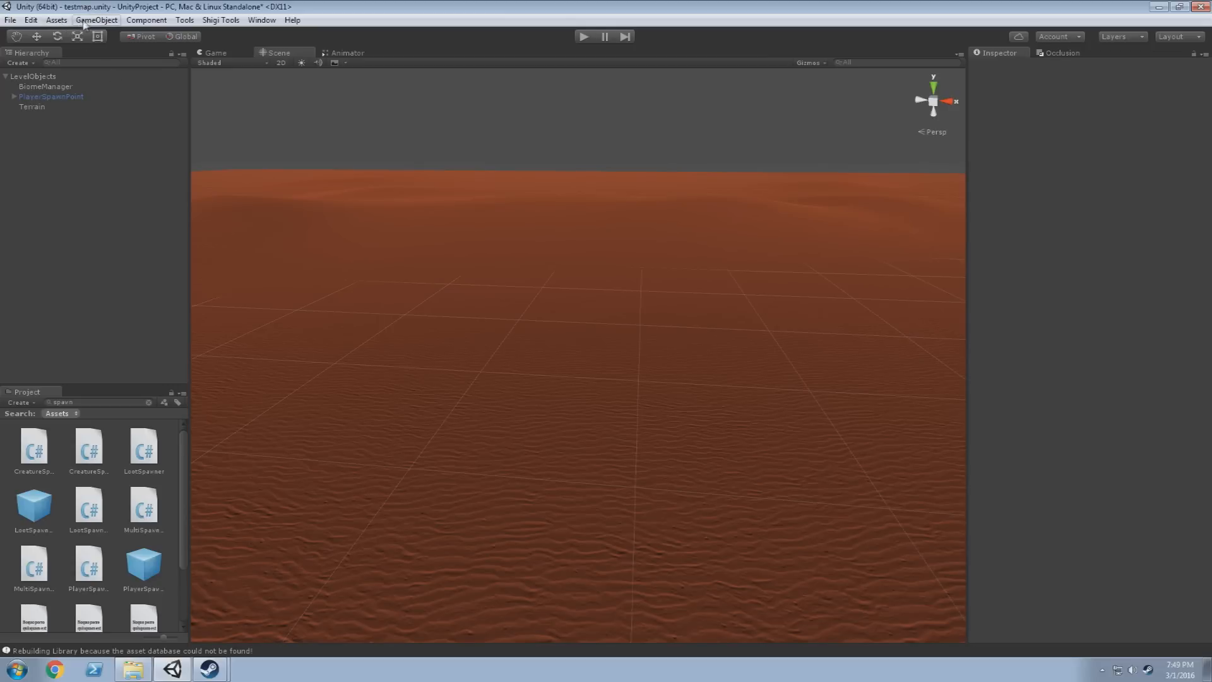
{"action": "mouse_move", "coordinate": [327, 296]}
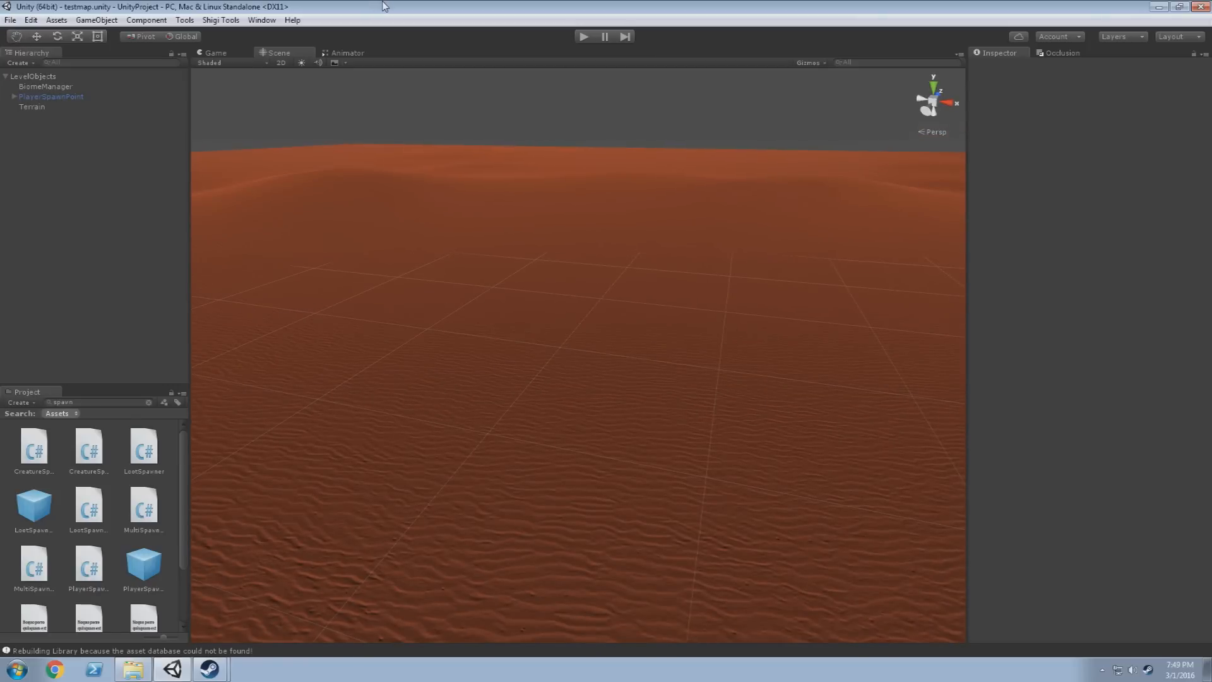
{"action": "mouse_move", "coordinate": [152, 409]}
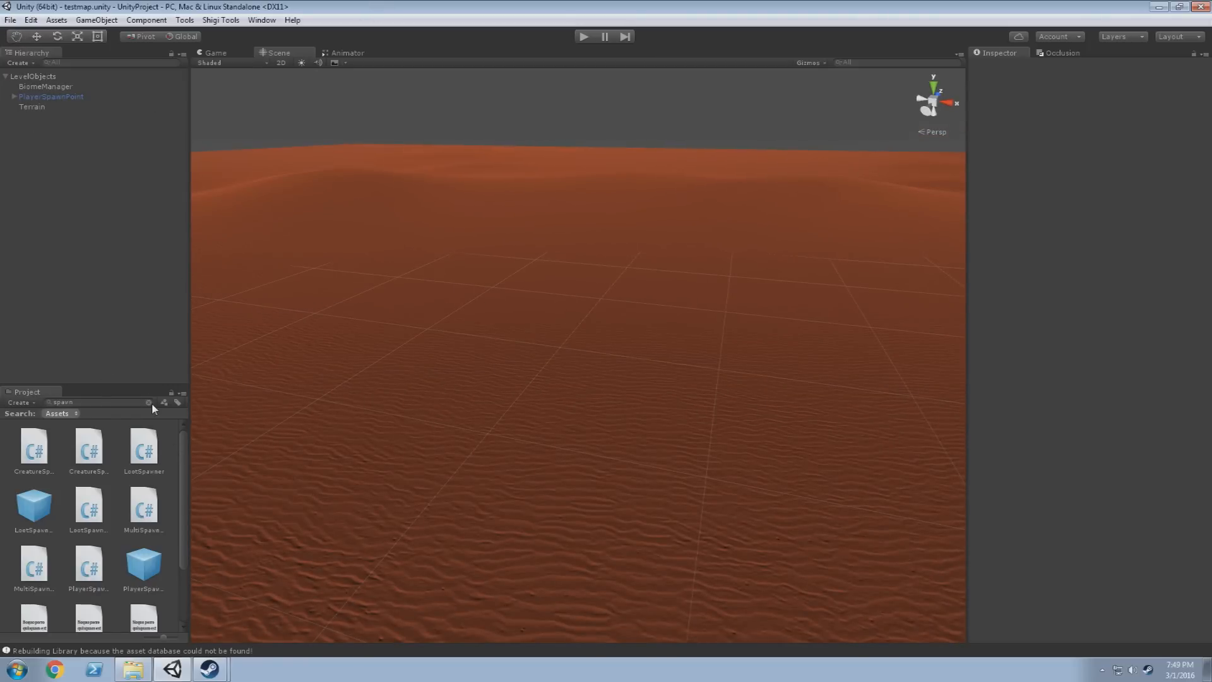
Run Build Level Windows Only from the Assets menu for testmap
{"action": "left_click", "coordinate": [54, 19]}
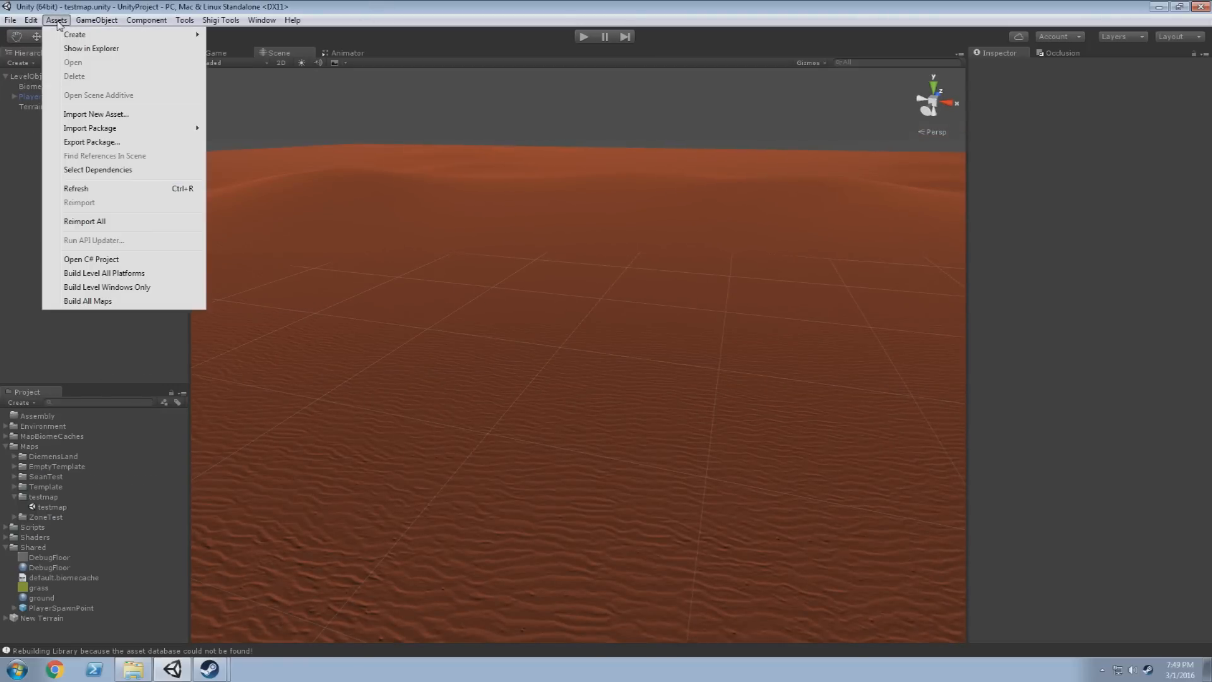
{"action": "mouse_move", "coordinate": [104, 273]}
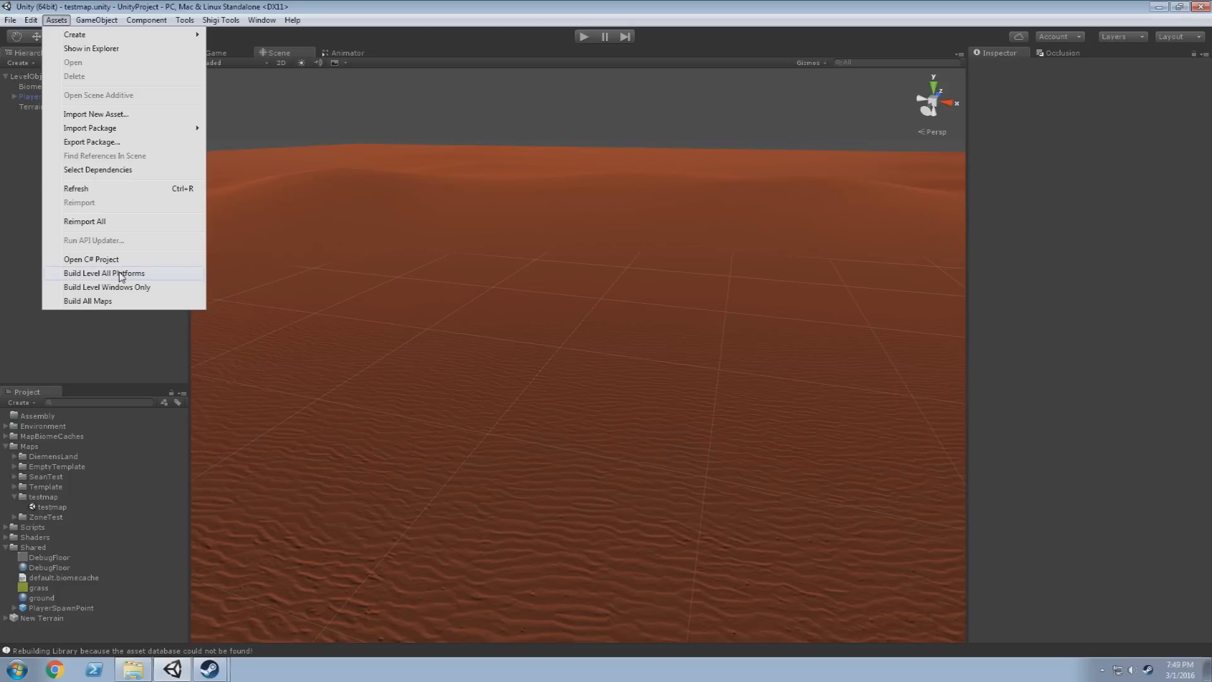
{"action": "mouse_move", "coordinate": [115, 292]}
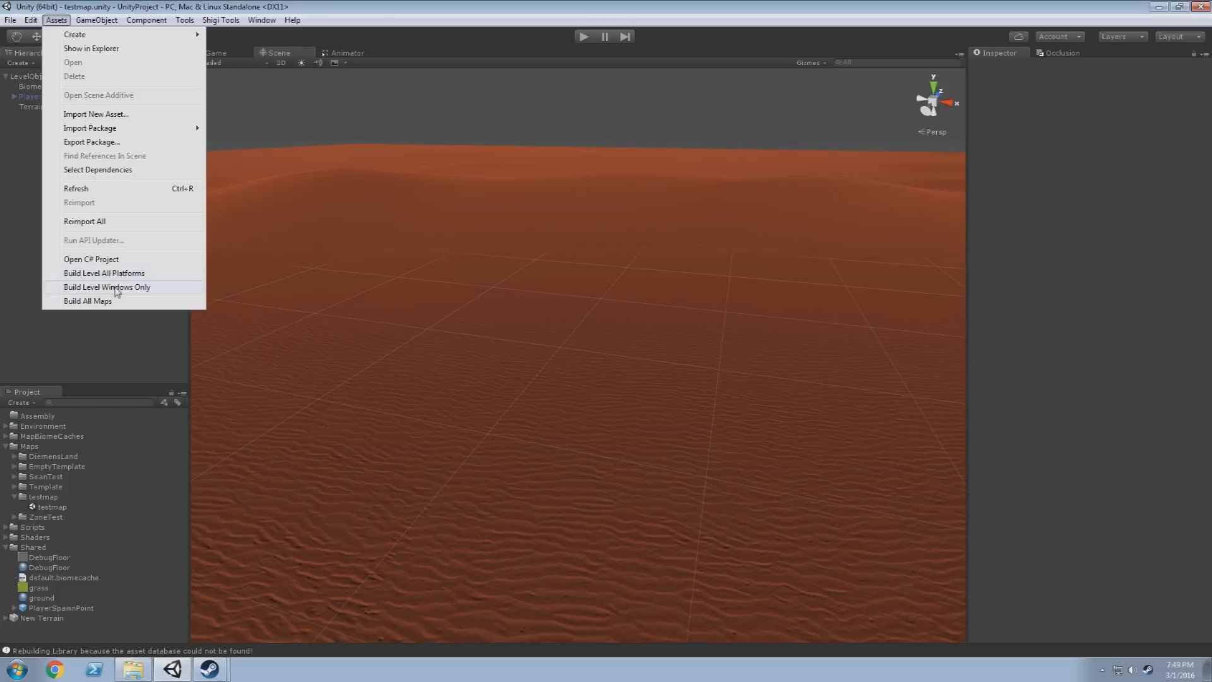
{"action": "left_click", "coordinate": [107, 287]}
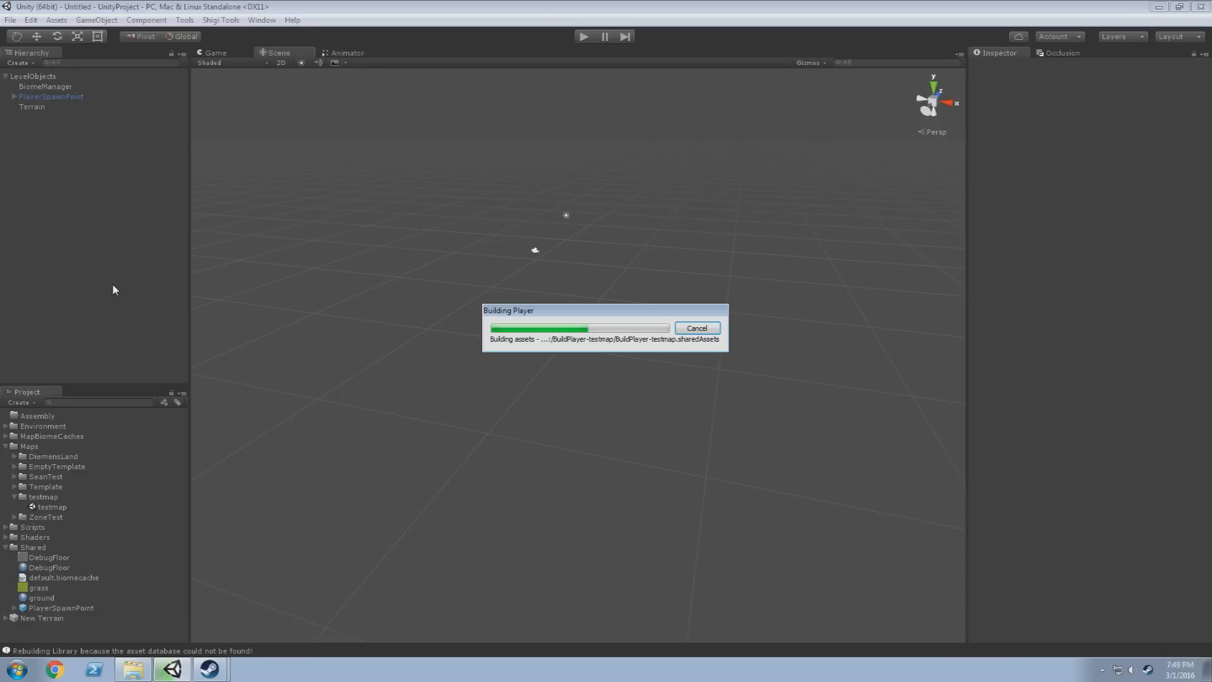
{"action": "mouse_move", "coordinate": [103, 292]}
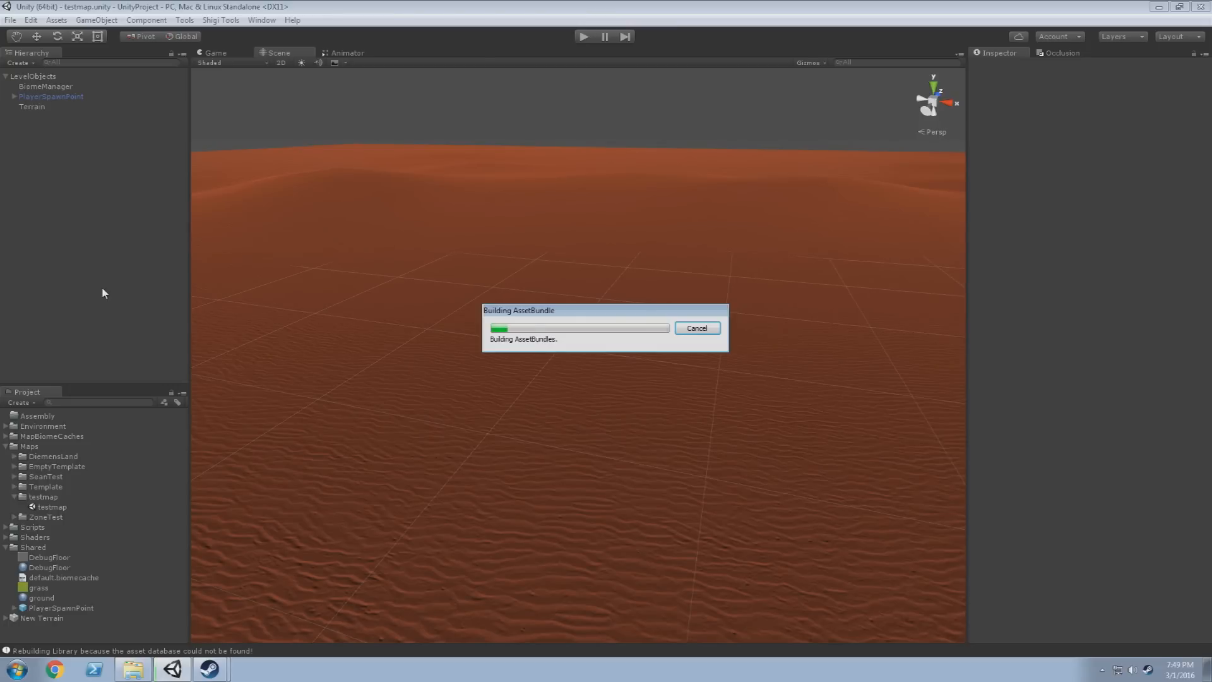
{"action": "mouse_move", "coordinate": [103, 282]}
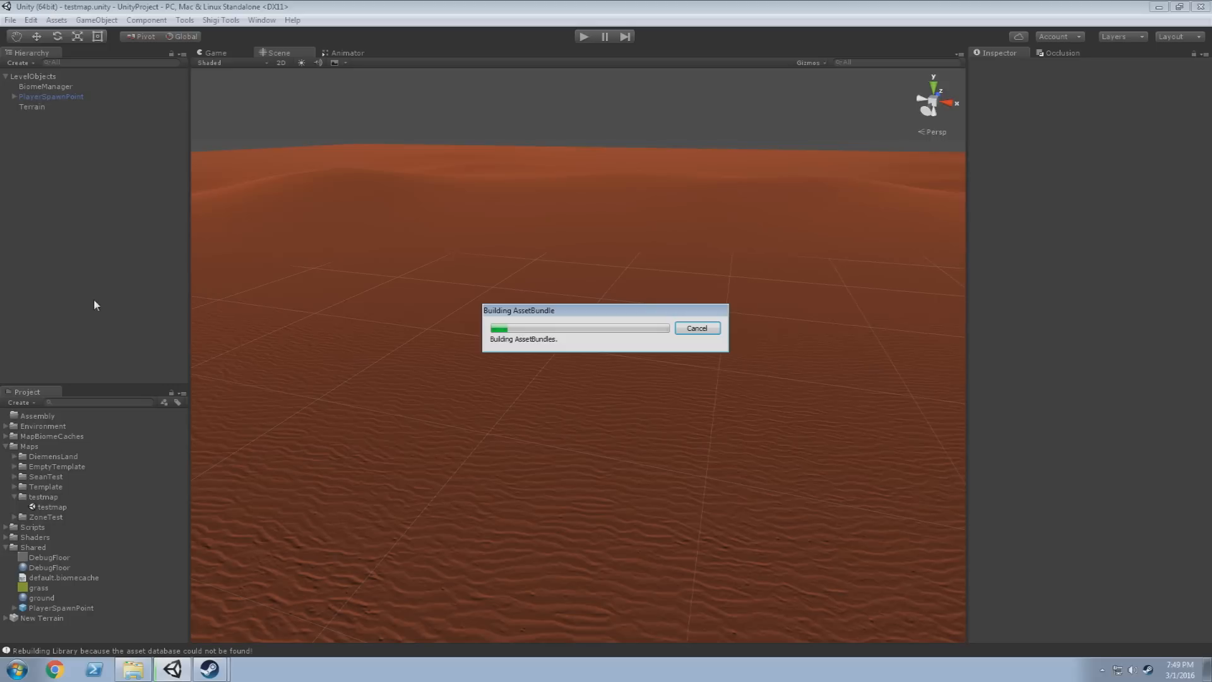
{"action": "mouse_move", "coordinate": [71, 307]}
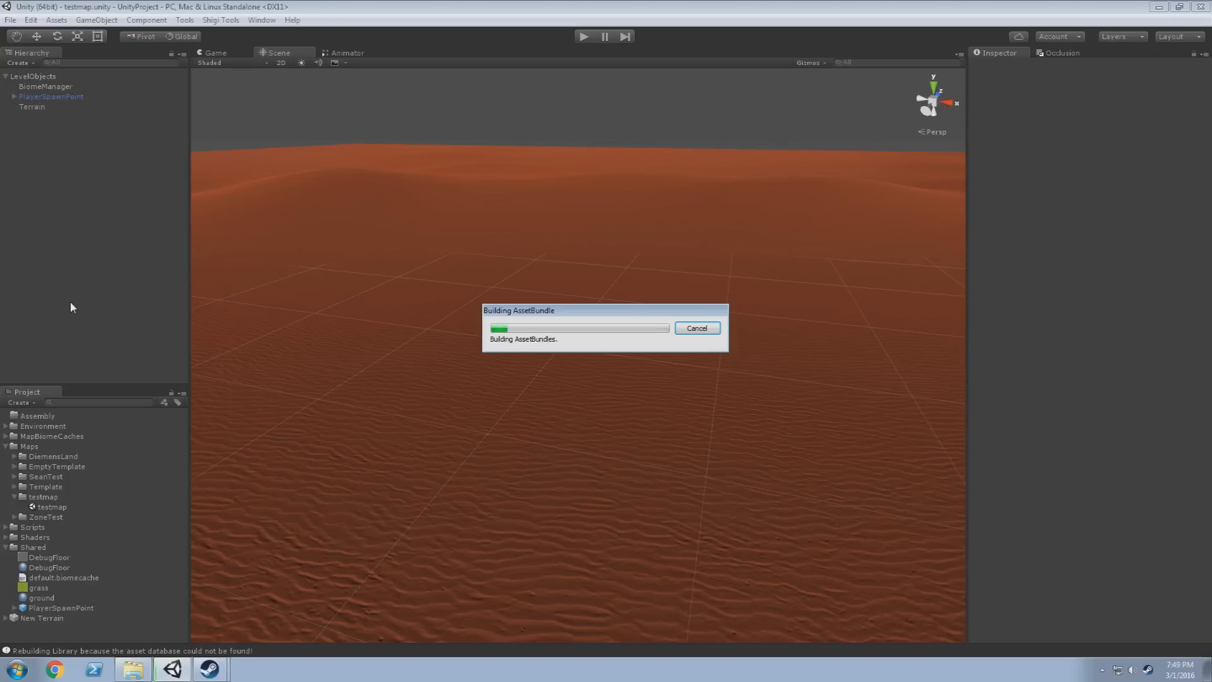
{"action": "mouse_move", "coordinate": [125, 341]}
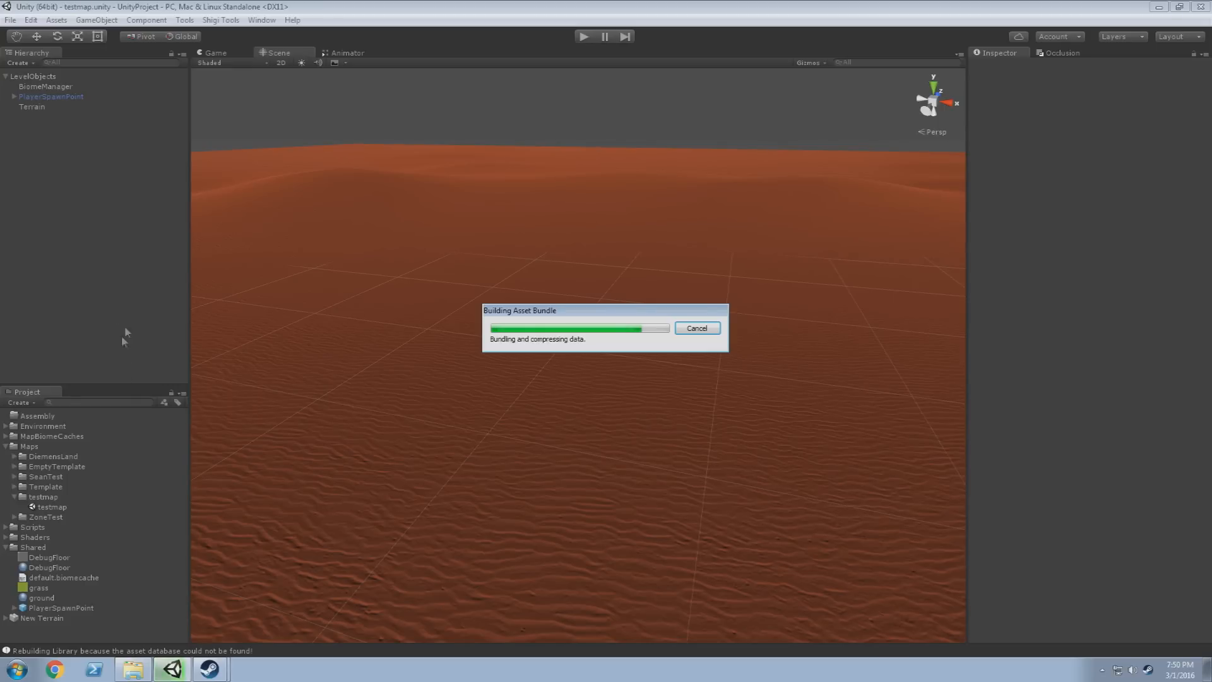
{"action": "mouse_move", "coordinate": [205, 460]}
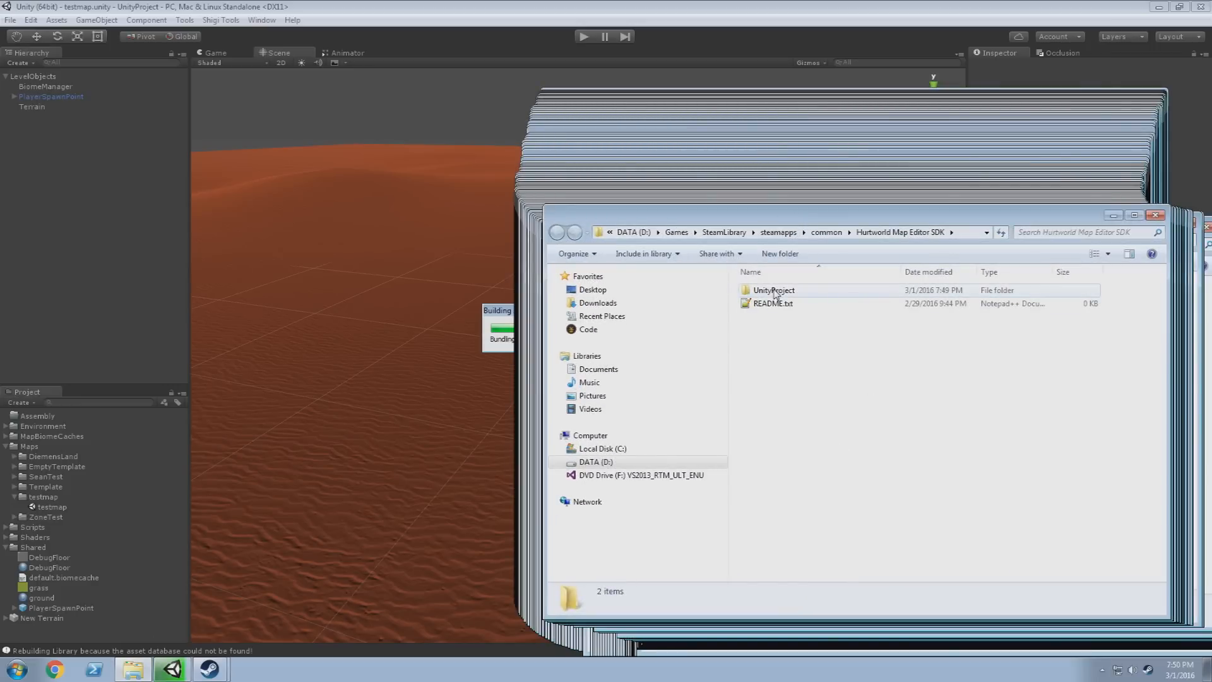
Browse into UnityProject's maps folder showing testmap and testmap.manifest
{"action": "double_click", "coordinate": [773, 290]}
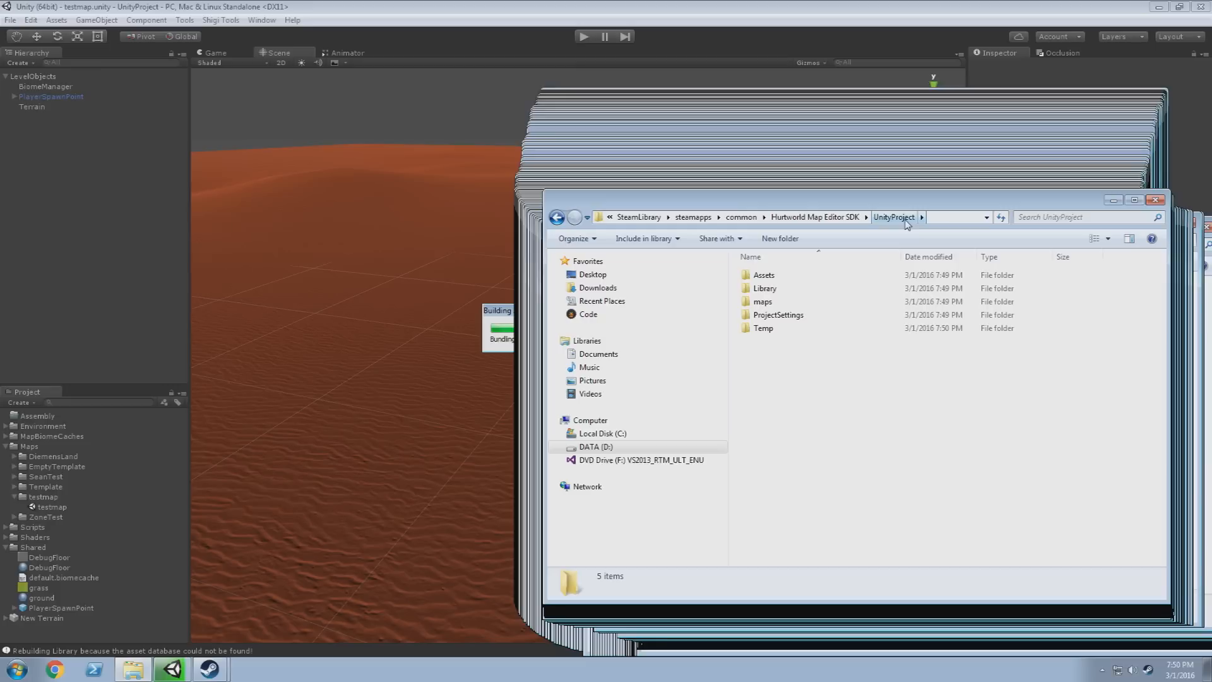
{"action": "mouse_move", "coordinate": [895, 222]}
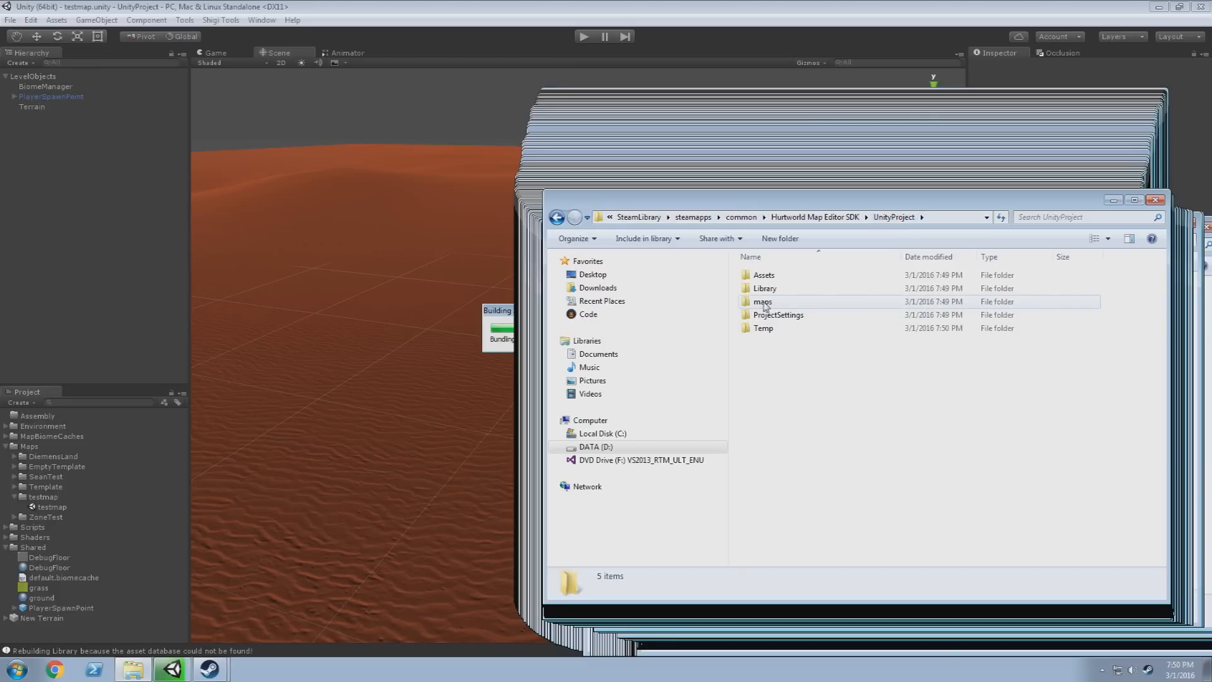
{"action": "double_click", "coordinate": [763, 301]}
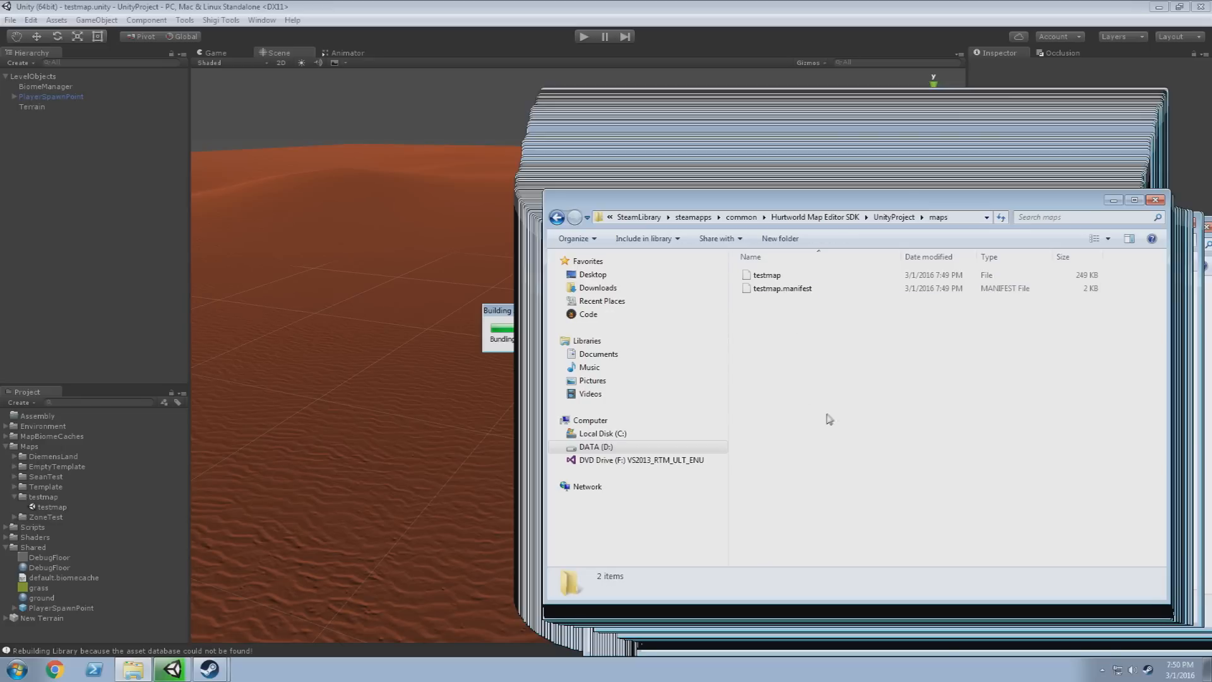
{"action": "mouse_move", "coordinate": [860, 418]}
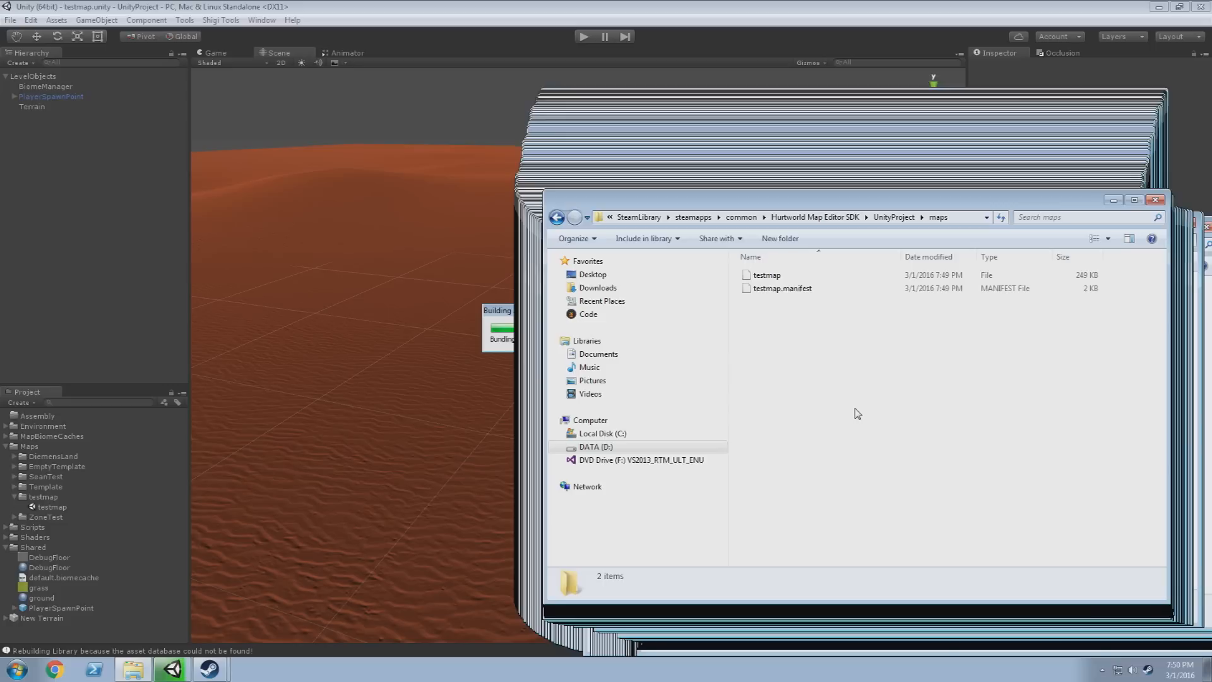
{"action": "mouse_move", "coordinate": [857, 408]}
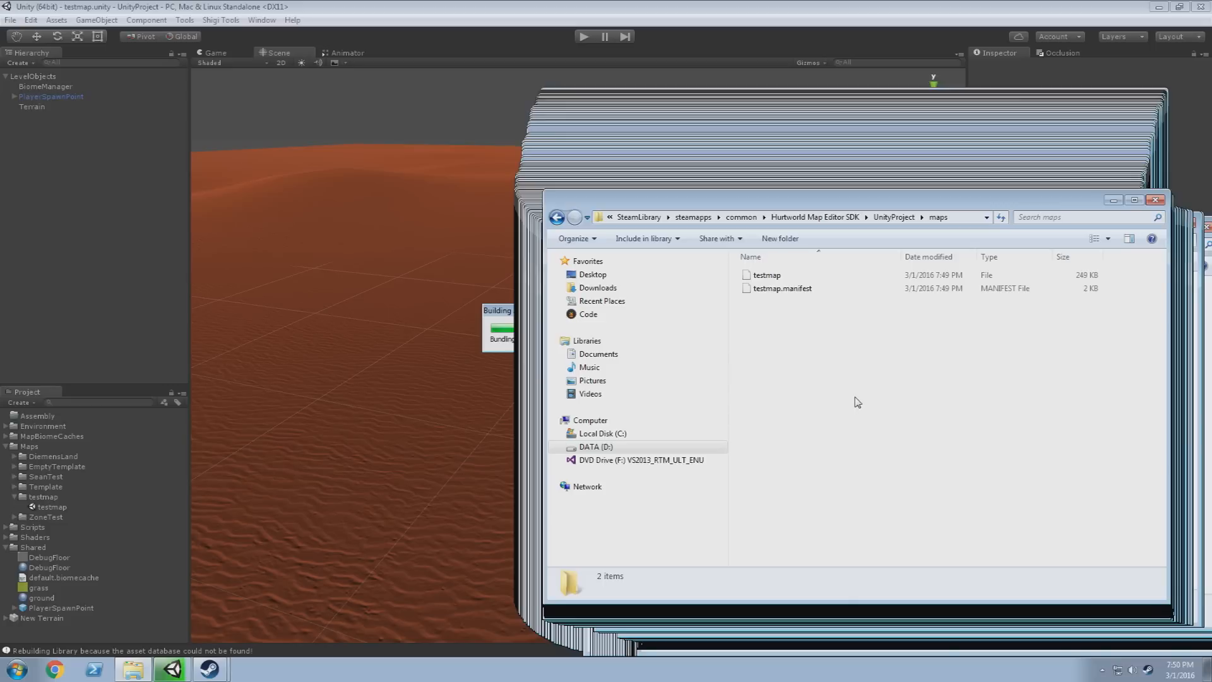
{"action": "mouse_move", "coordinate": [837, 396]}
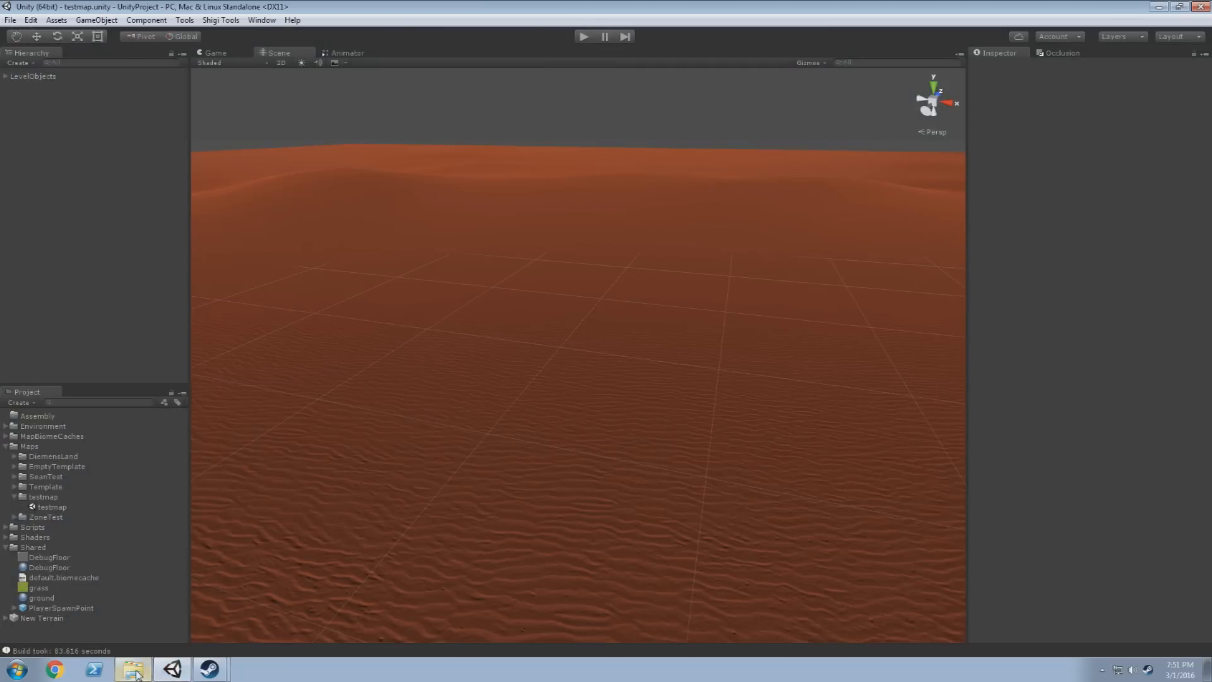
Restore the maps folder window and select the built testmap.win64.map file
{"action": "left_click", "coordinate": [132, 670]}
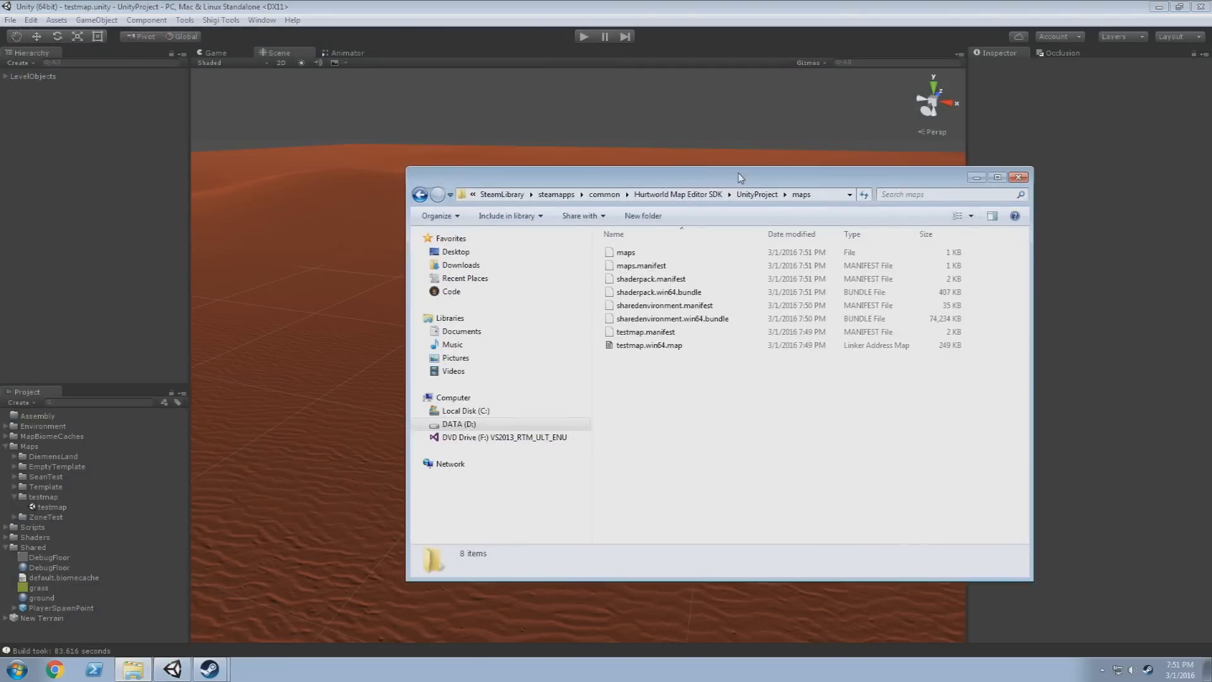
{"action": "mouse_move", "coordinate": [686, 444]}
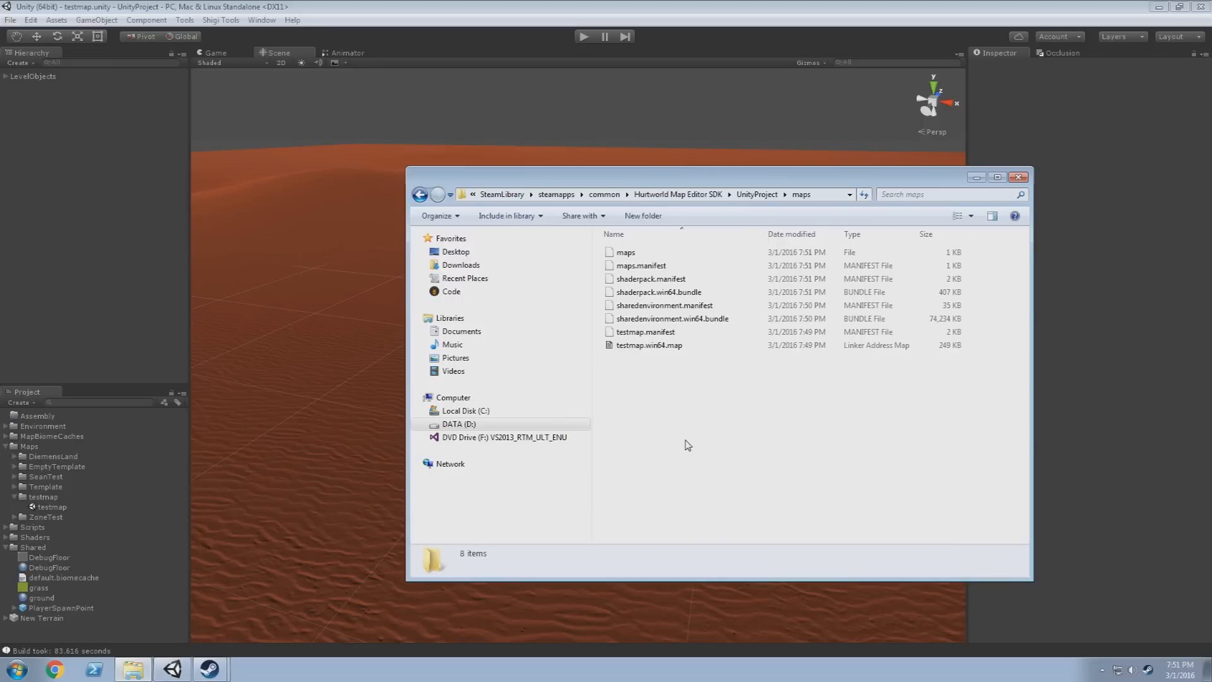
{"action": "mouse_move", "coordinate": [990, 343]}
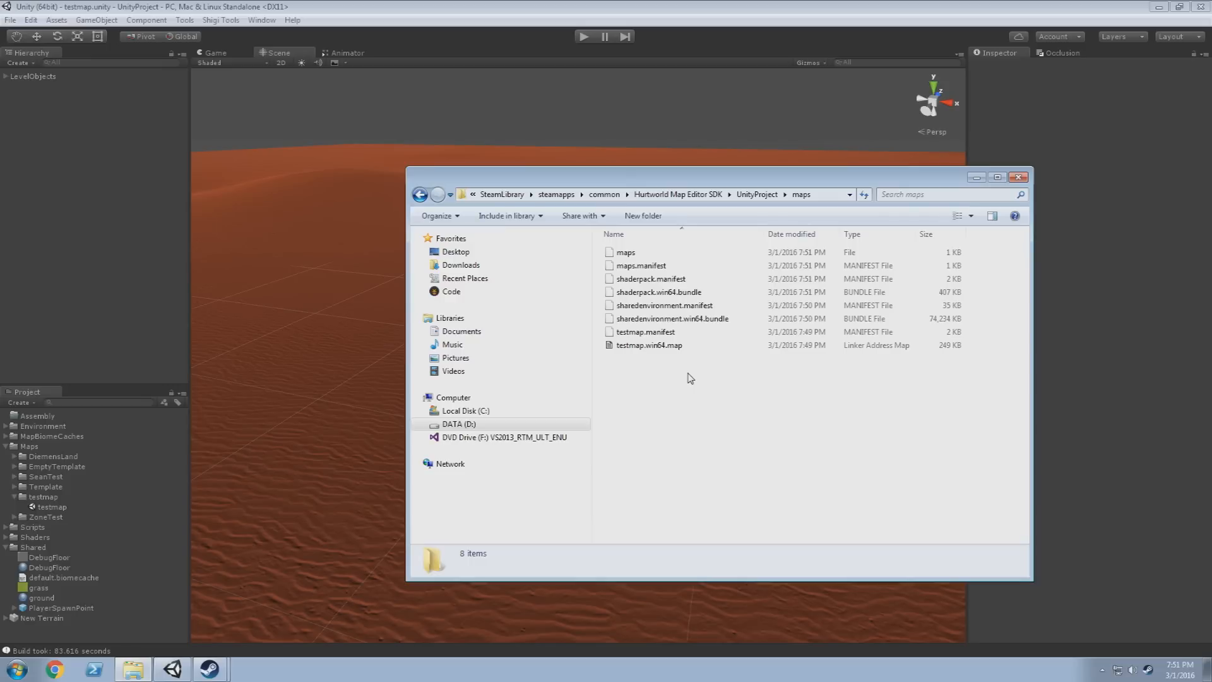
{"action": "left_click", "coordinate": [649, 345]}
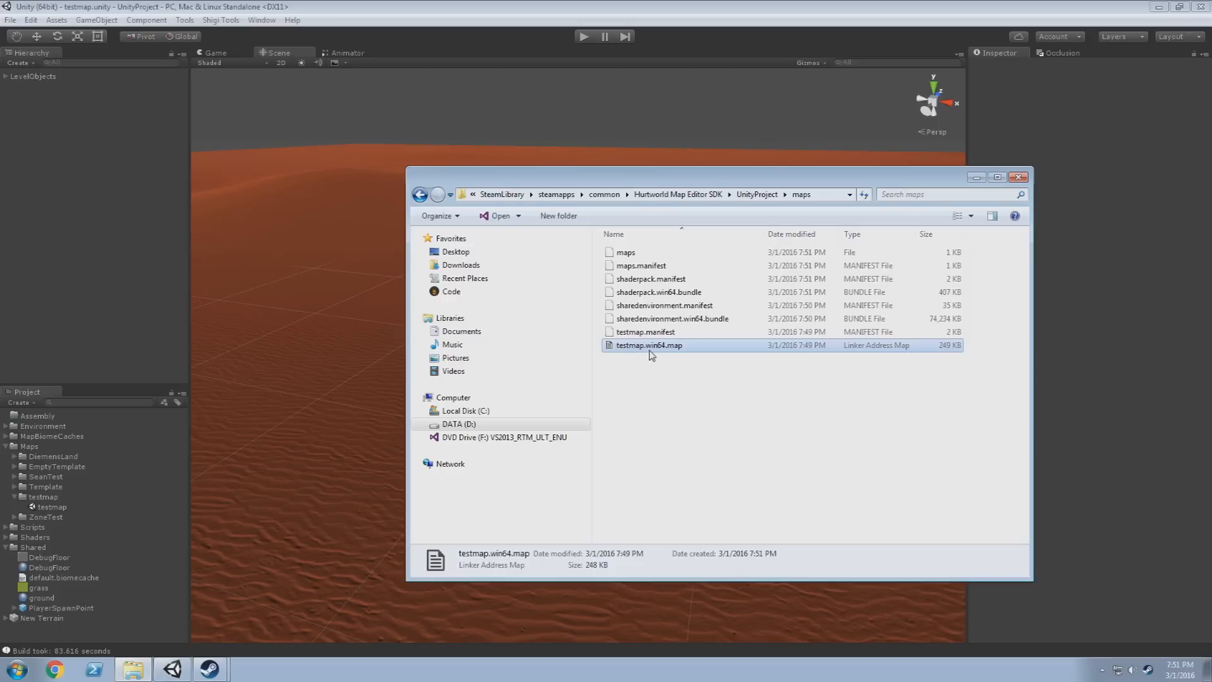
{"action": "mouse_move", "coordinate": [679, 354]}
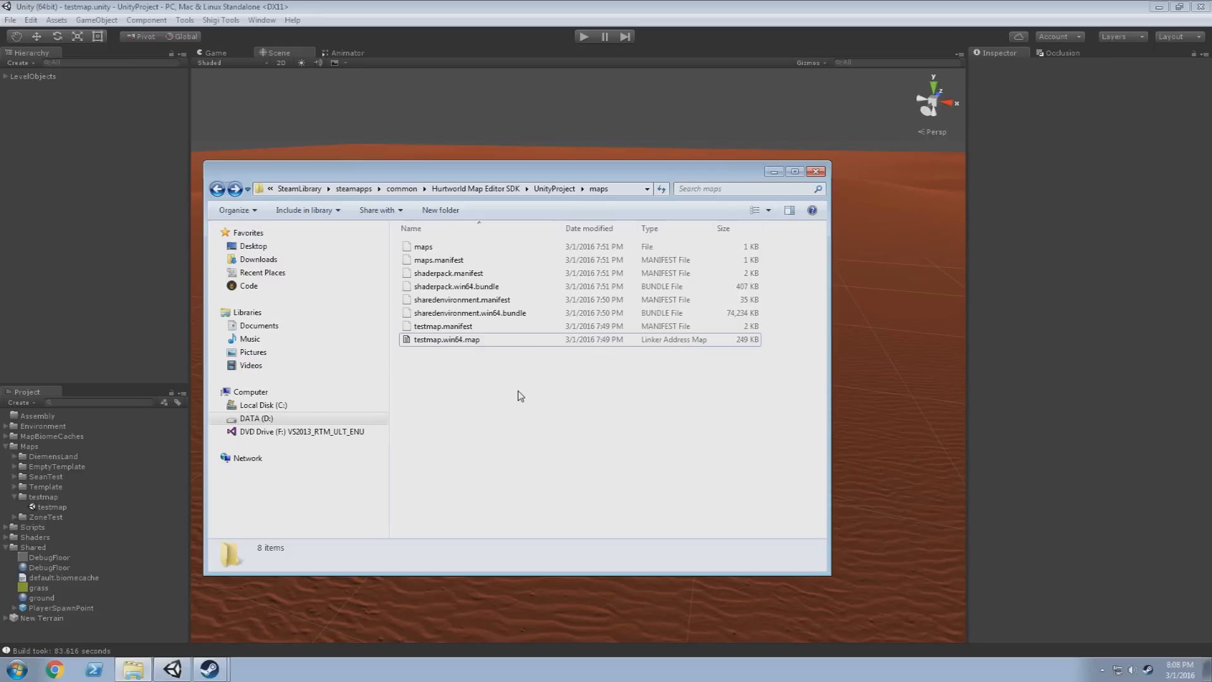
{"action": "mouse_move", "coordinate": [519, 386]}
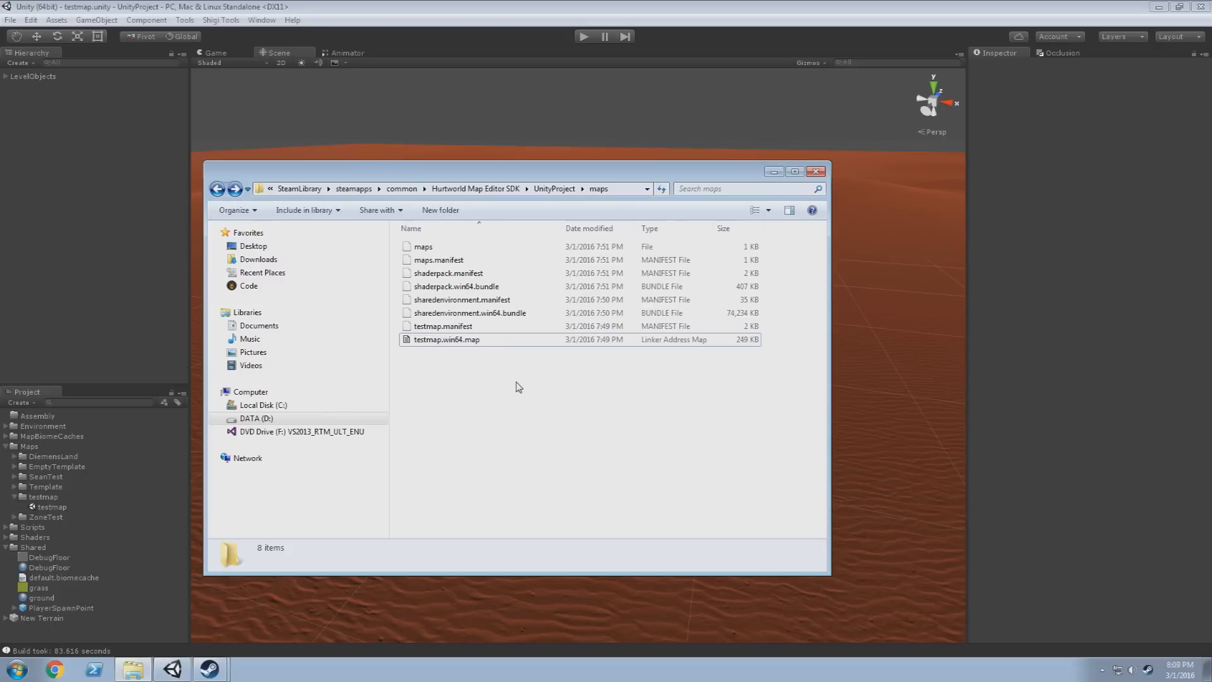
{"action": "mouse_move", "coordinate": [894, 529]}
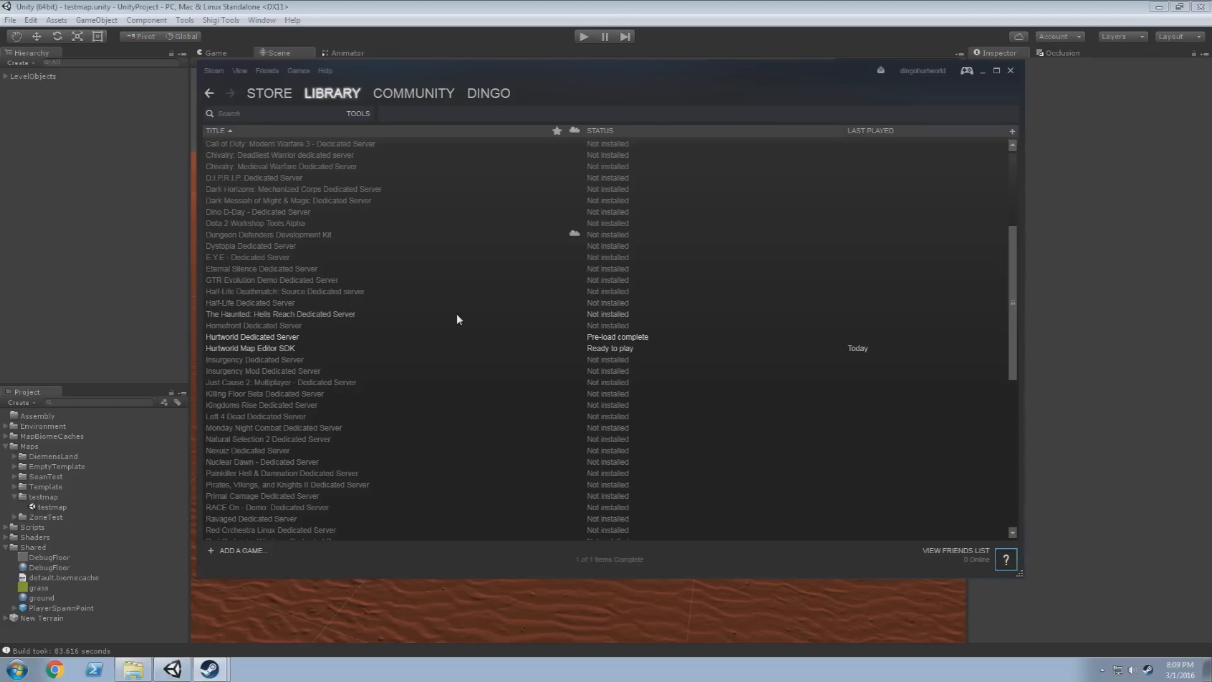
{"action": "left_click", "coordinate": [263, 336]}
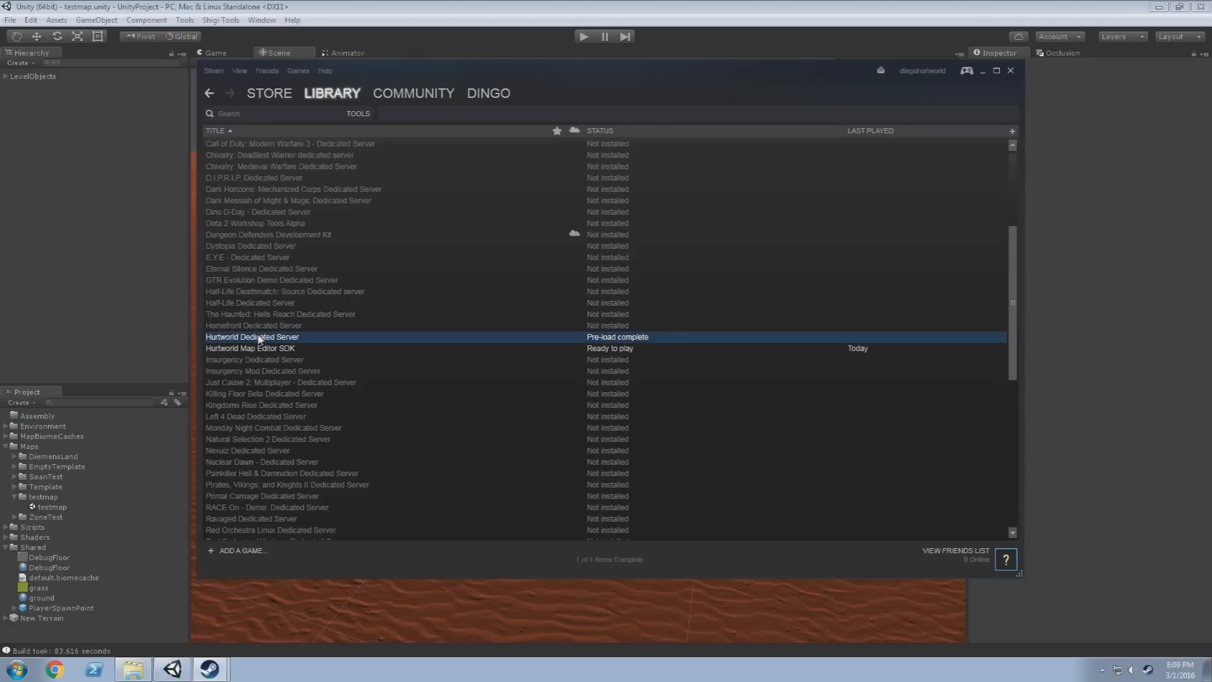
{"action": "right_click", "coordinate": [253, 336]}
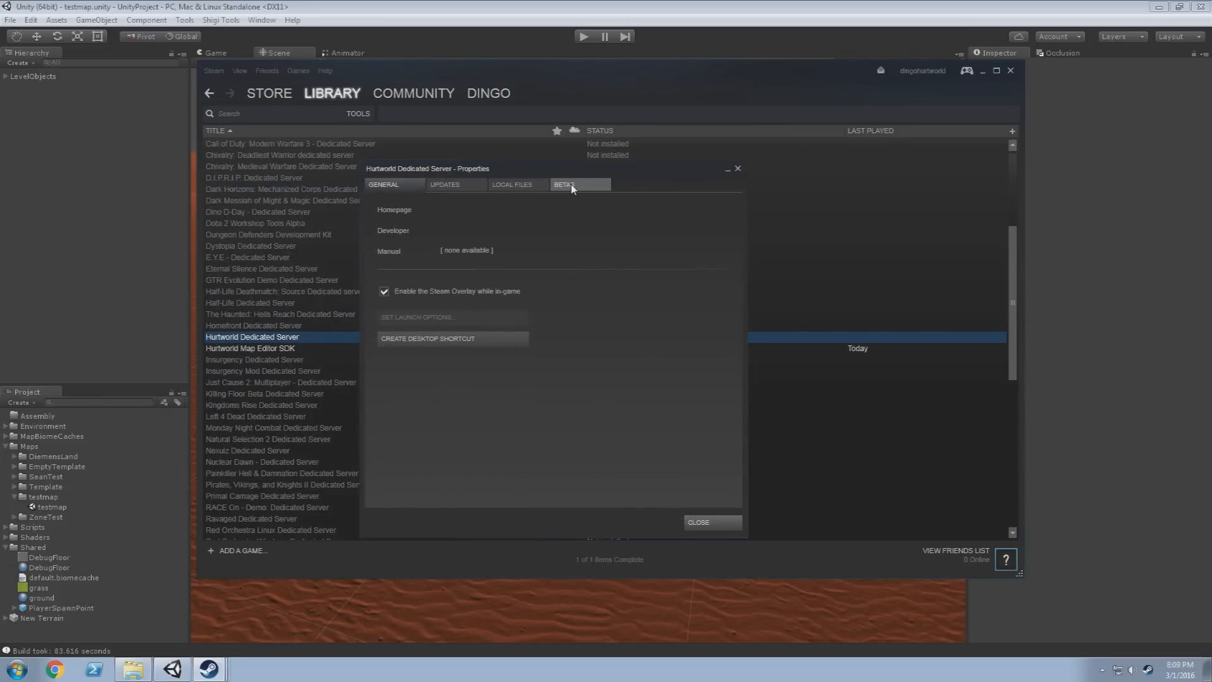
{"action": "left_click", "coordinate": [563, 184]}
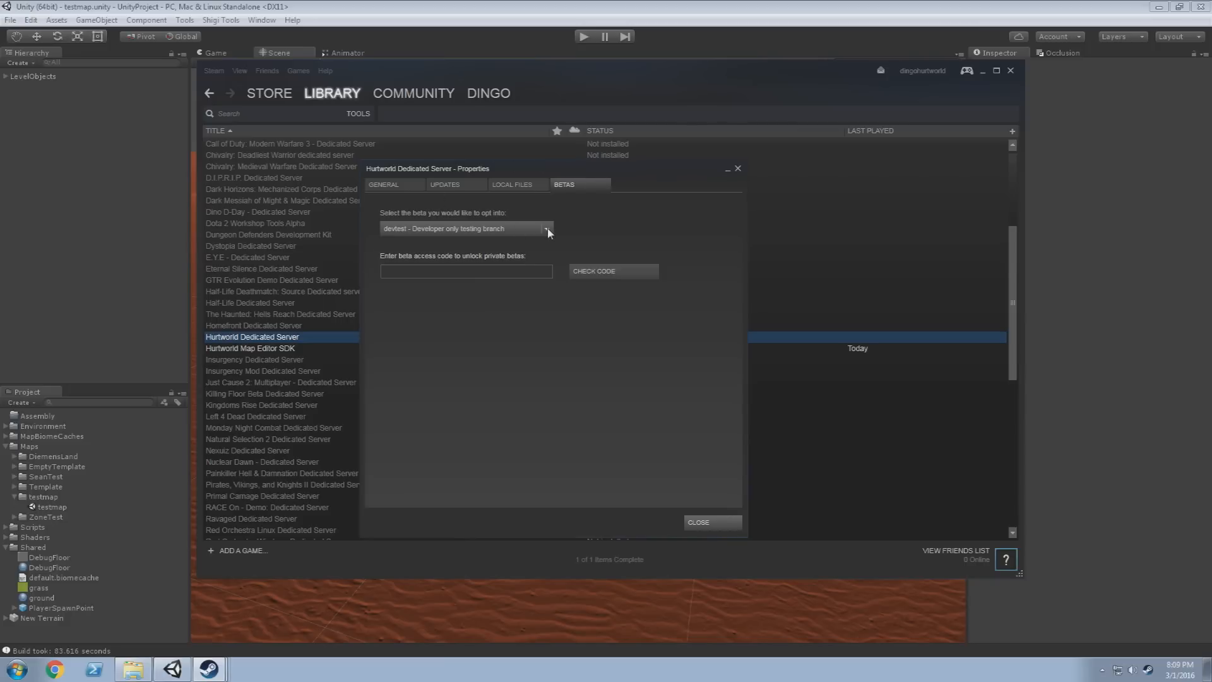
{"action": "left_click", "coordinate": [543, 228]}
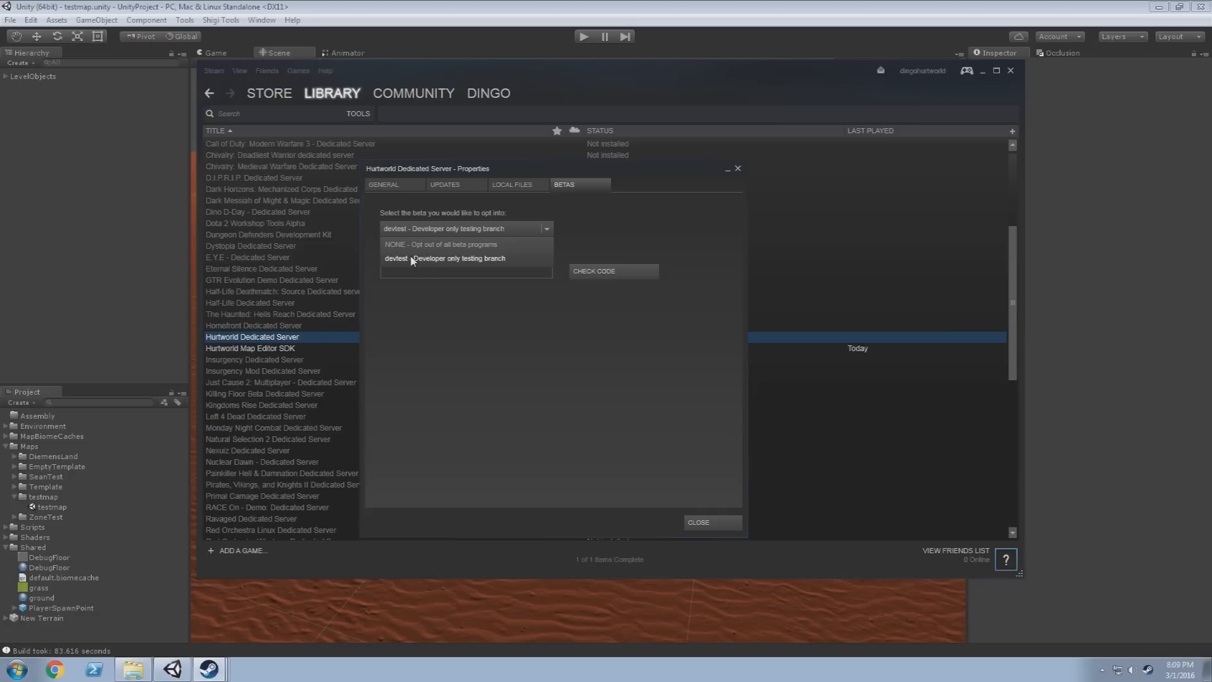
{"action": "left_click", "coordinate": [445, 258]}
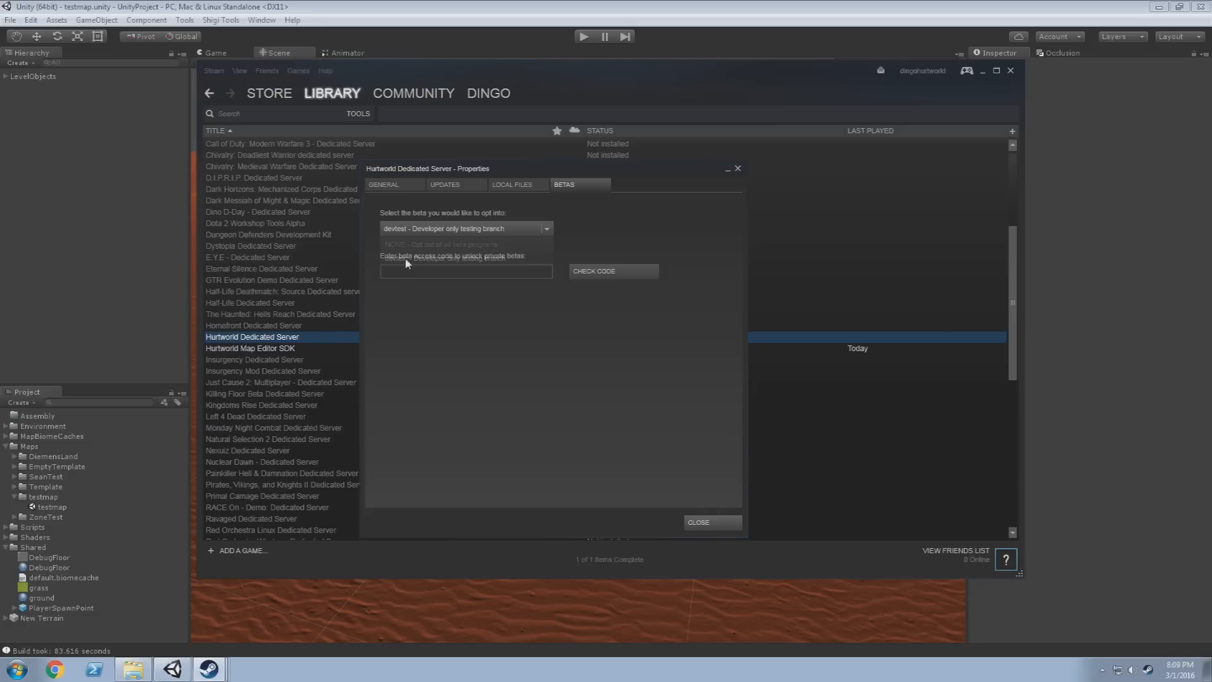
{"action": "left_click", "coordinate": [697, 522]}
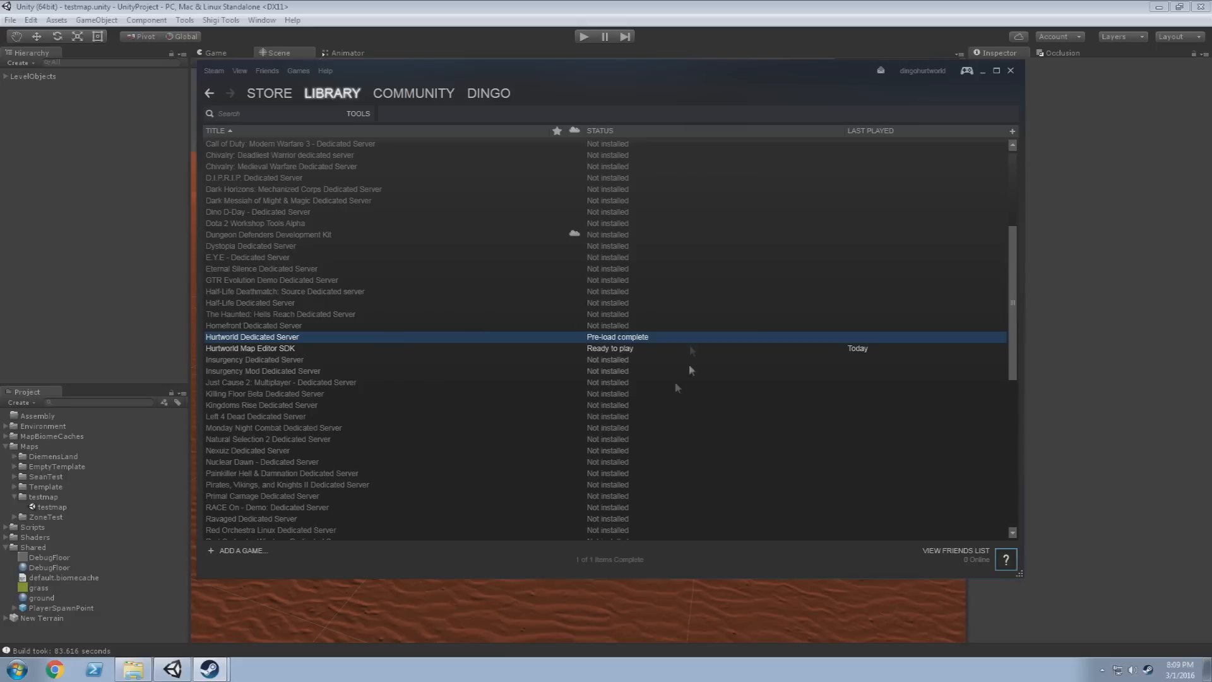
{"action": "mouse_move", "coordinate": [564, 369]}
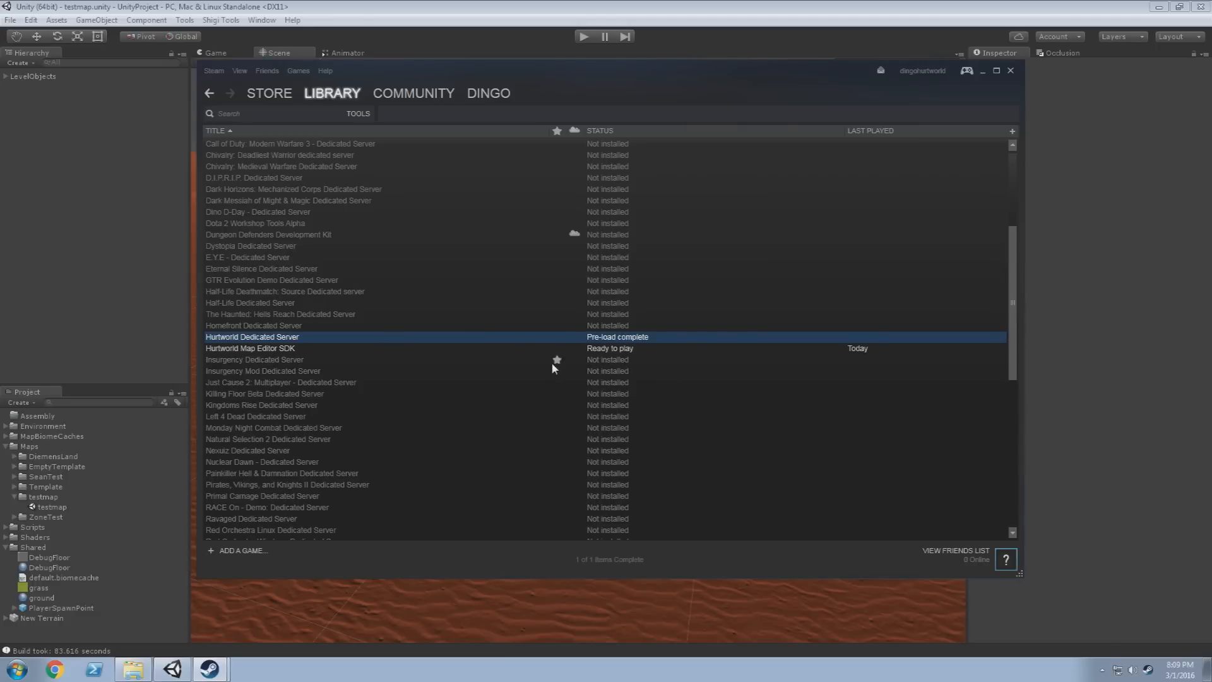
{"action": "mouse_move", "coordinate": [371, 343]}
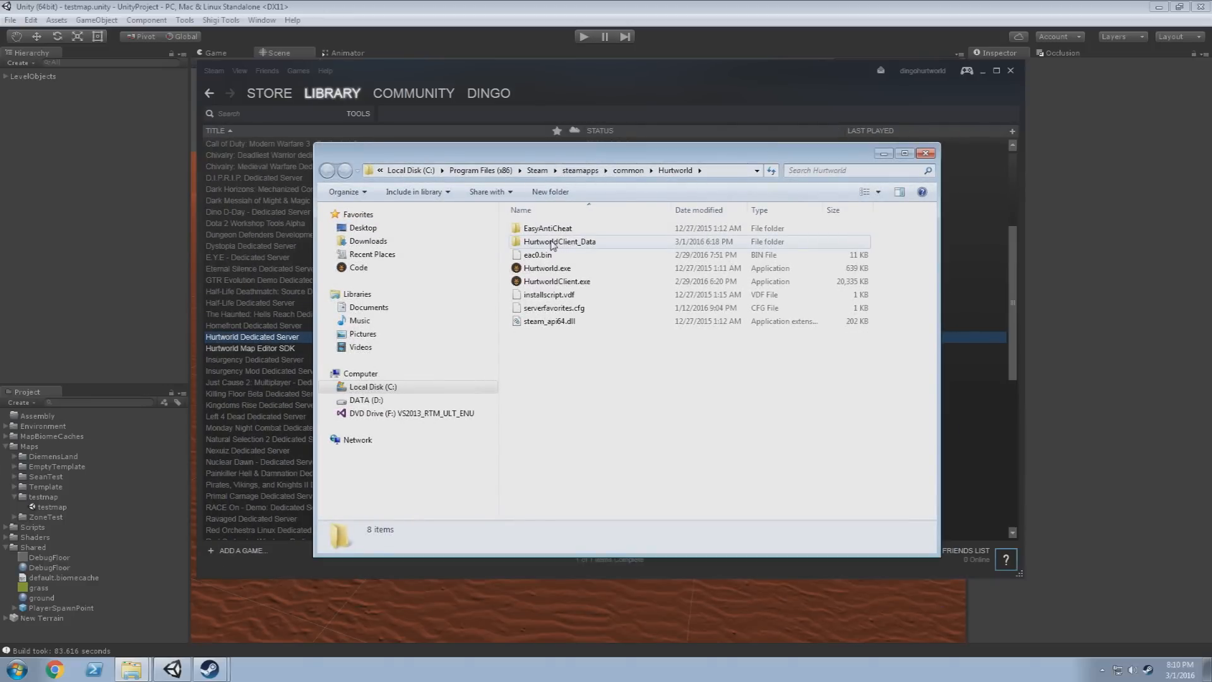
Browse into HurtworldClient_Data\maps in the installed Hurtworld client
{"action": "double_click", "coordinate": [560, 241]}
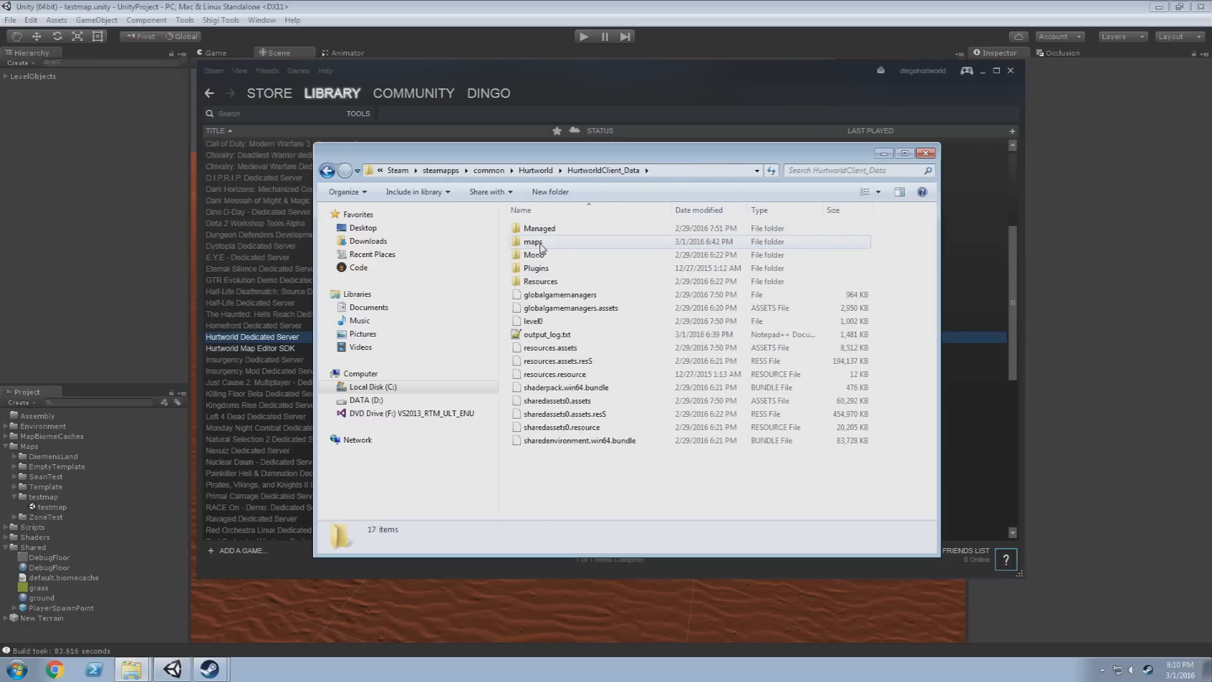
{"action": "double_click", "coordinate": [533, 241]}
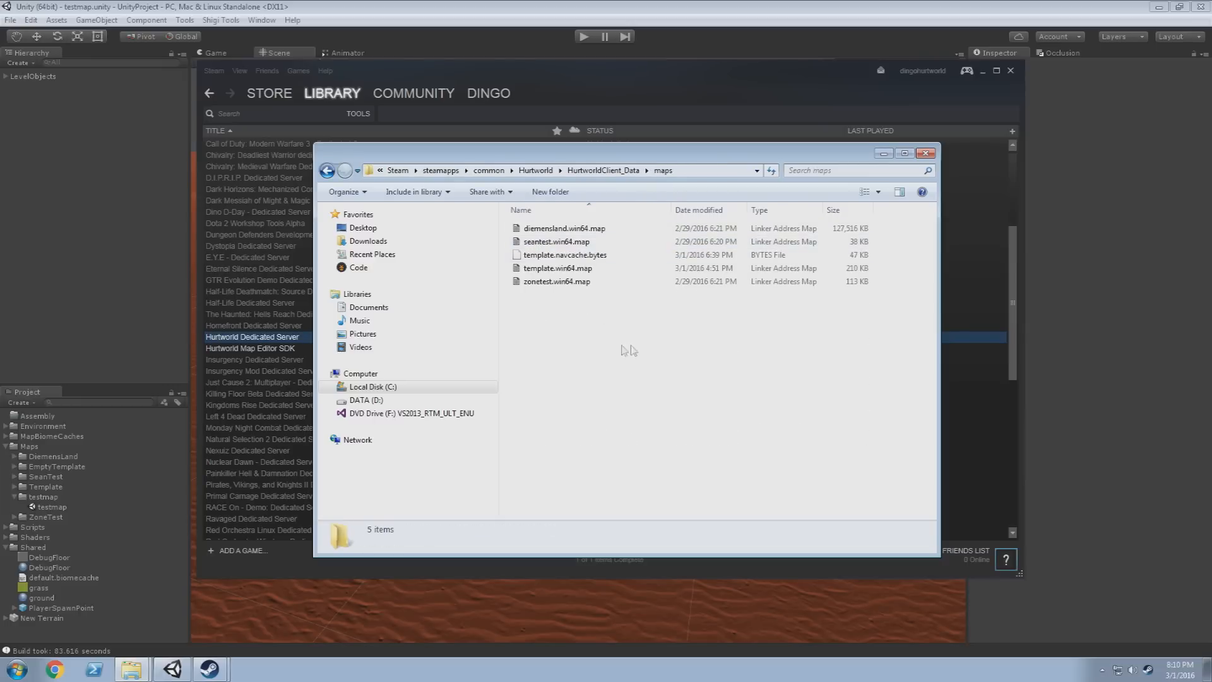
{"action": "mouse_move", "coordinate": [567, 301]}
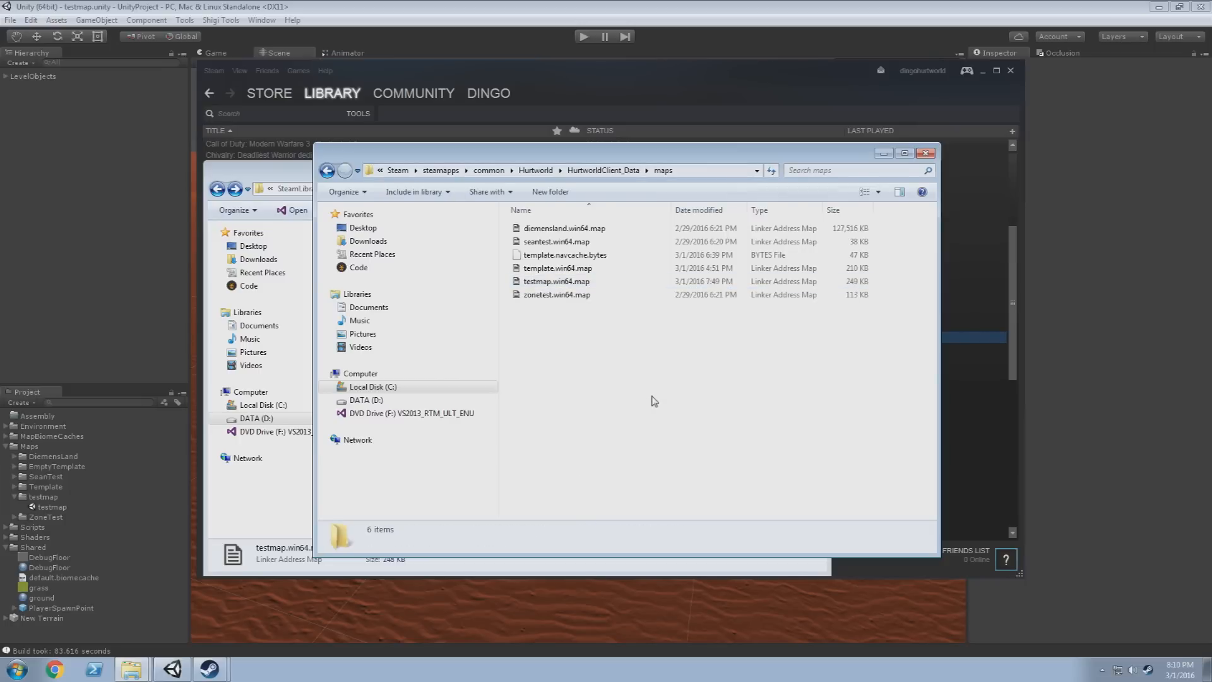
{"action": "mouse_move", "coordinate": [657, 363]}
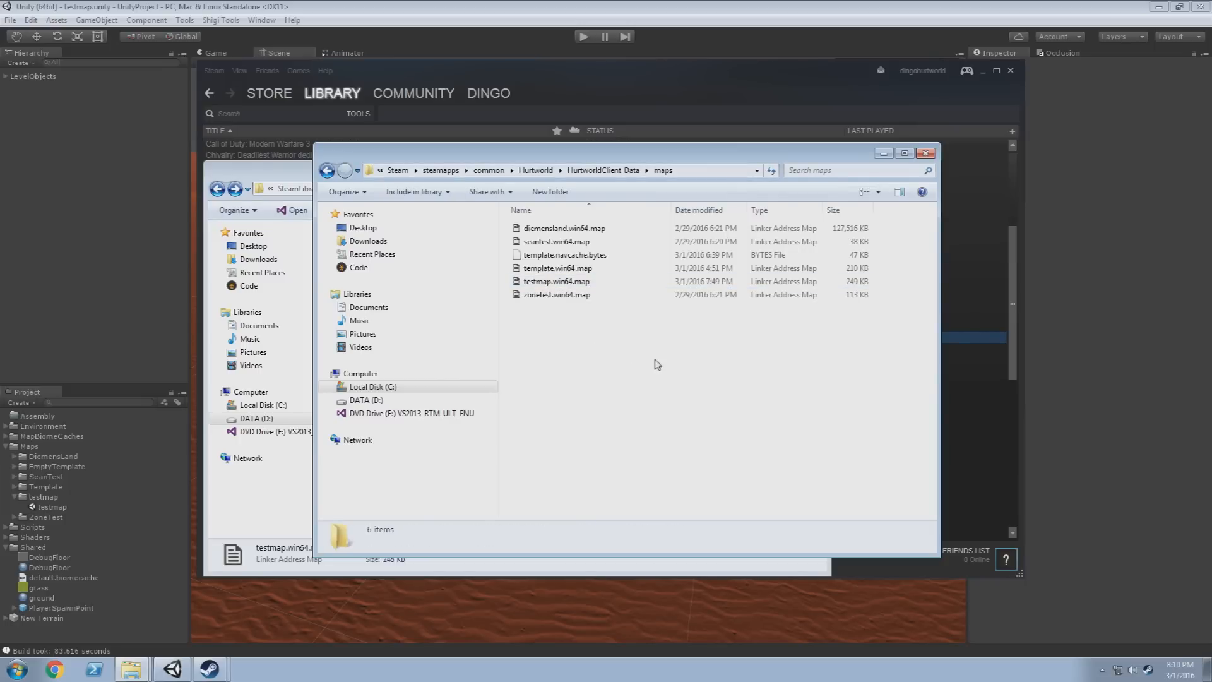
{"action": "mouse_move", "coordinate": [597, 363]}
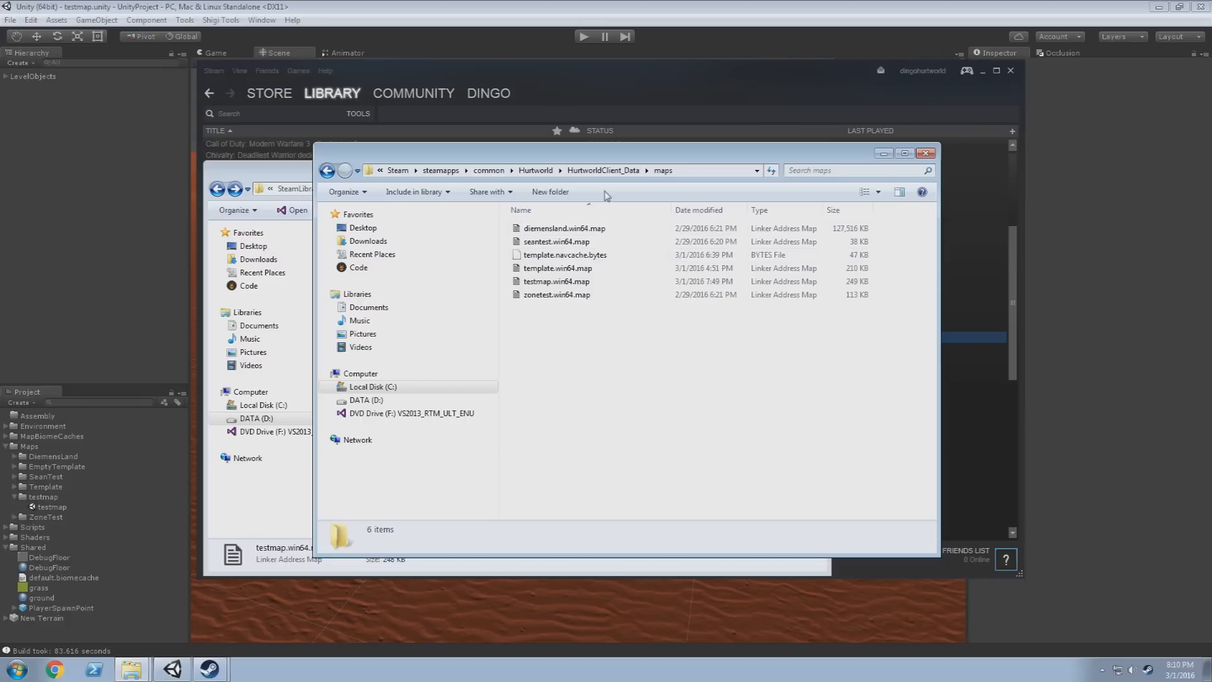
{"action": "mouse_move", "coordinate": [559, 74]}
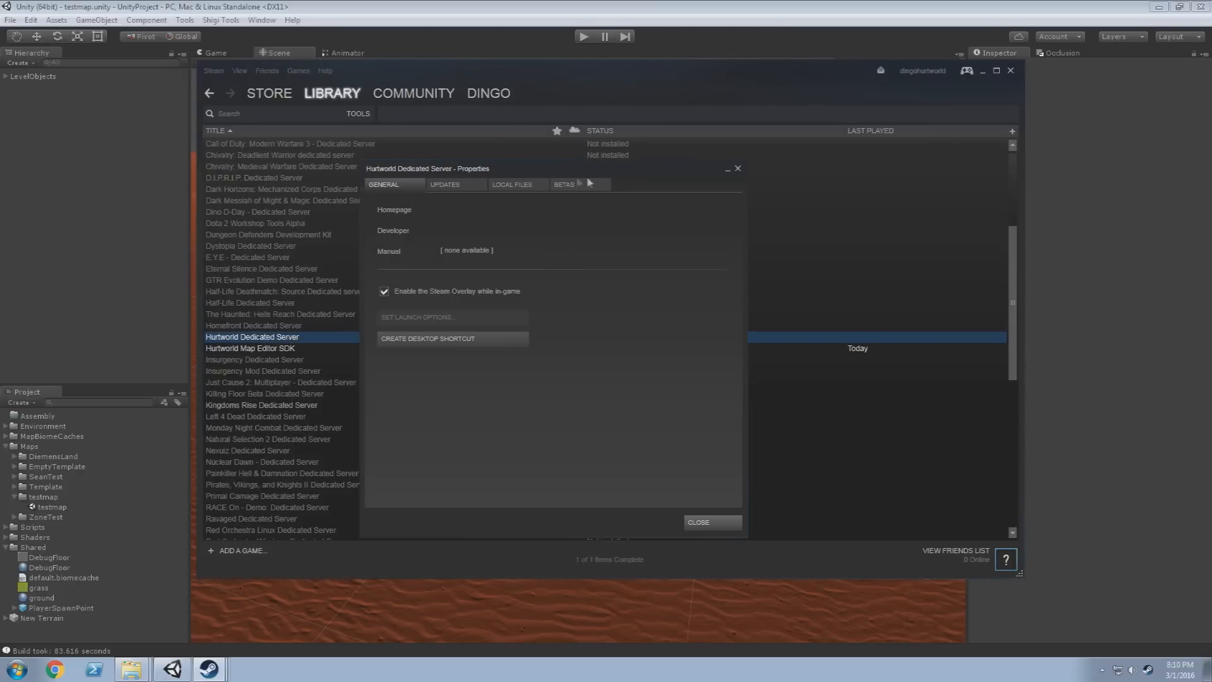
Browse the dedicated server's local files, paste testmap.win64.map into Hurtworld_Data\maps, and return to the server folder
{"action": "left_click", "coordinate": [511, 185]}
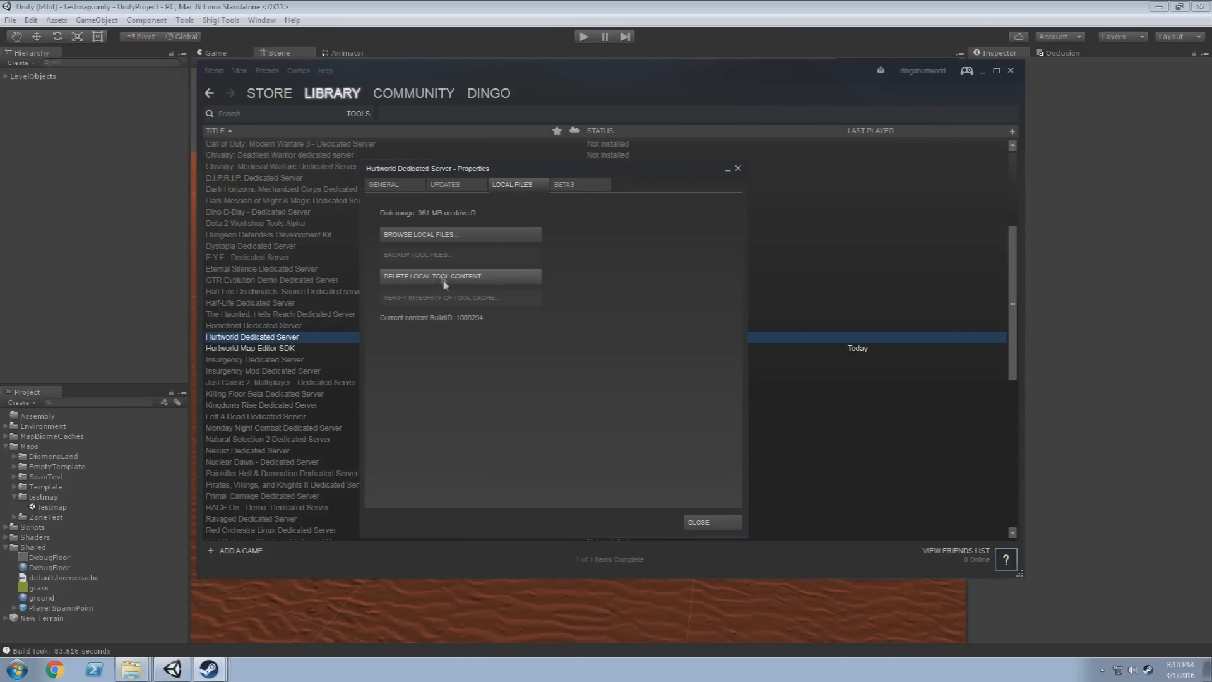
{"action": "left_click", "coordinate": [420, 235]}
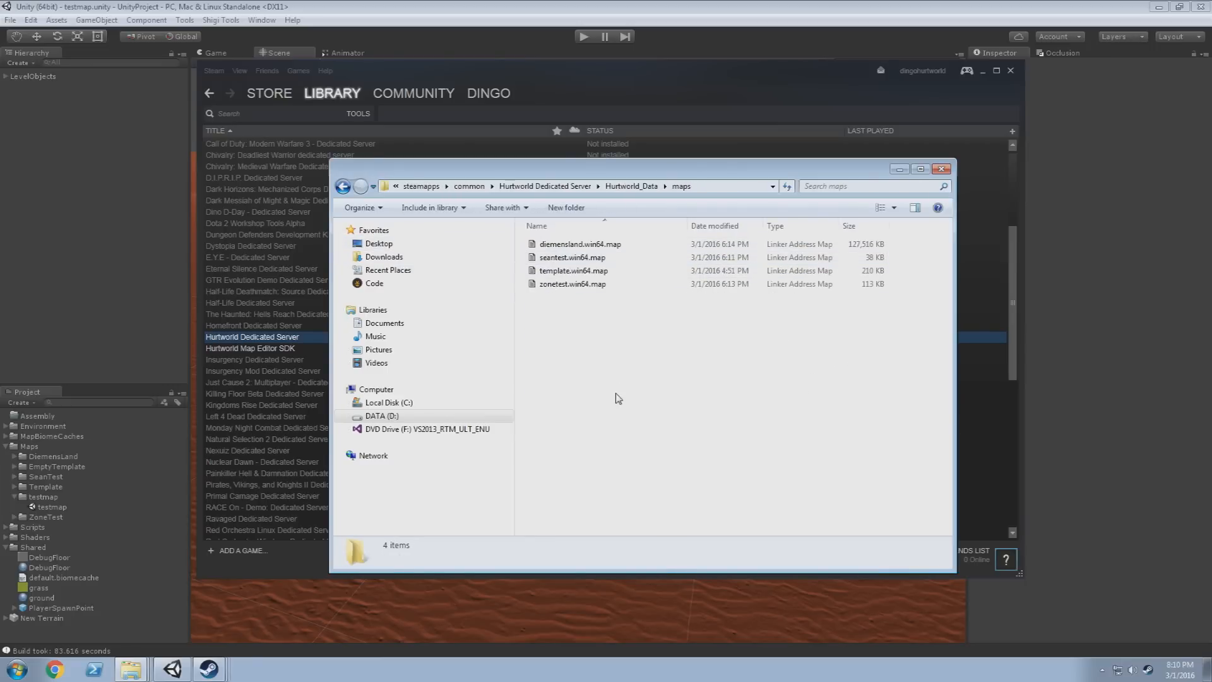
{"action": "left_click", "coordinate": [573, 284]}
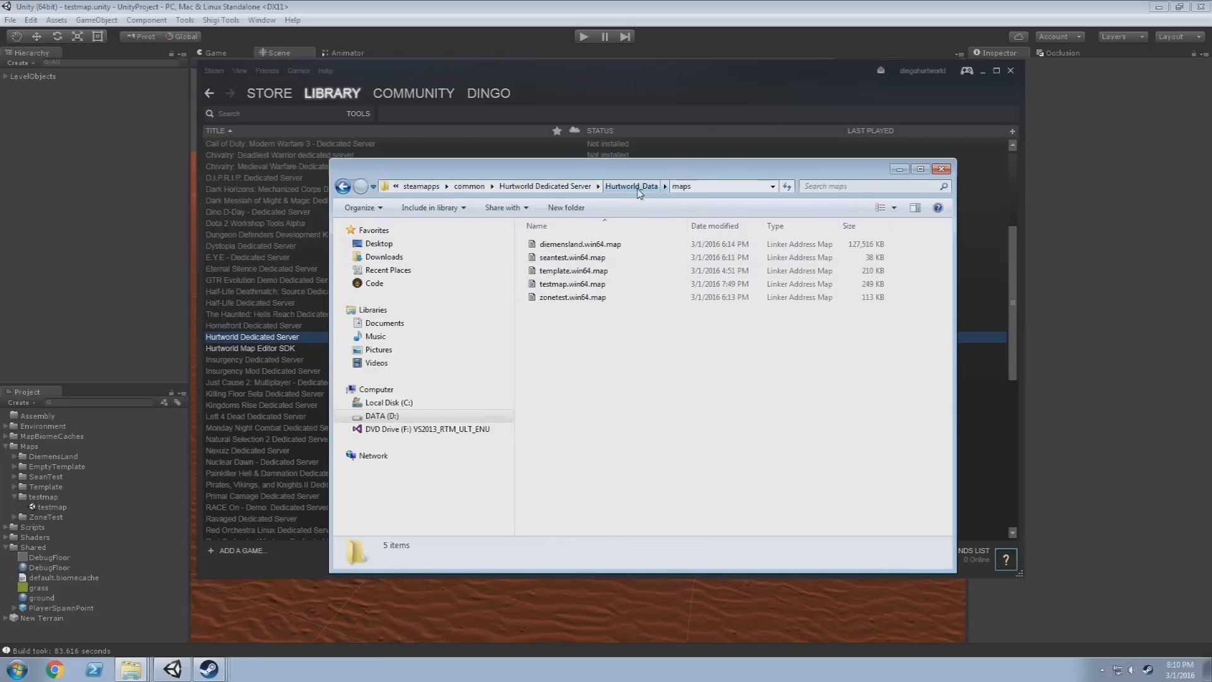
{"action": "left_click", "coordinate": [687, 185]}
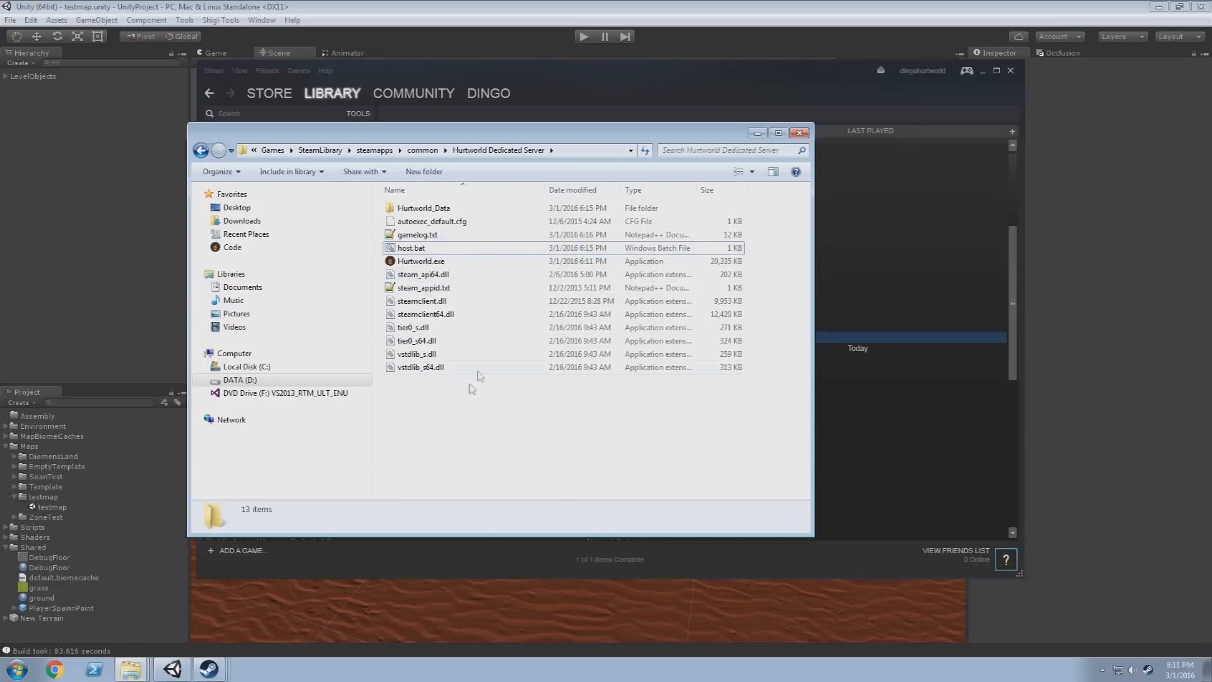
Open host.bat for editing in Notepad and move the editor aside
{"action": "left_click", "coordinate": [411, 248]}
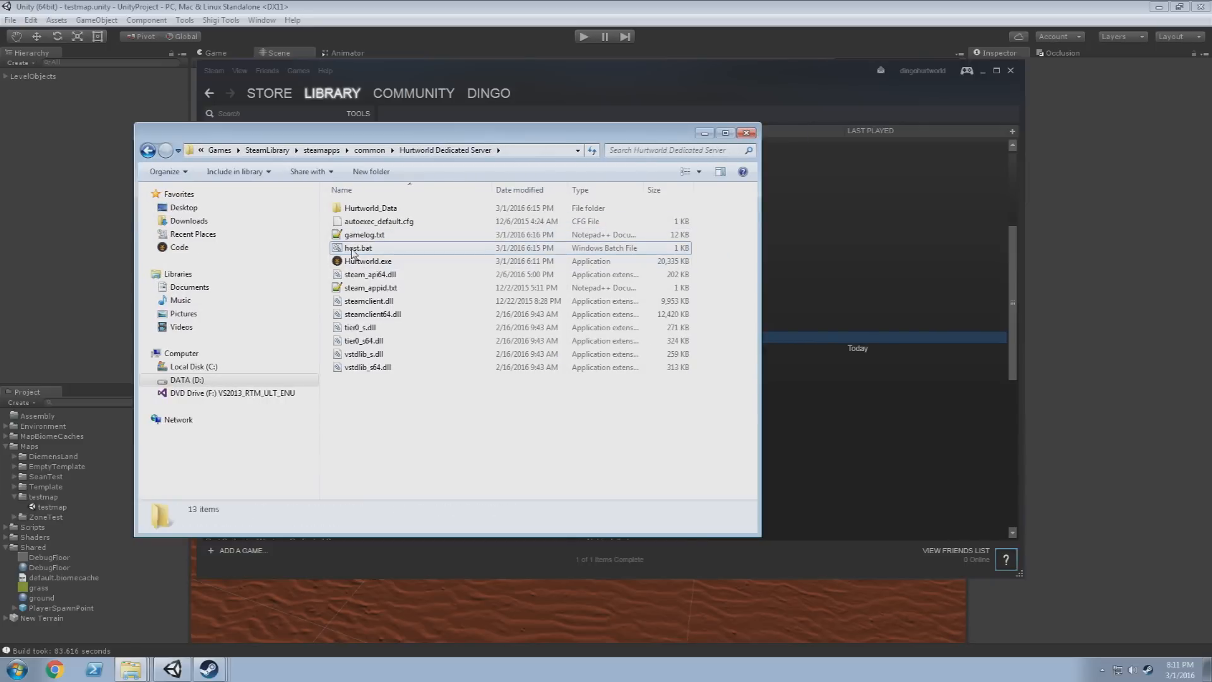
{"action": "right_click", "coordinate": [358, 248]}
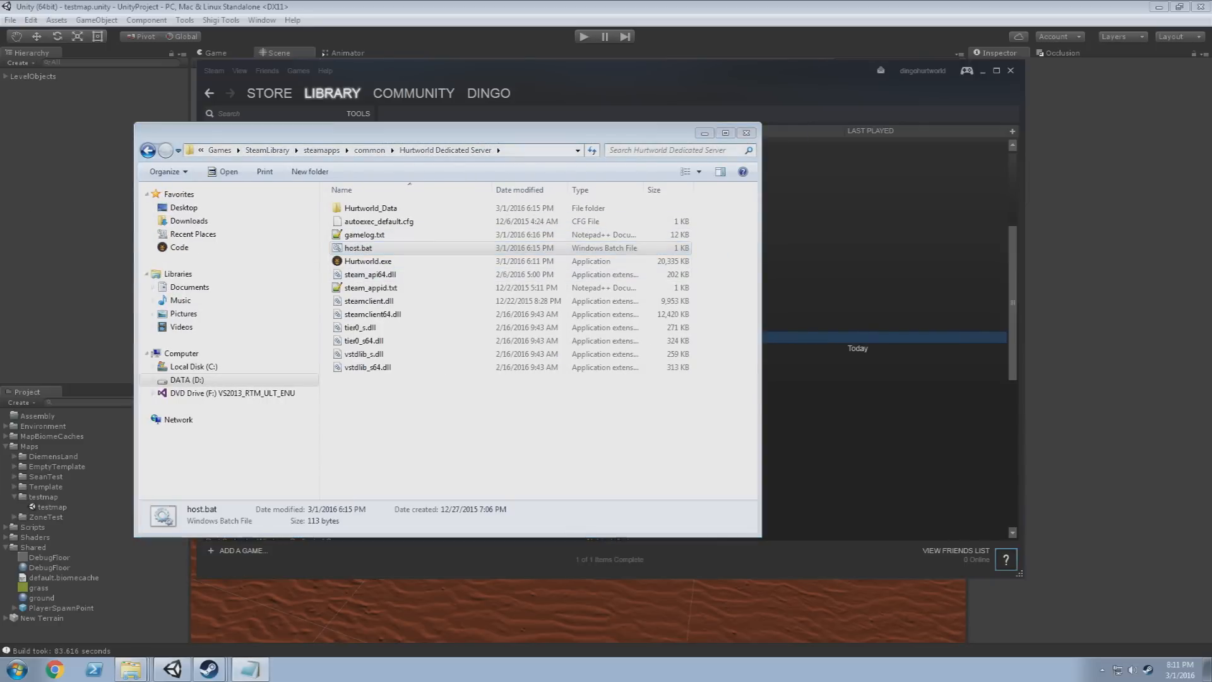
{"action": "double_click", "coordinate": [357, 248]}
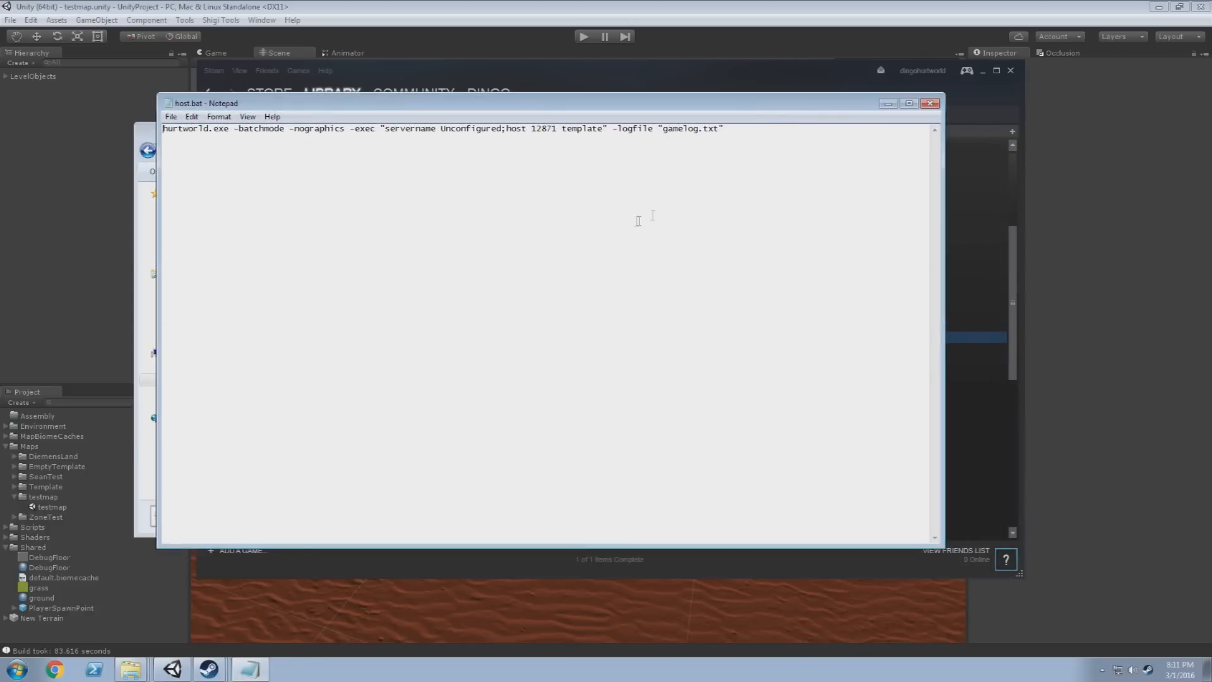
{"action": "left_click_drag", "start_coordinate": [542, 102], "coordinate": [615, 91]}
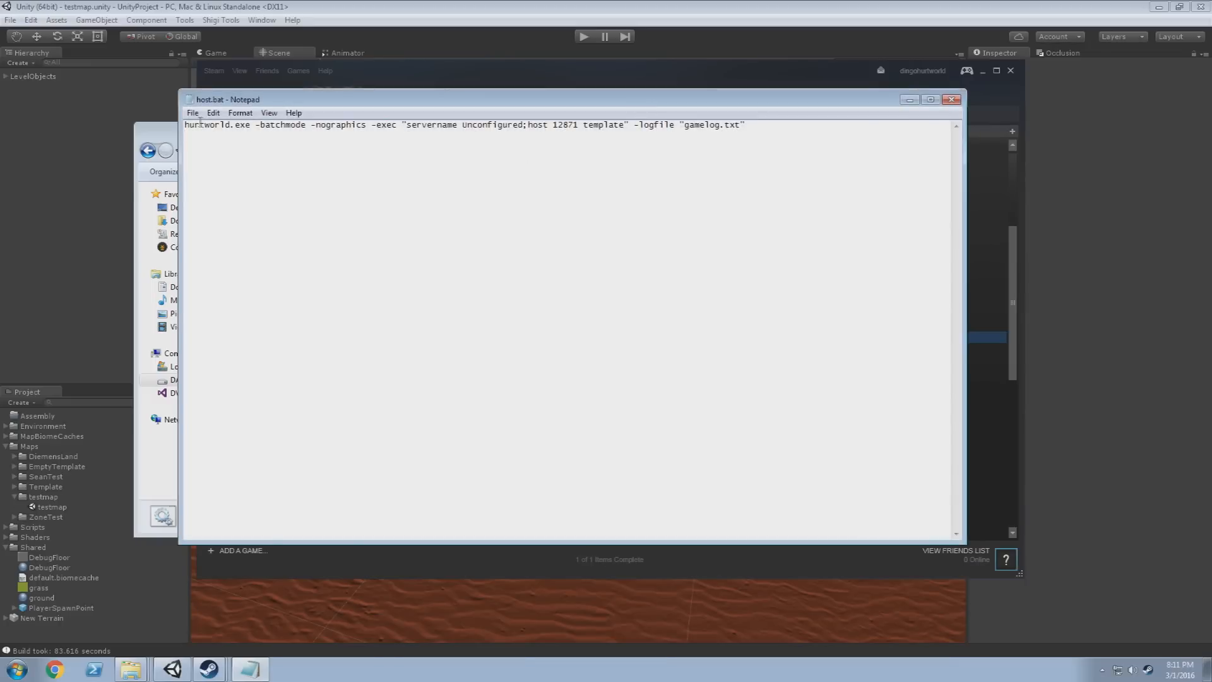
Replace the hosted map name 'template' with 'testmap' in the host command
{"action": "key", "text": "ctrl+a"}
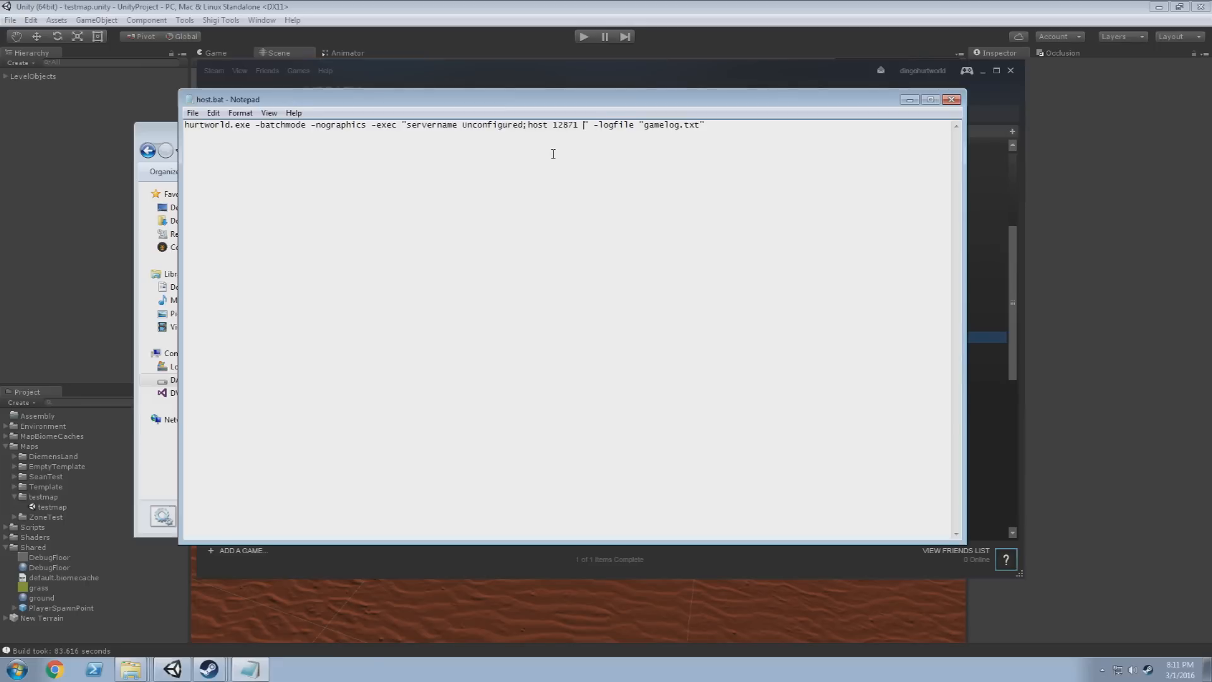
{"action": "type", "text": "testmap"}
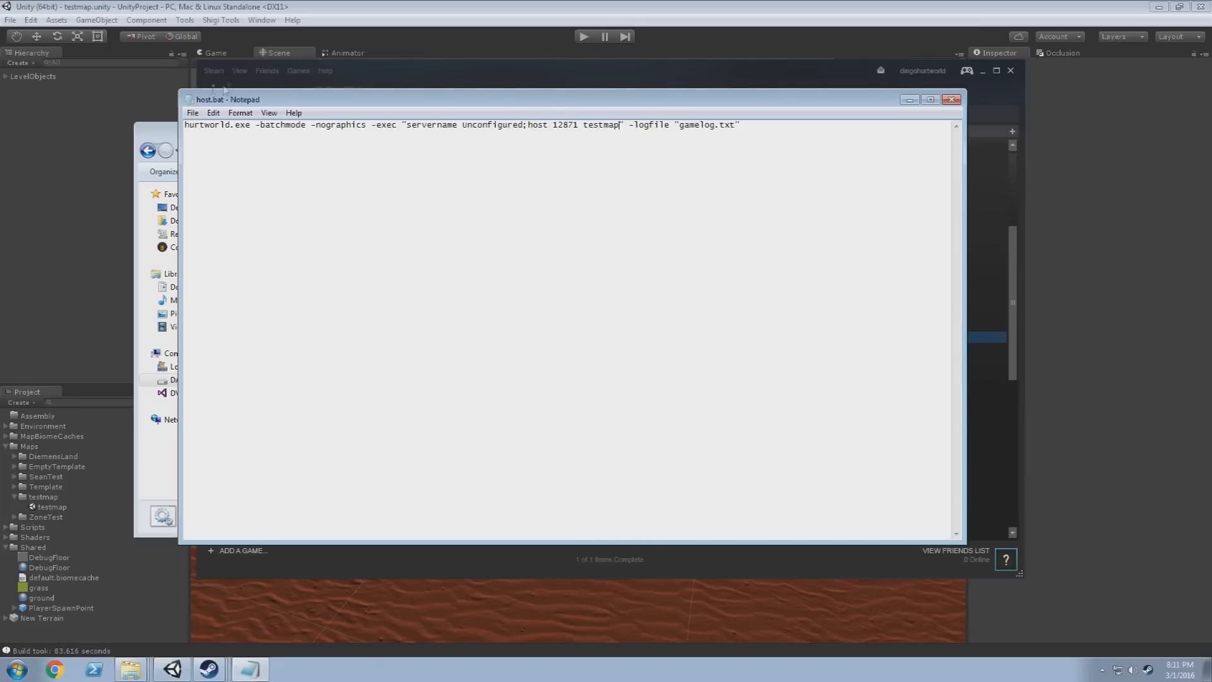
{"action": "mouse_move", "coordinate": [507, 132]}
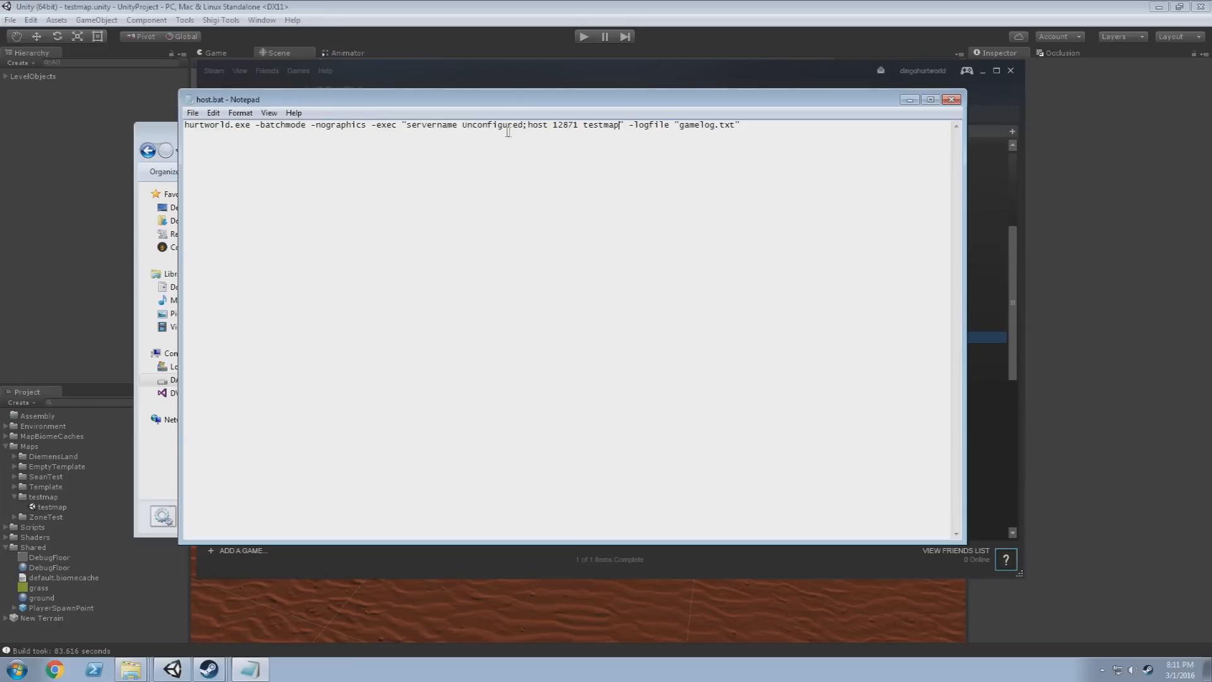
{"action": "double_click", "coordinate": [491, 125]}
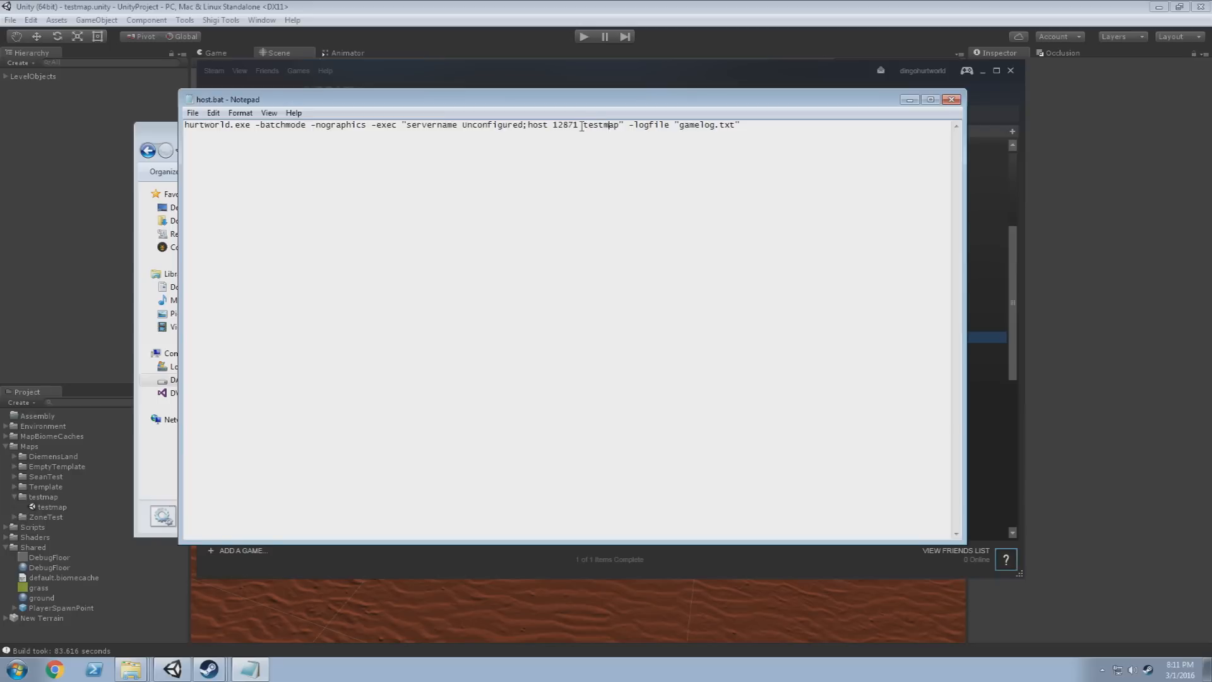
{"action": "double_click", "coordinate": [601, 125]}
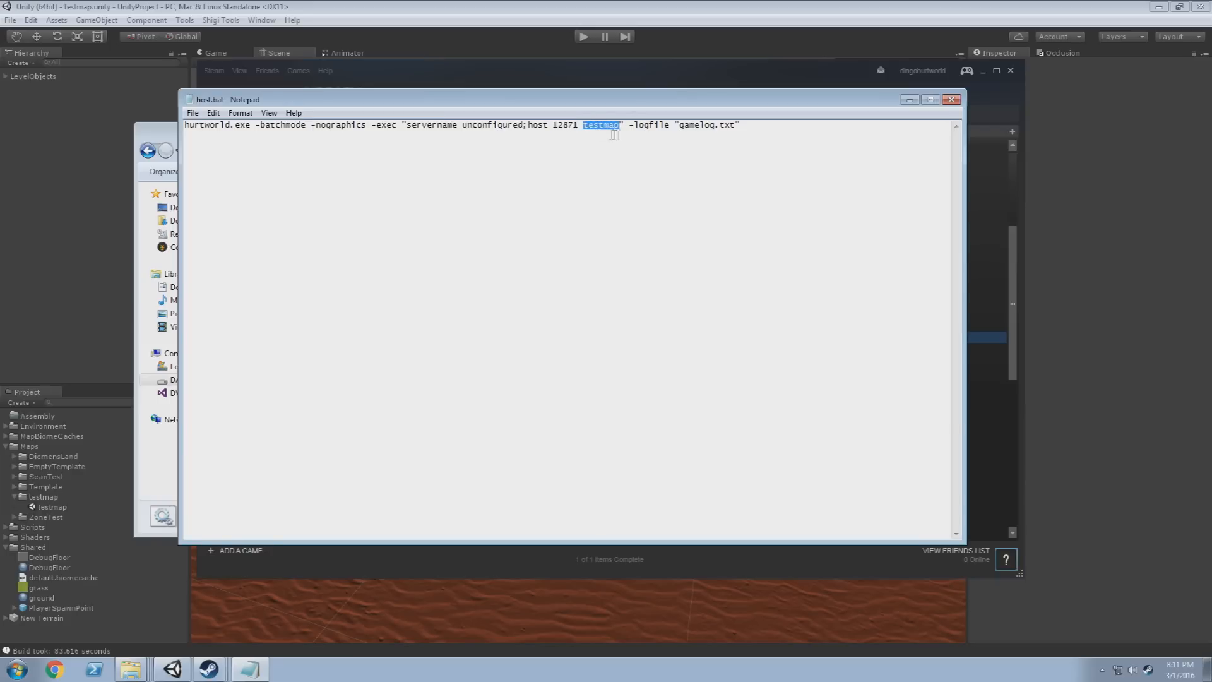
{"action": "mouse_move", "coordinate": [702, 163]}
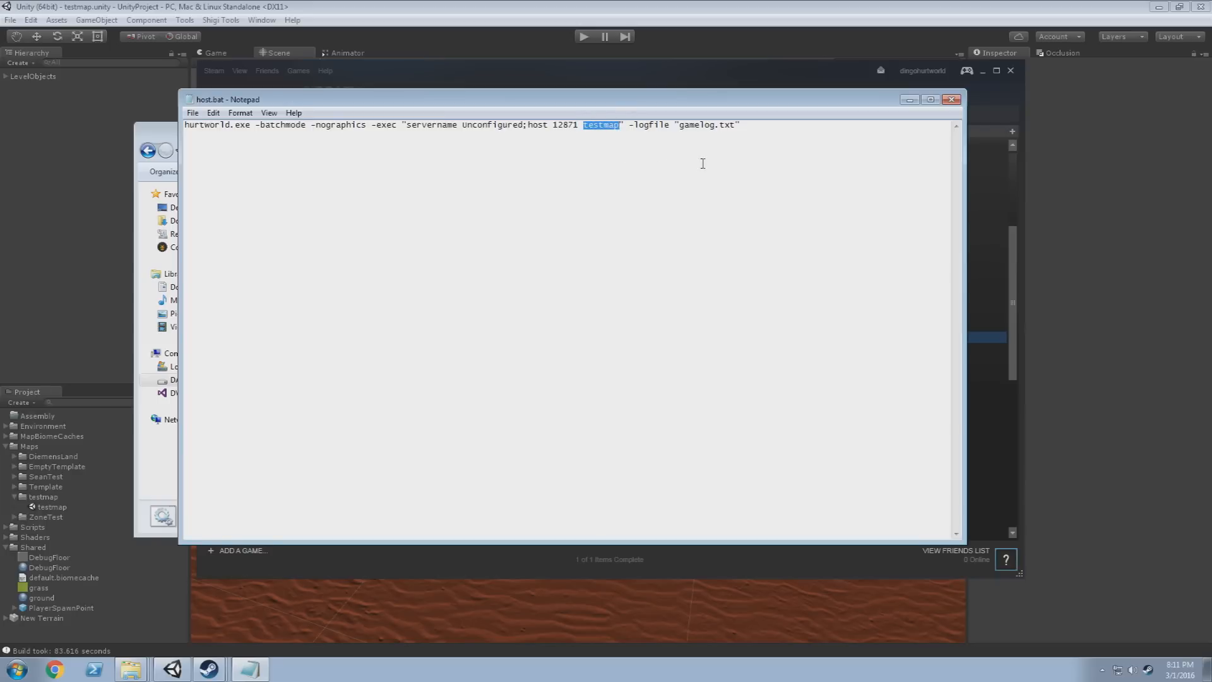
{"action": "mouse_move", "coordinate": [767, 156]}
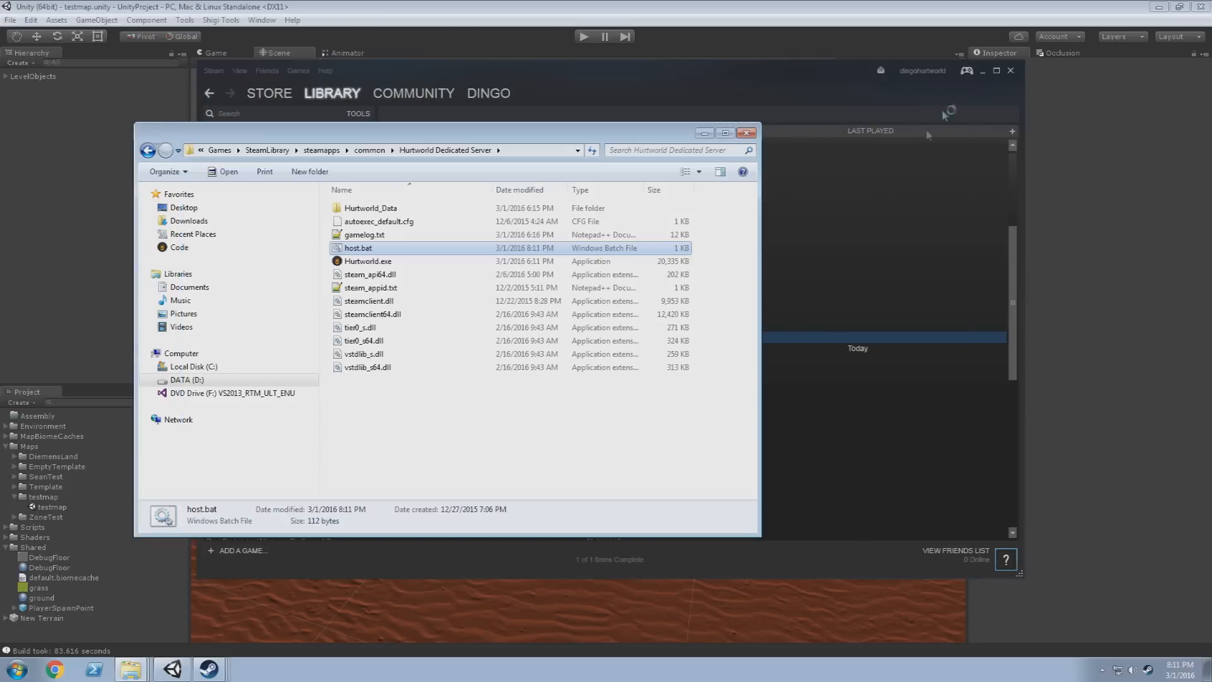
Run host.bat to launch the server hosting testmap, and check Hurtworld_Data for the updated gamelog
{"action": "double_click", "coordinate": [357, 248]}
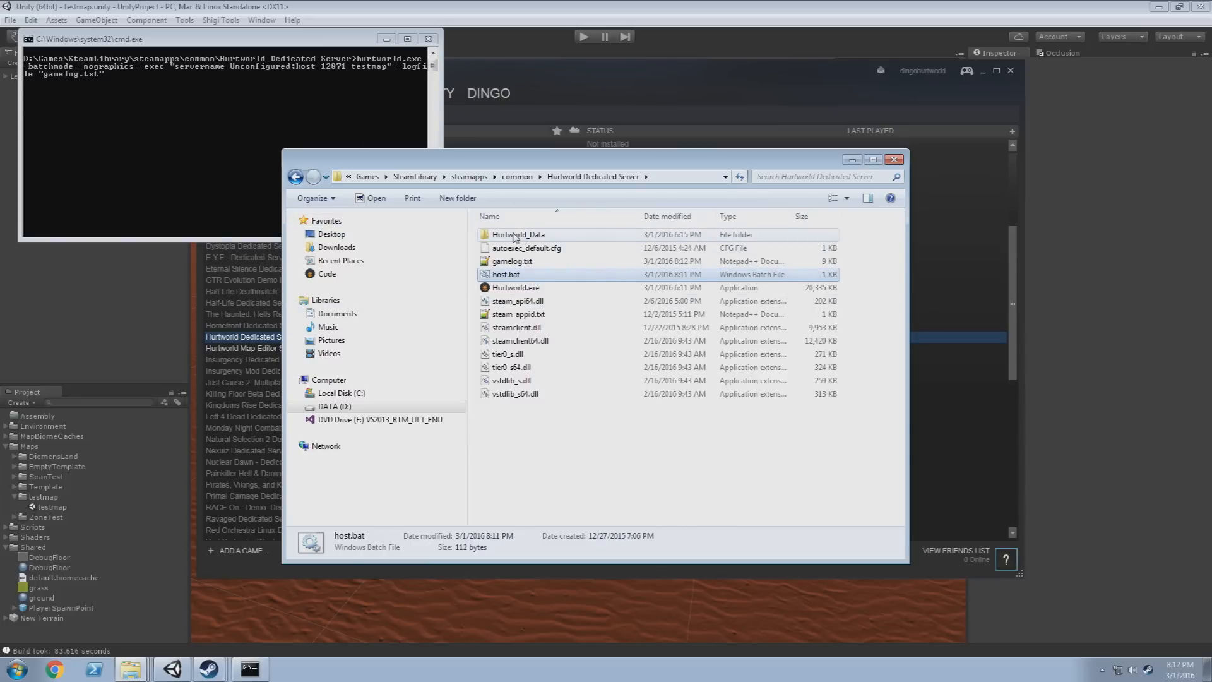
{"action": "double_click", "coordinate": [519, 235]}
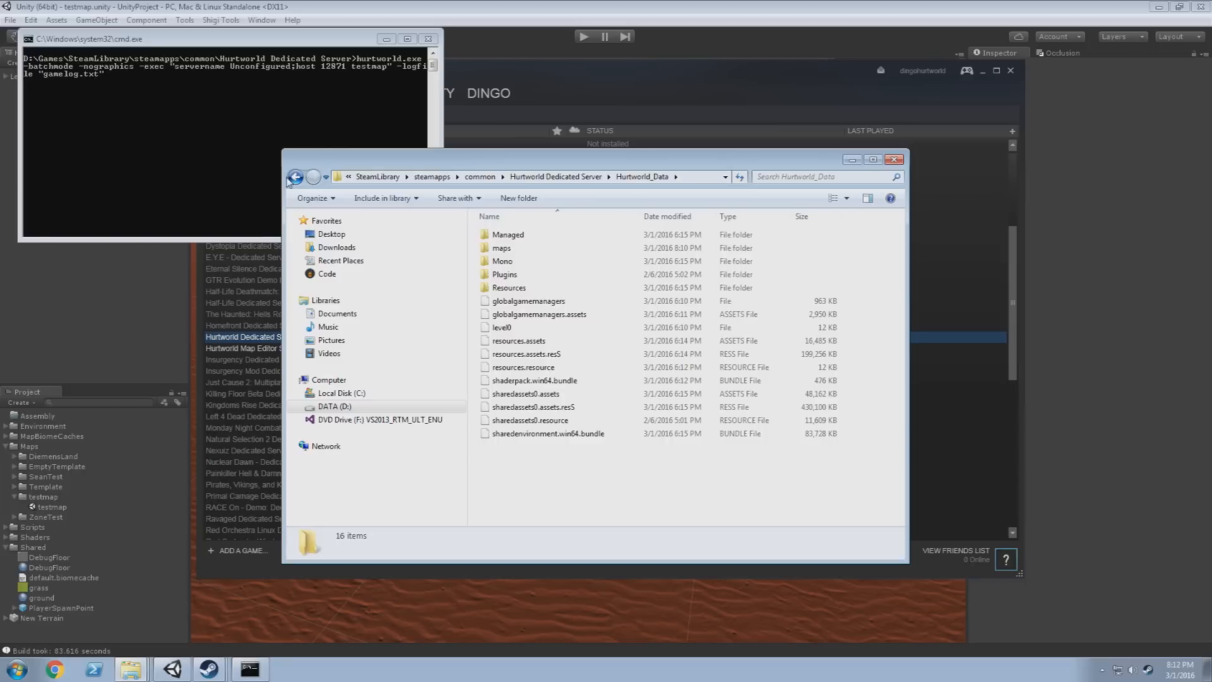
{"action": "left_click", "coordinate": [296, 177]}
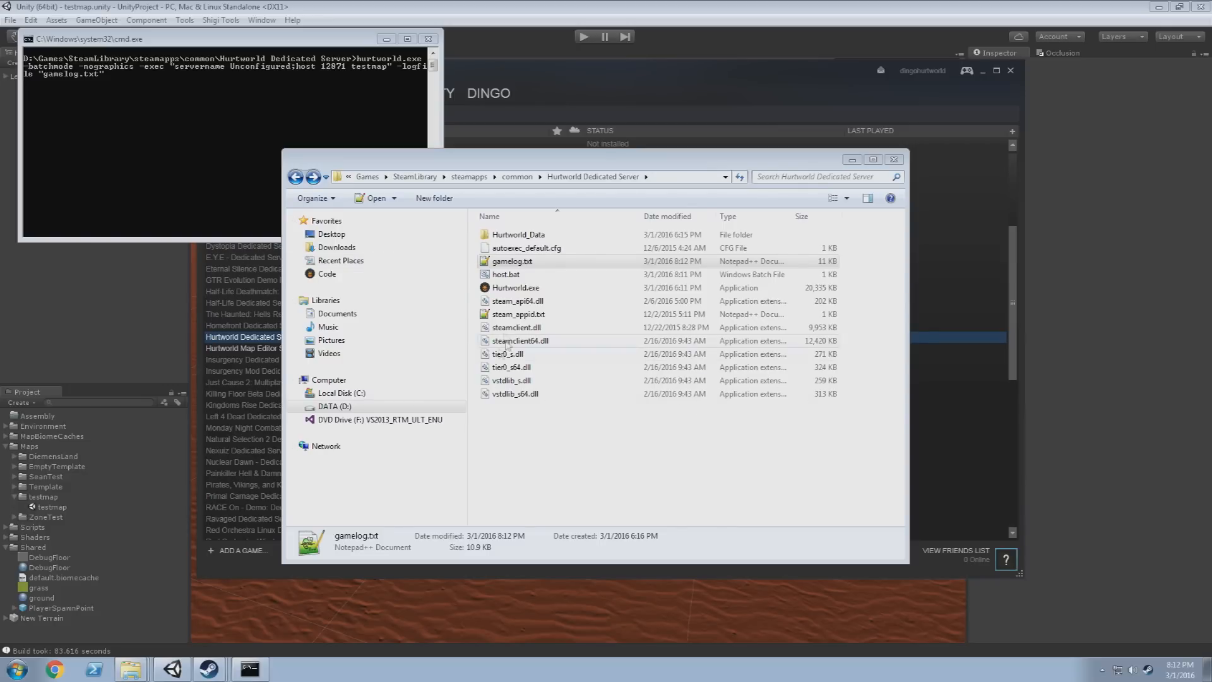
View gamelog.txt in Notepad to confirm 'host 12871 testmap' and a new server start, then close it
{"action": "right_click", "coordinate": [513, 260]}
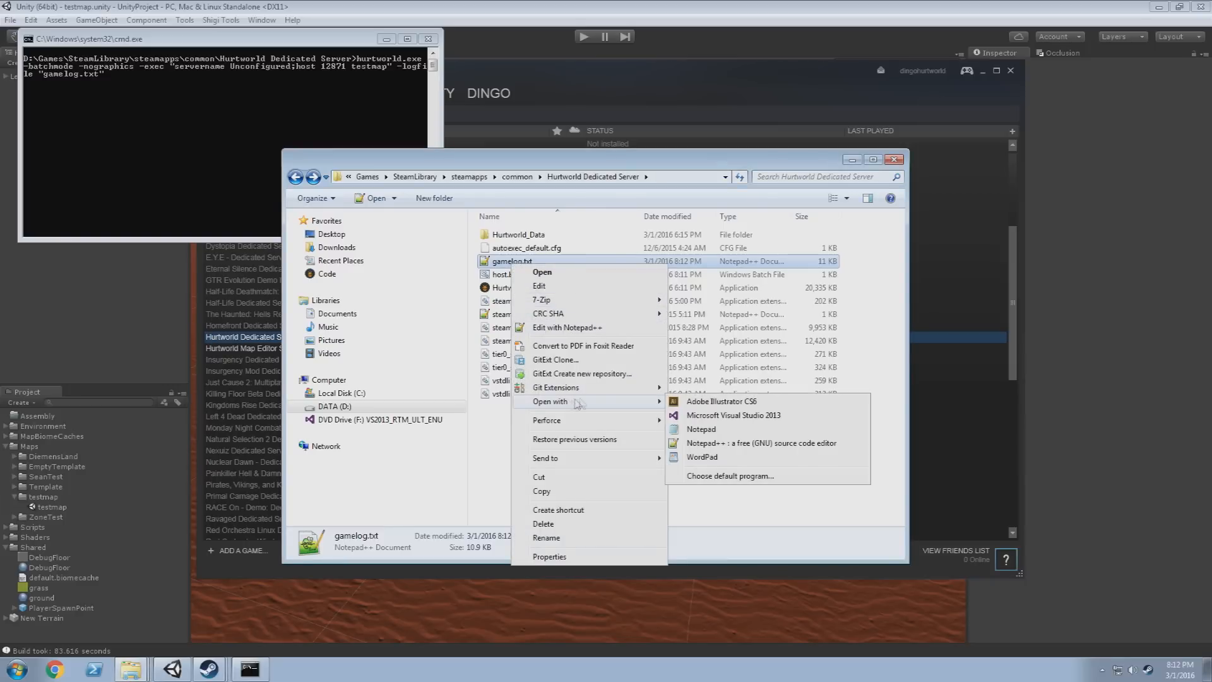
{"action": "left_click", "coordinate": [701, 429]}
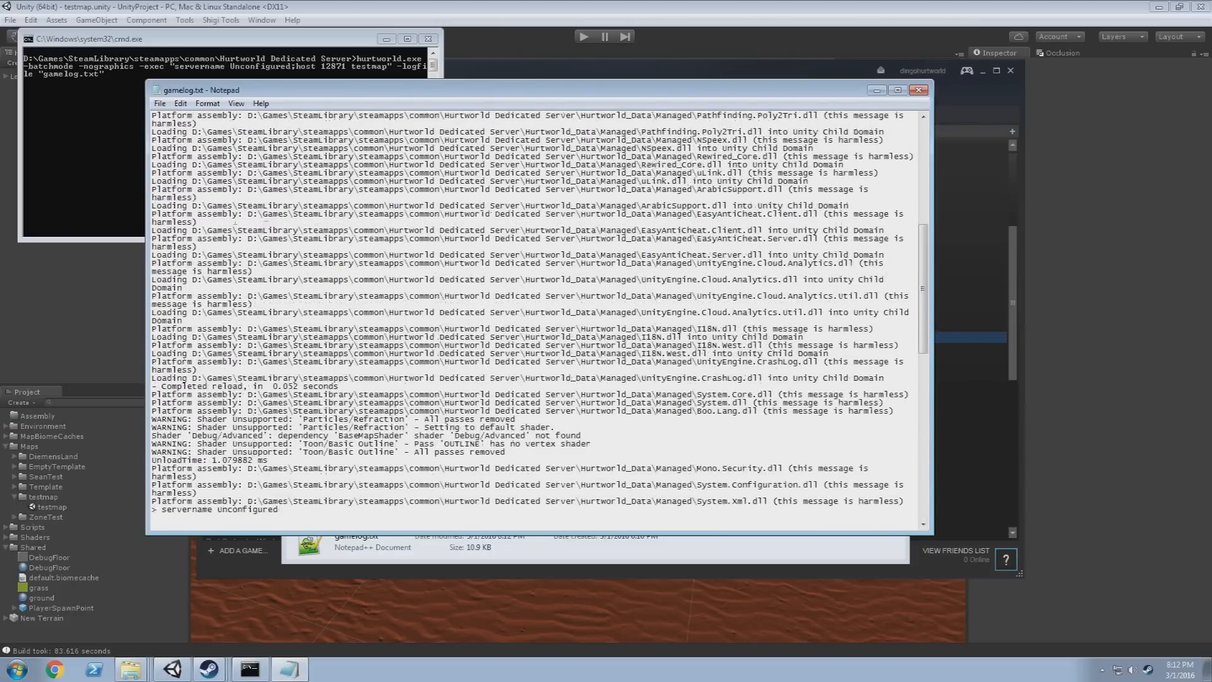
{"action": "scroll", "scroll_direction": "down", "scroll_amount": 3}
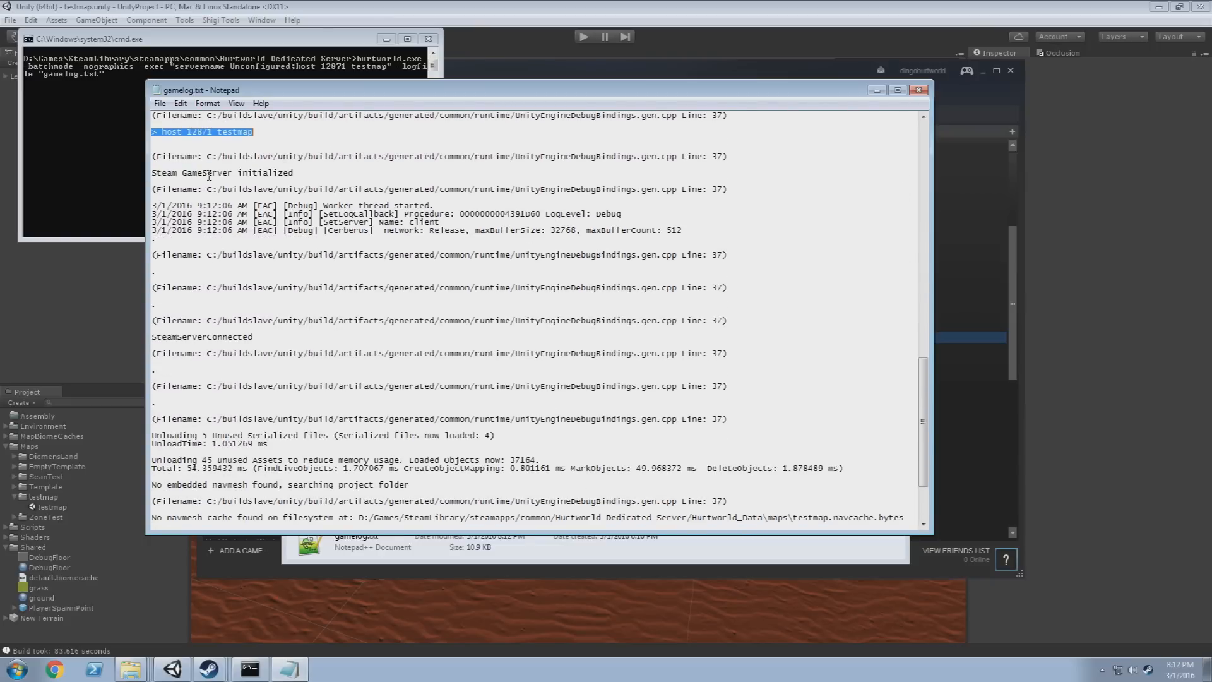
{"action": "scroll", "scroll_direction": "down", "scroll_amount": 3}
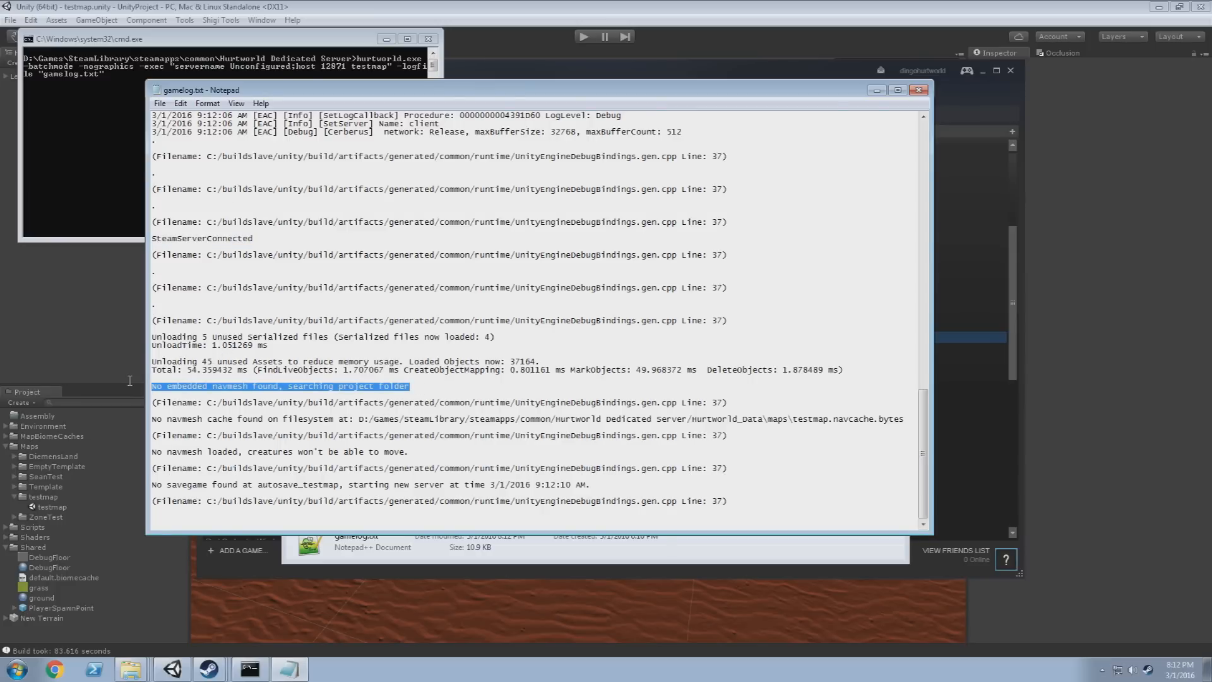
{"action": "double_click", "coordinate": [309, 418]}
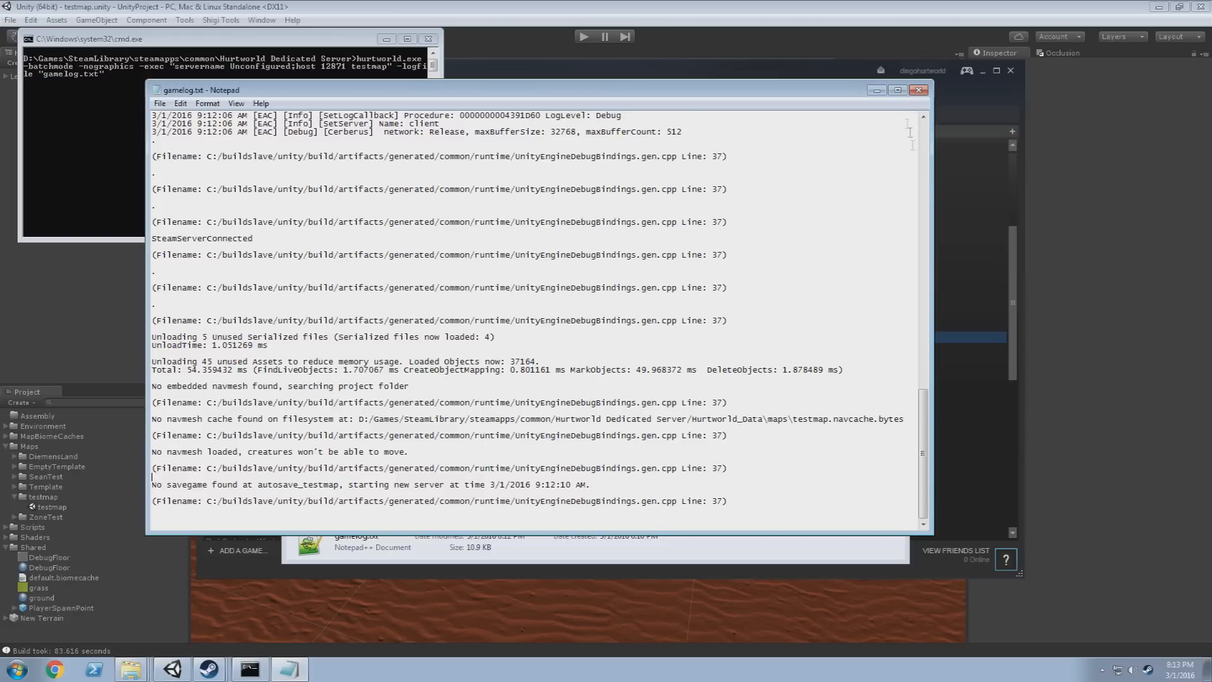
{"action": "mouse_move", "coordinate": [921, 91]}
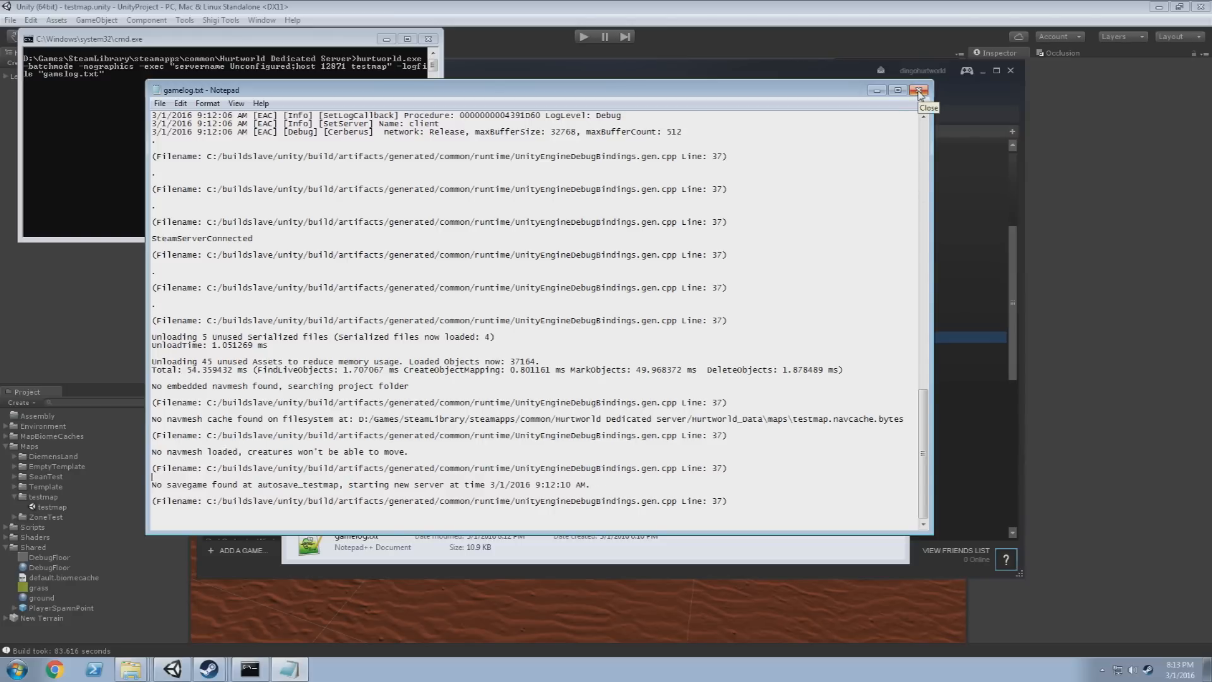
{"action": "left_click", "coordinate": [920, 91]}
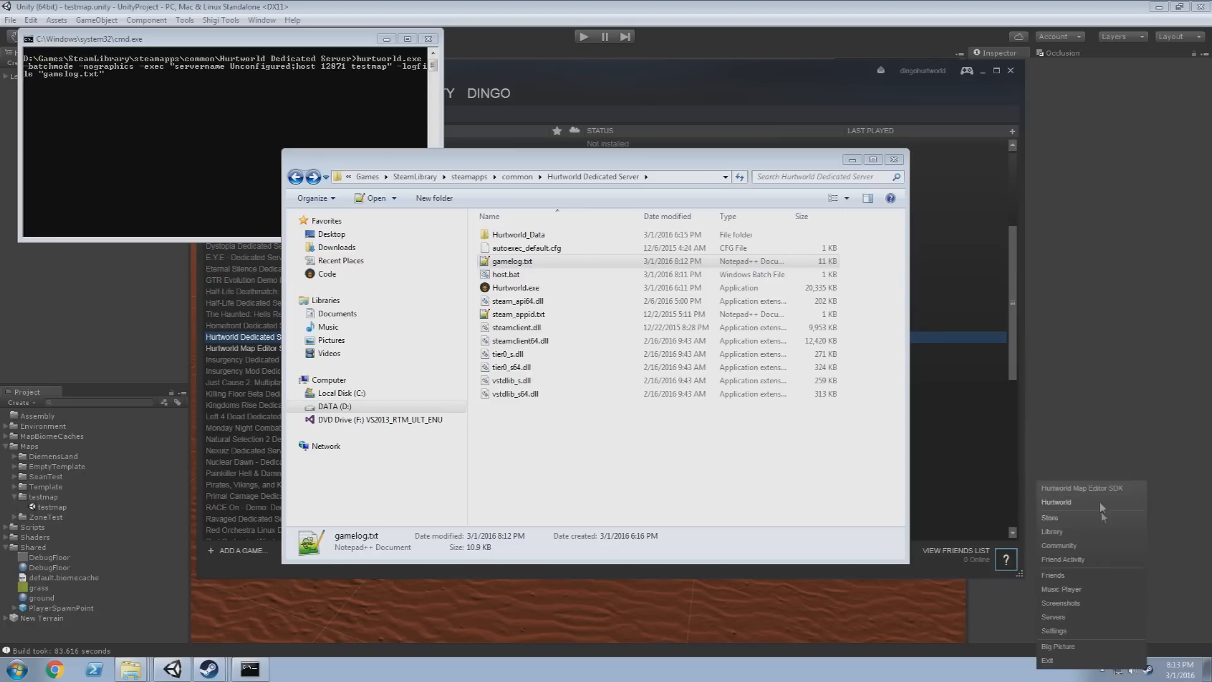
{"action": "mouse_move", "coordinate": [1091, 506]}
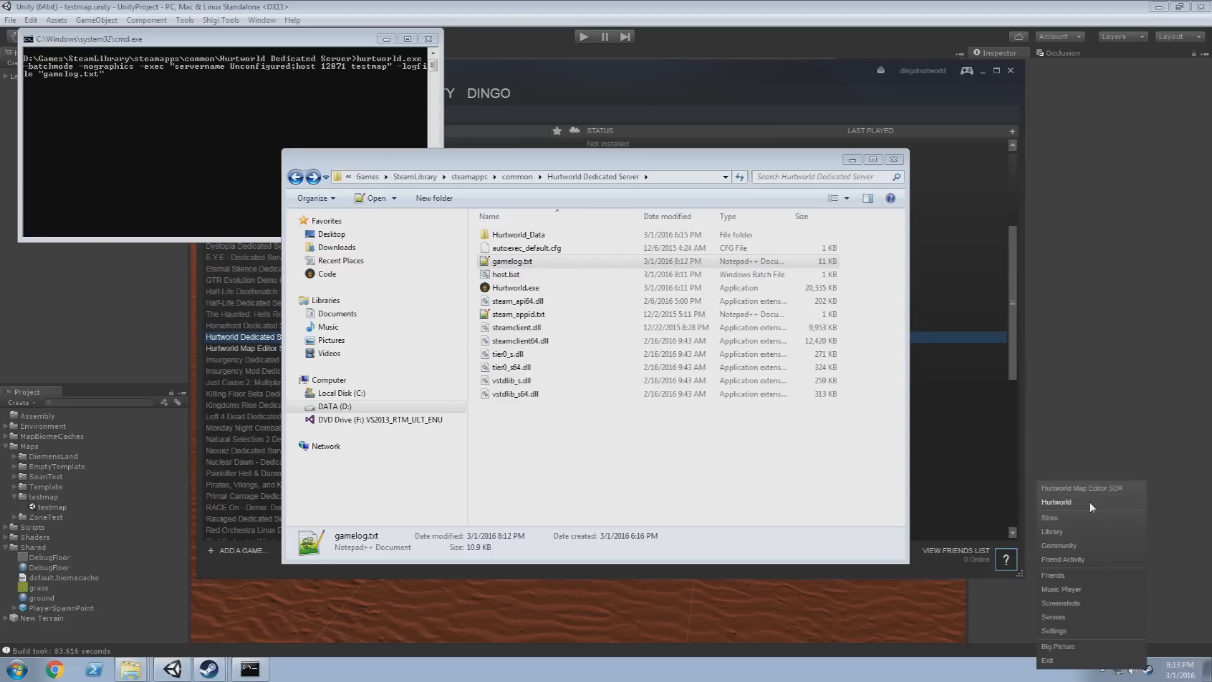